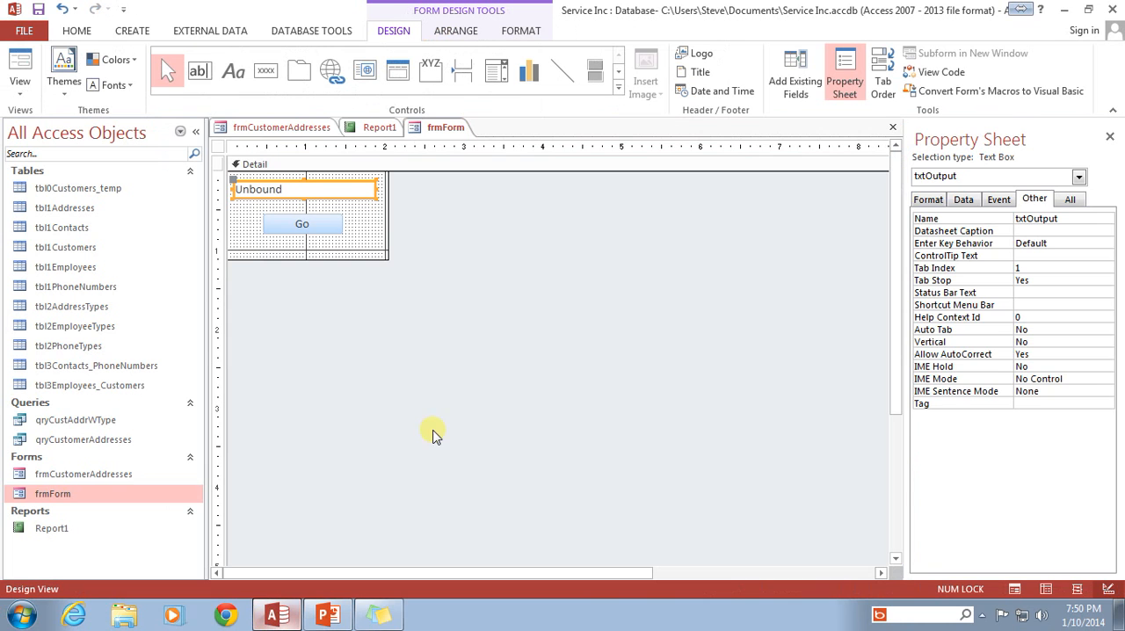
Compare the names of the Go button (btnGo) and the output text box (txtOutput) in the Property Sheet
{"action": "left_click", "coordinate": [471, 211]}
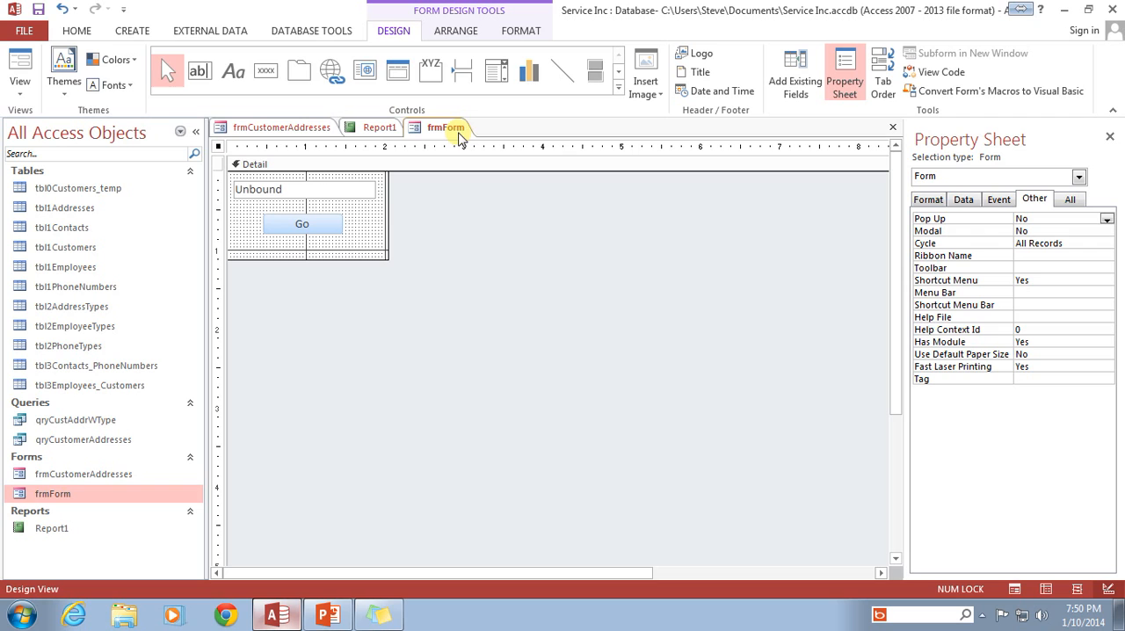
{"action": "left_click", "coordinate": [303, 223]}
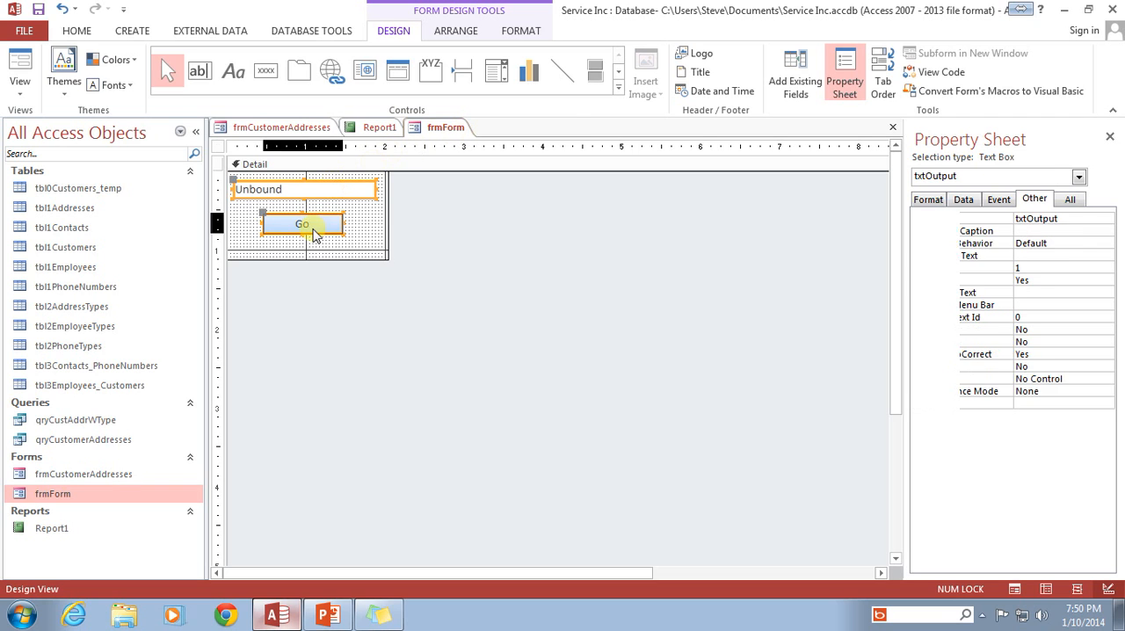
{"action": "left_click", "coordinate": [302, 190]}
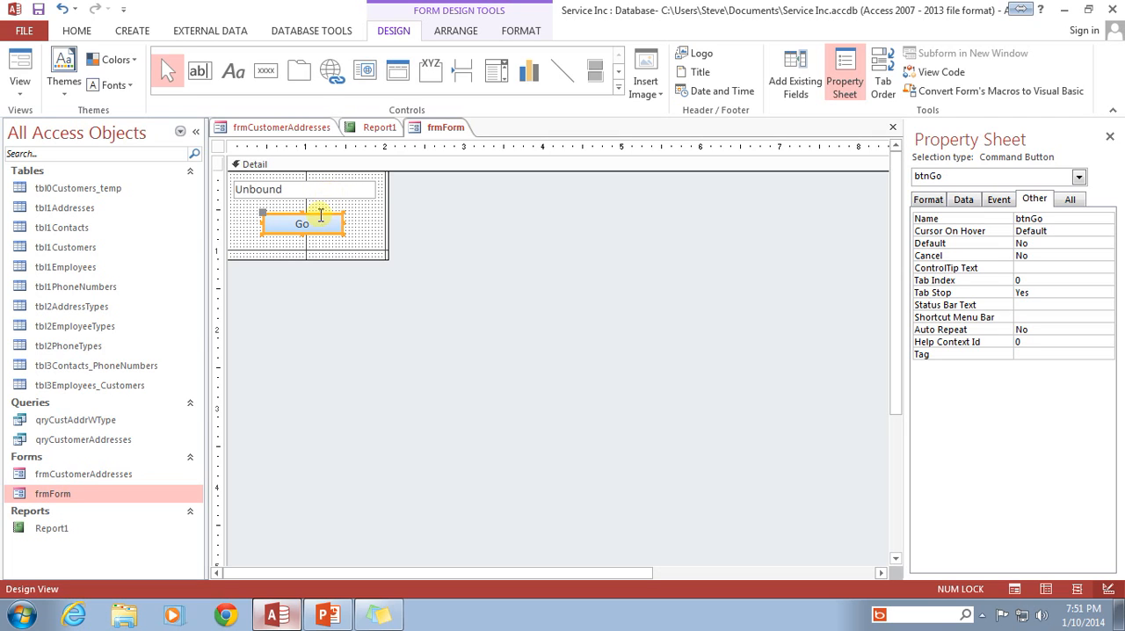
{"action": "left_click", "coordinate": [302, 188]}
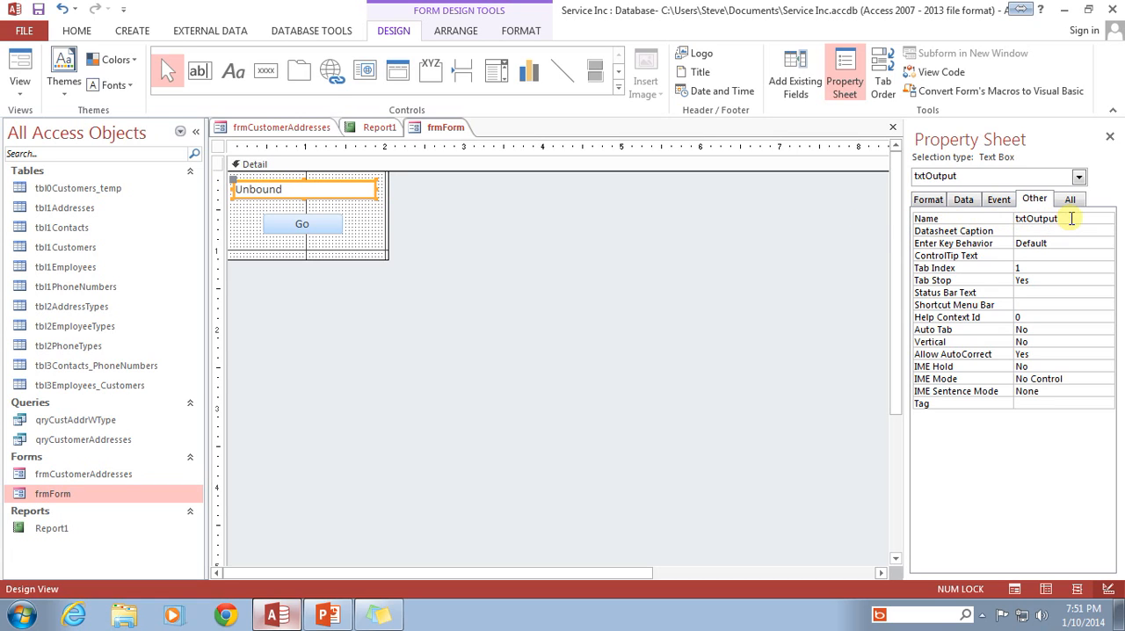
{"action": "left_click", "coordinate": [1037, 218]}
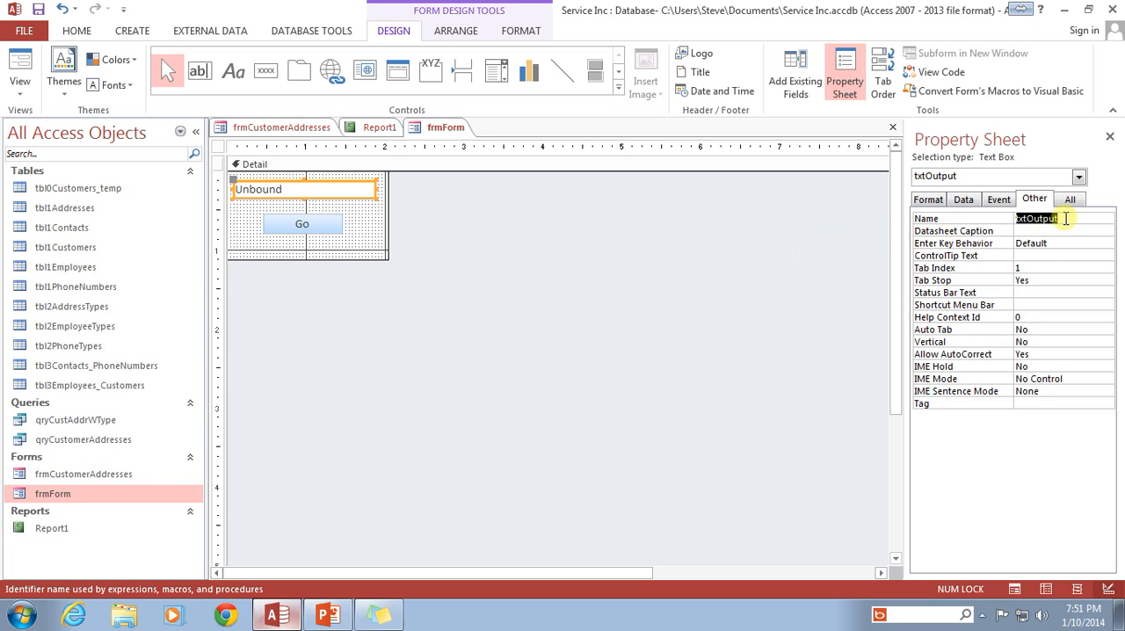
{"action": "left_click", "coordinate": [302, 223]}
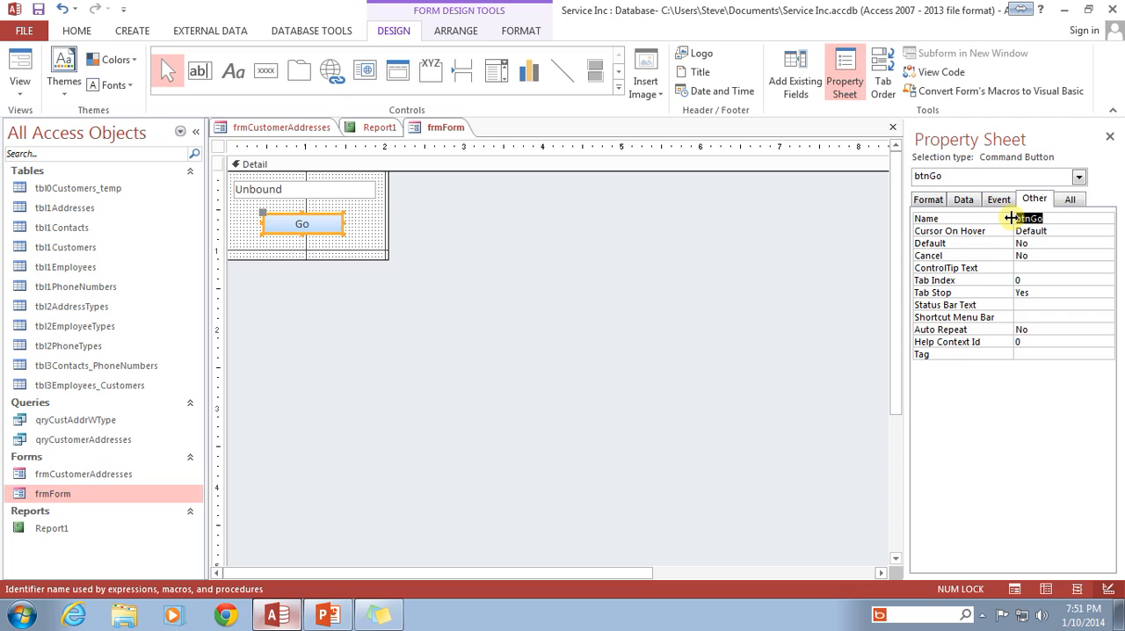
{"action": "left_click", "coordinate": [302, 188]}
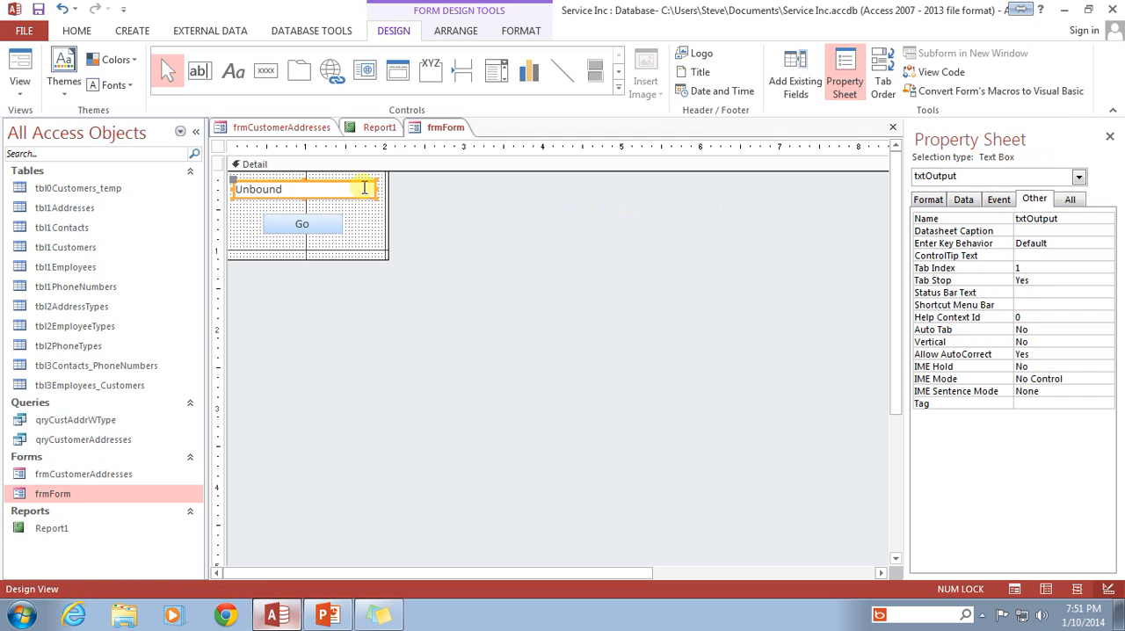
{"action": "left_click", "coordinate": [303, 224]}
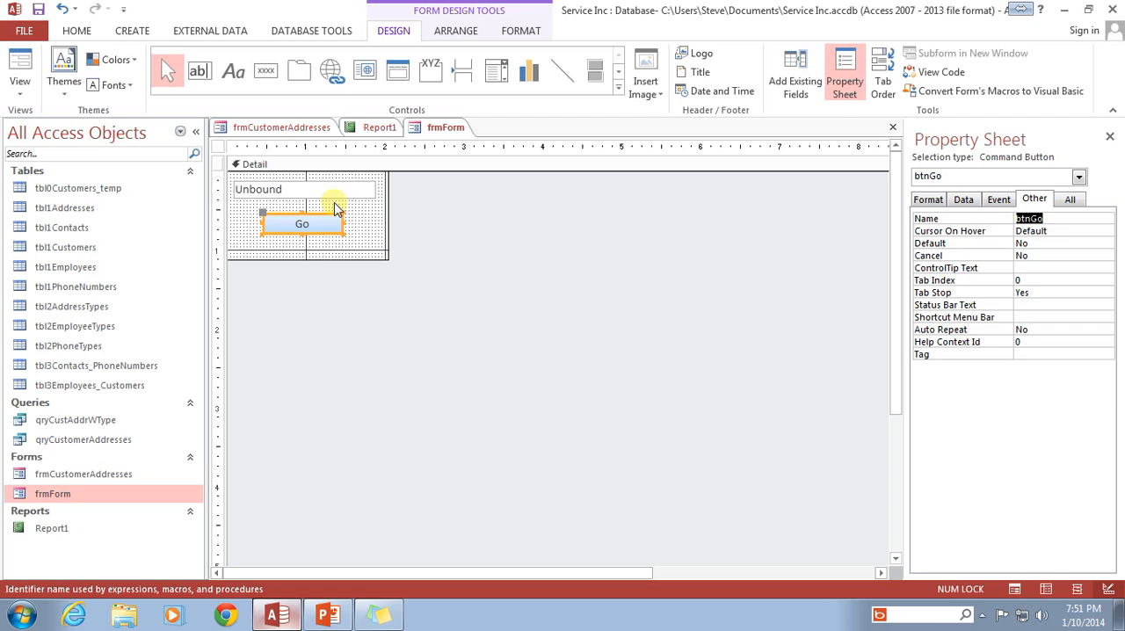
Add a temporary text box to show its default name Text5, then remove it again
{"action": "left_click", "coordinate": [302, 188]}
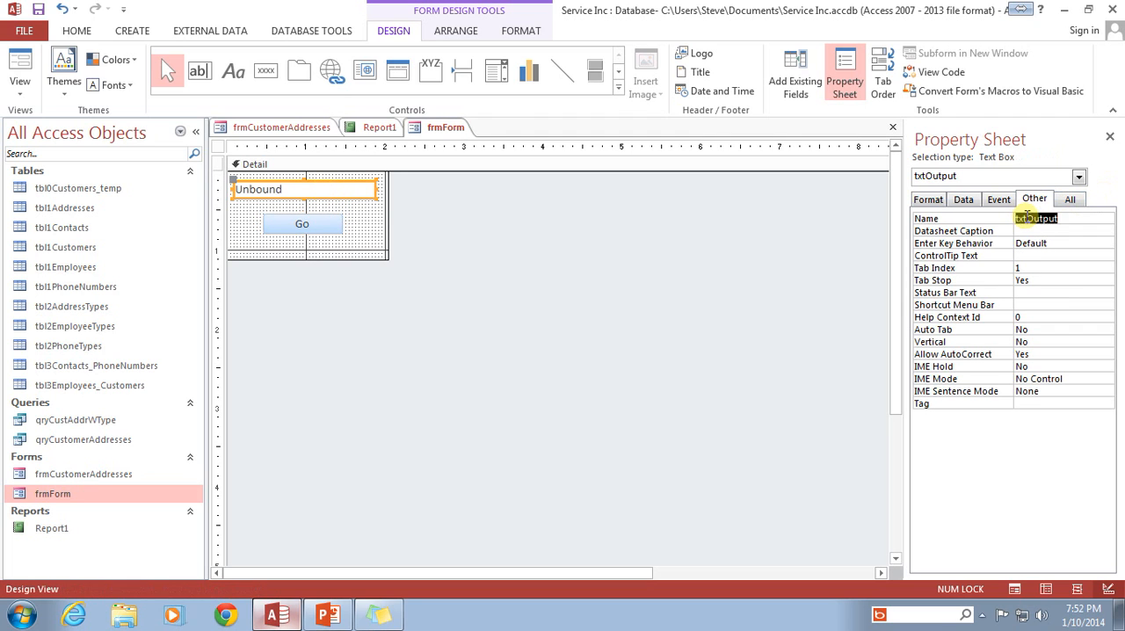
{"action": "left_click", "coordinate": [1035, 218]}
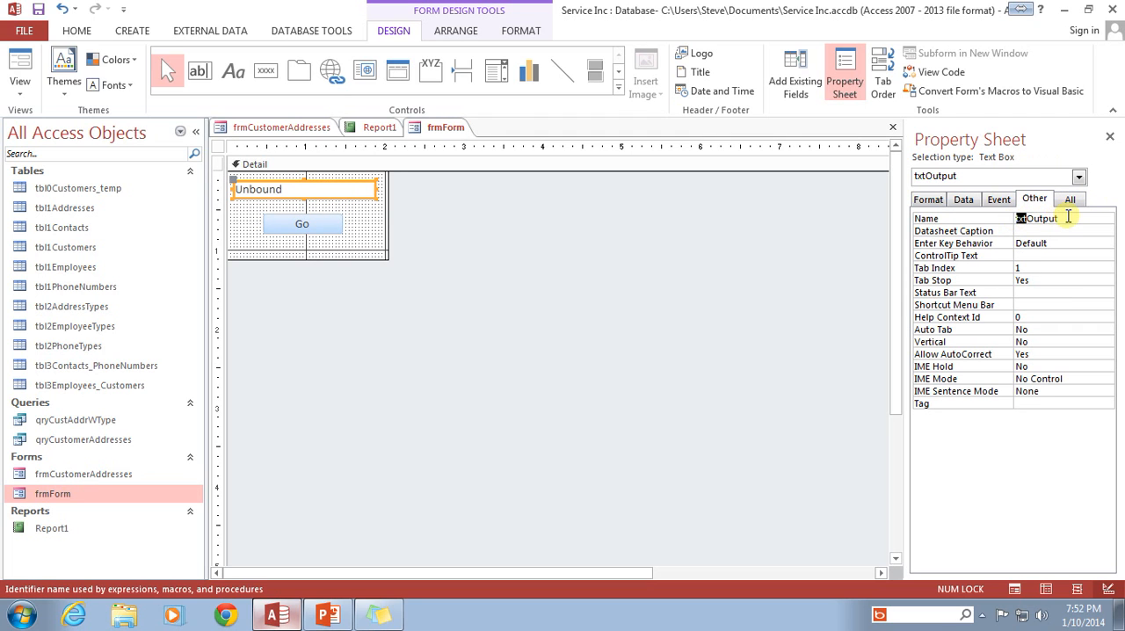
{"action": "left_click", "coordinate": [633, 244]}
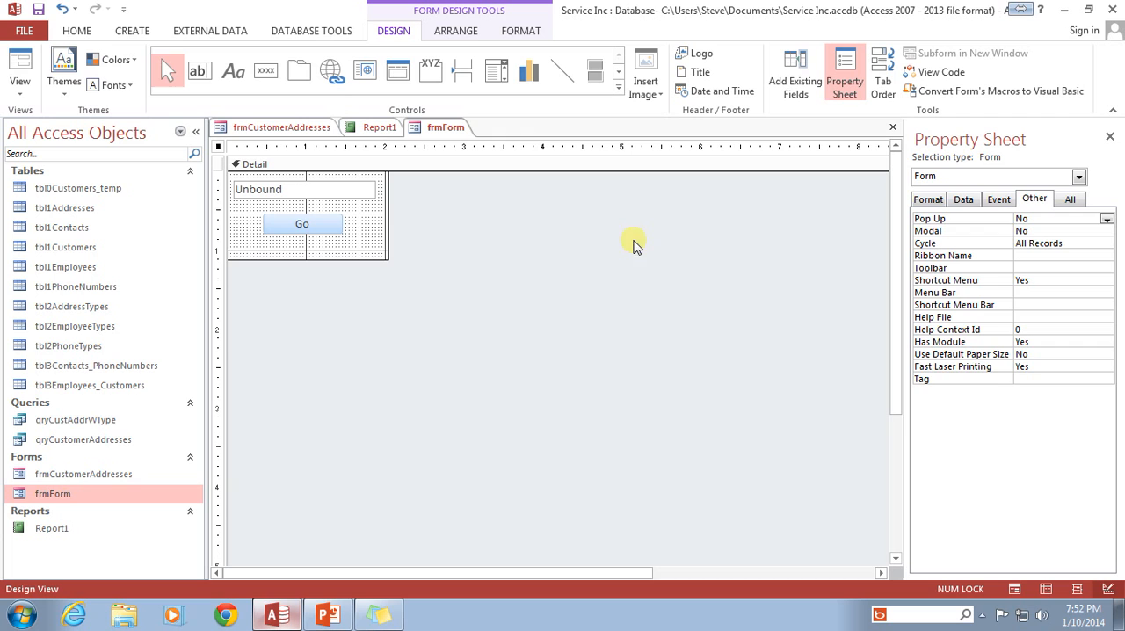
{"action": "left_click", "coordinate": [303, 223]}
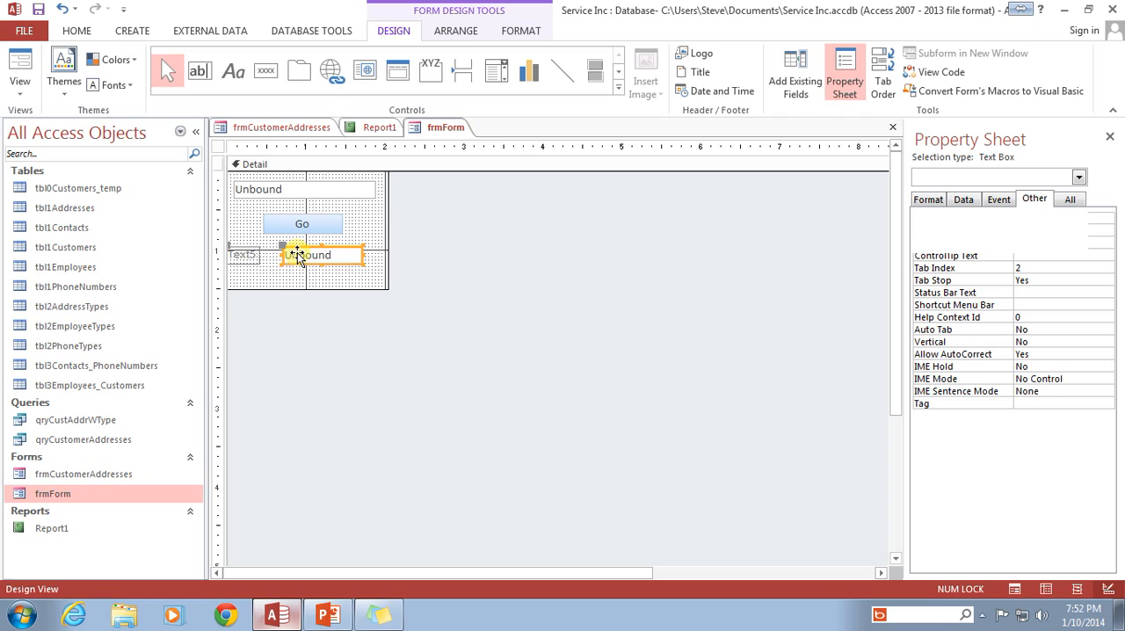
{"action": "left_click", "coordinate": [320, 255]}
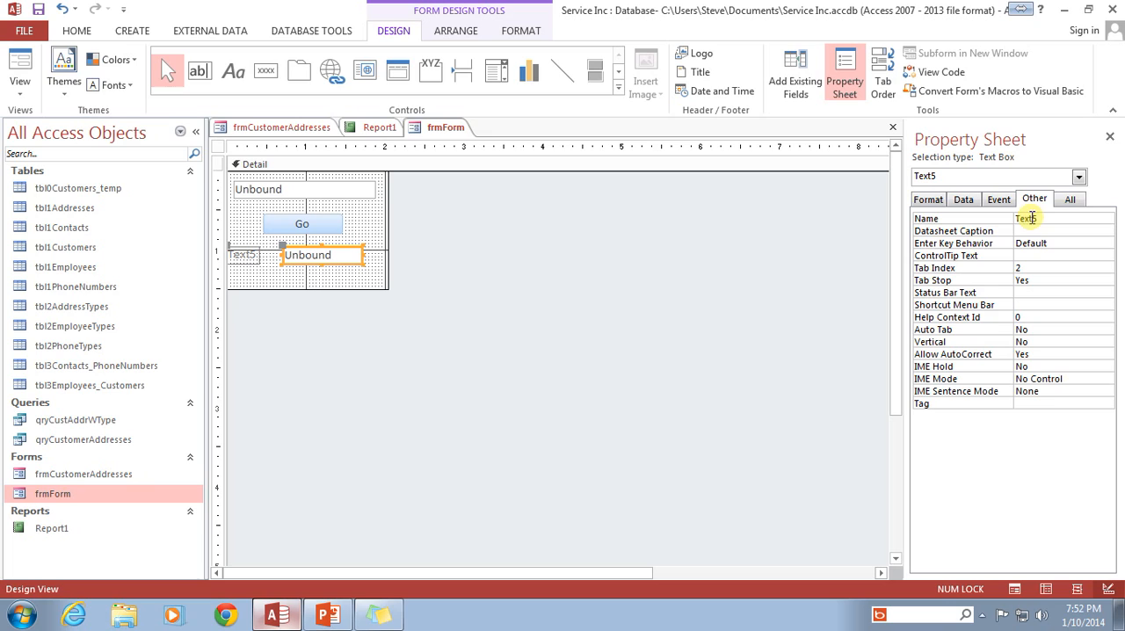
{"action": "left_click", "coordinate": [1028, 218]}
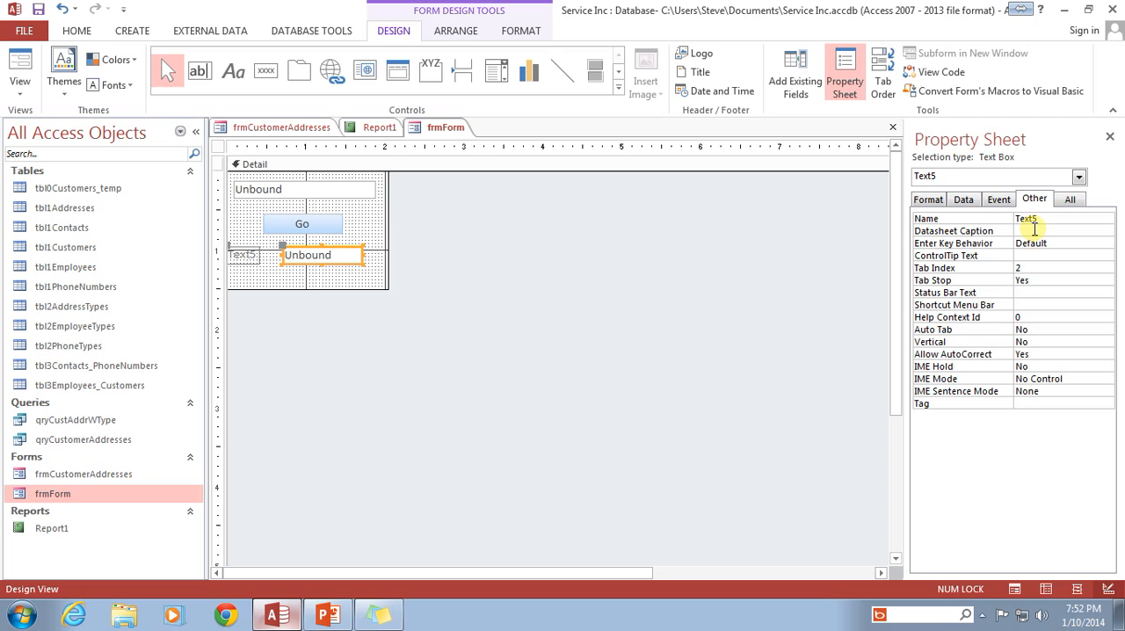
{"action": "left_click", "coordinate": [306, 255]}
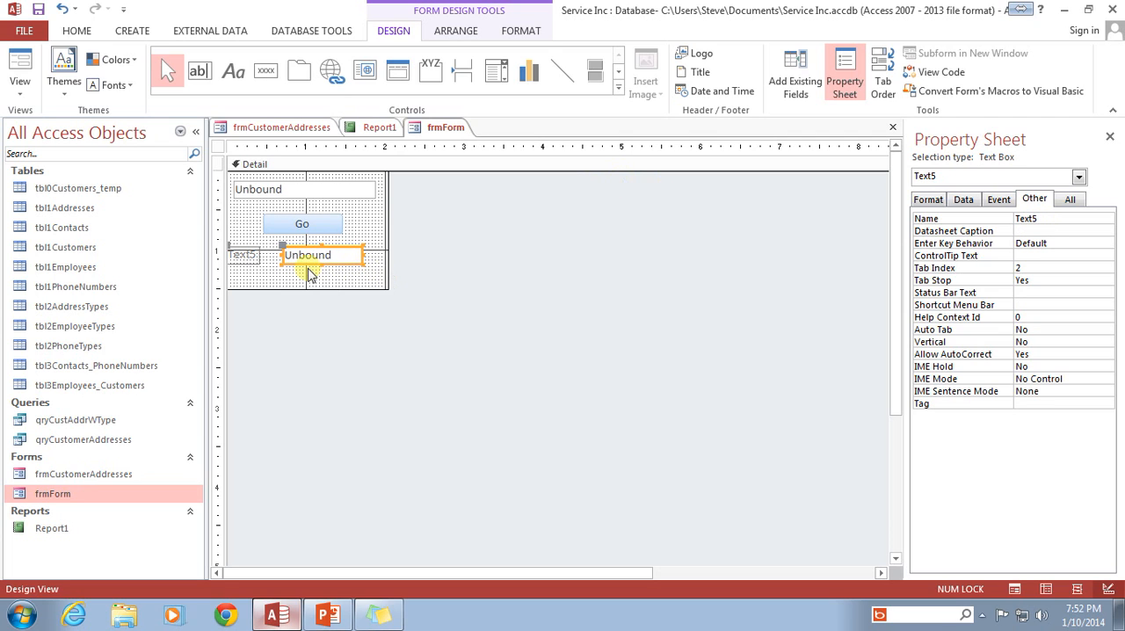
{"action": "left_click", "coordinate": [303, 188]}
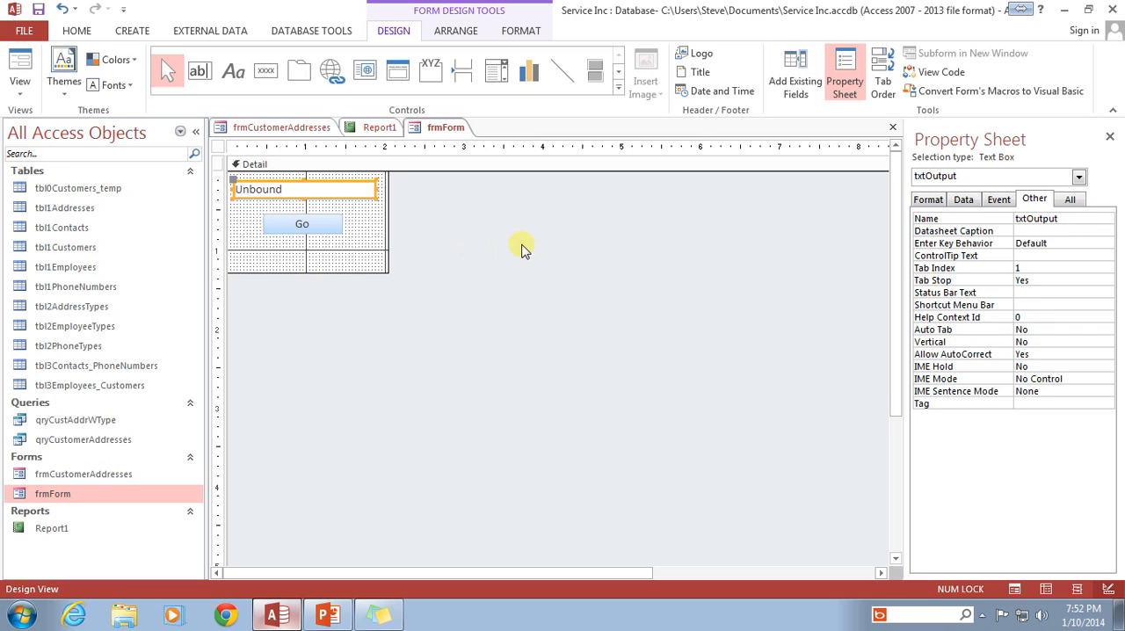
Show the event properties of btnGo, then those of the form itself
{"action": "left_click", "coordinate": [303, 223]}
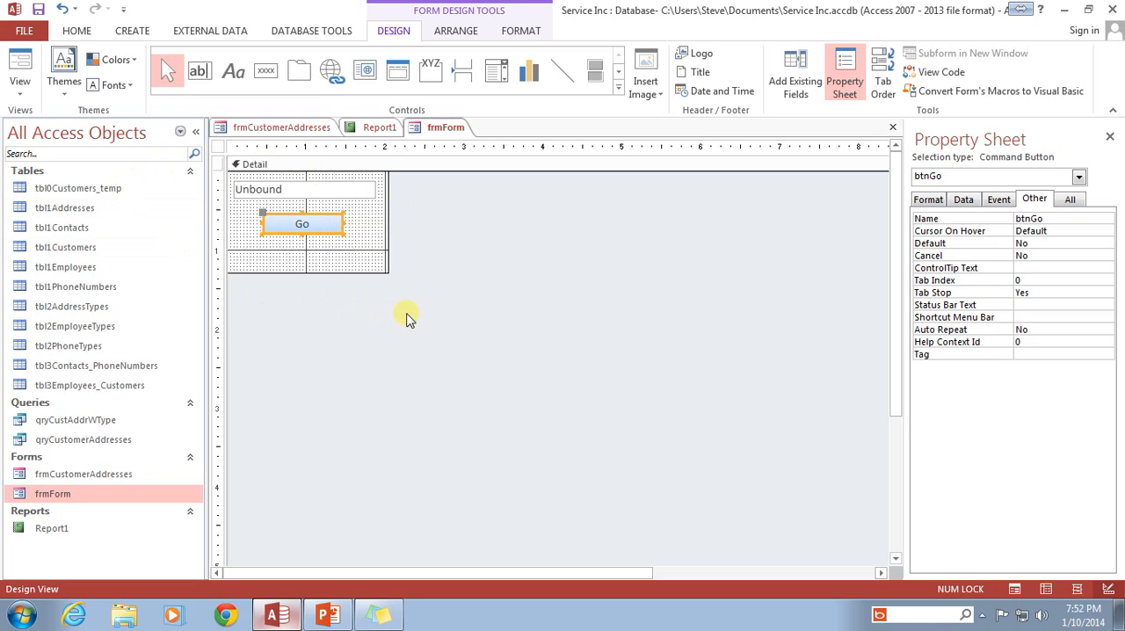
{"action": "left_click", "coordinate": [998, 198]}
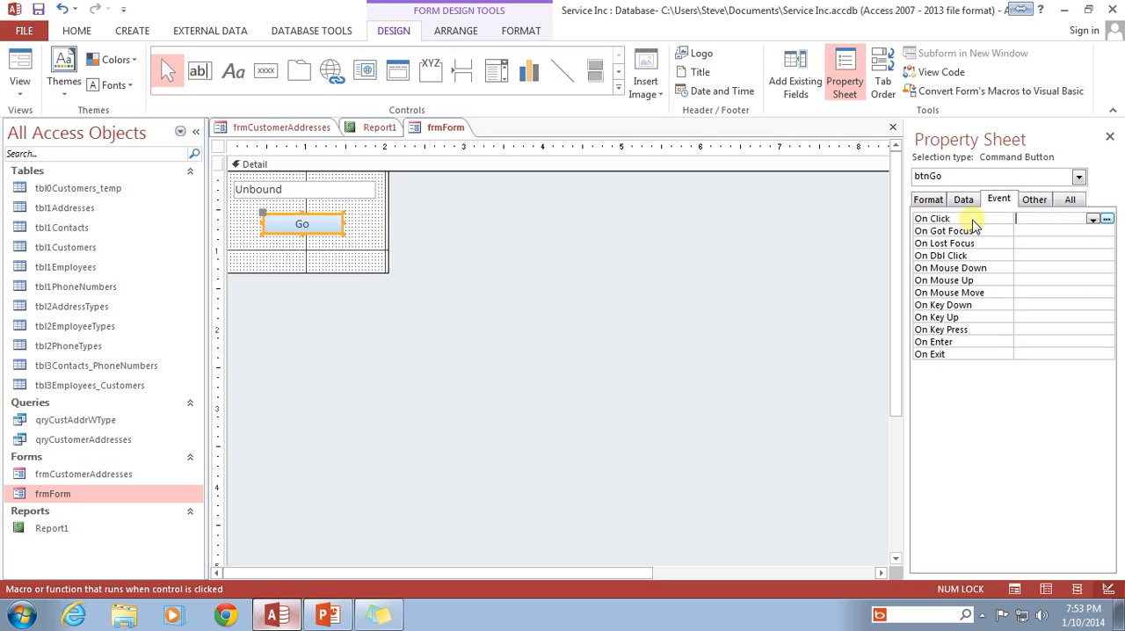
{"action": "mouse_move", "coordinate": [453, 207]}
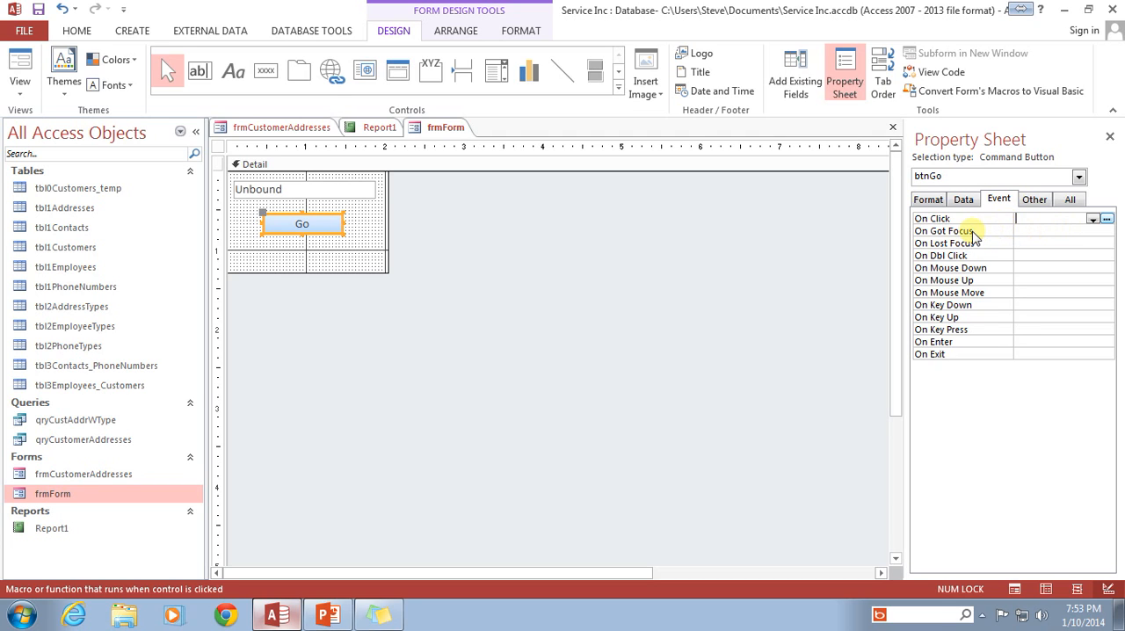
{"action": "mouse_move", "coordinate": [1009, 243]}
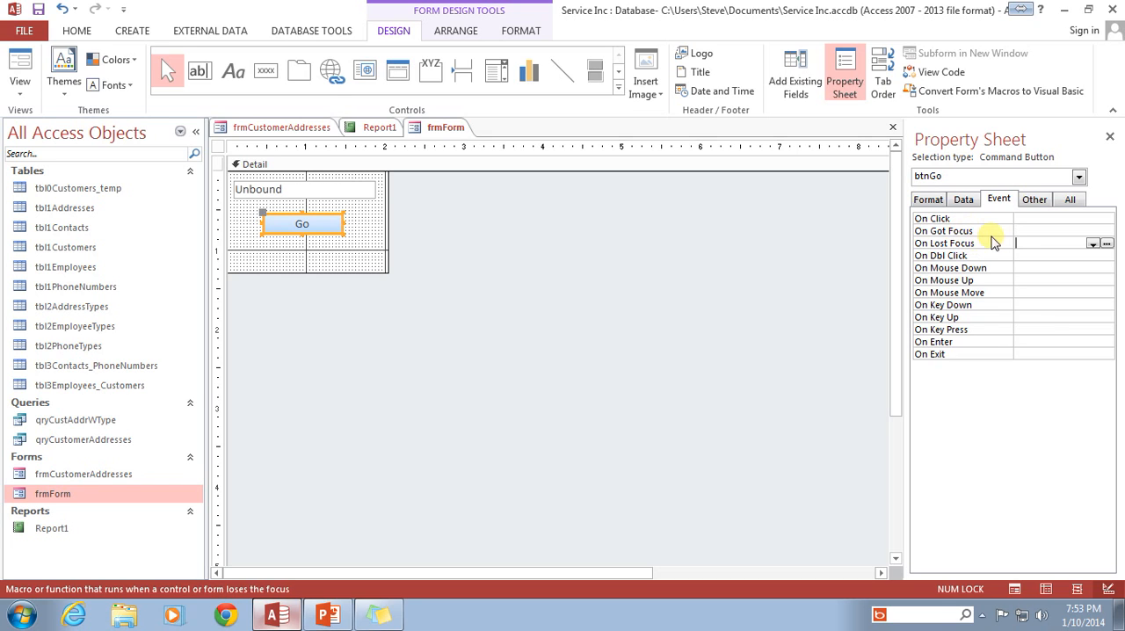
{"action": "mouse_move", "coordinate": [977, 283]}
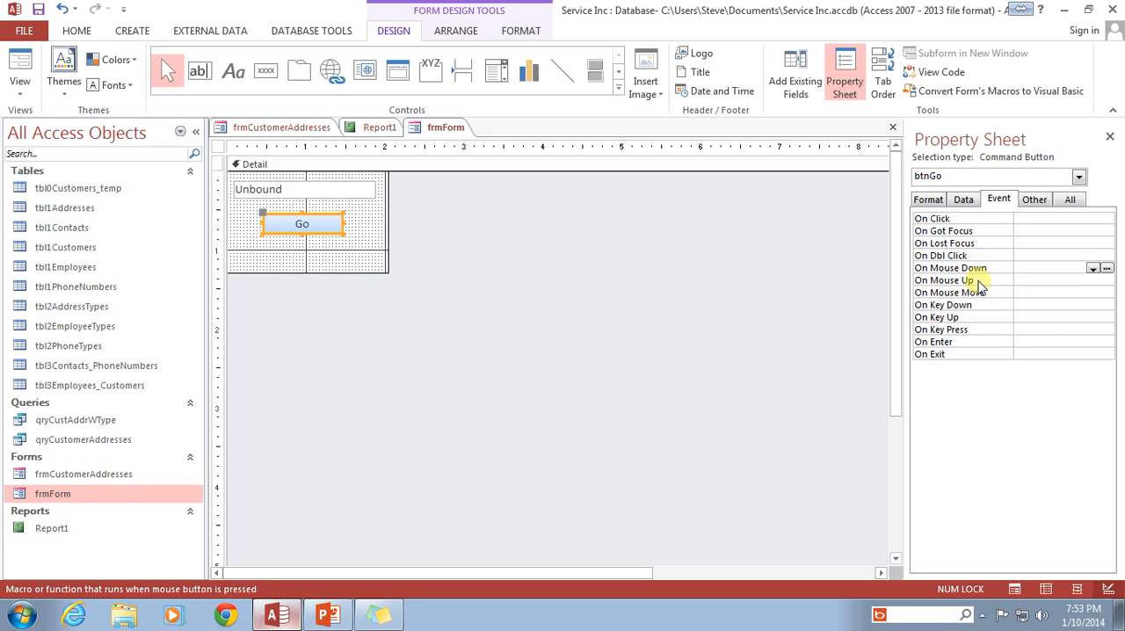
{"action": "mouse_move", "coordinate": [949, 292]}
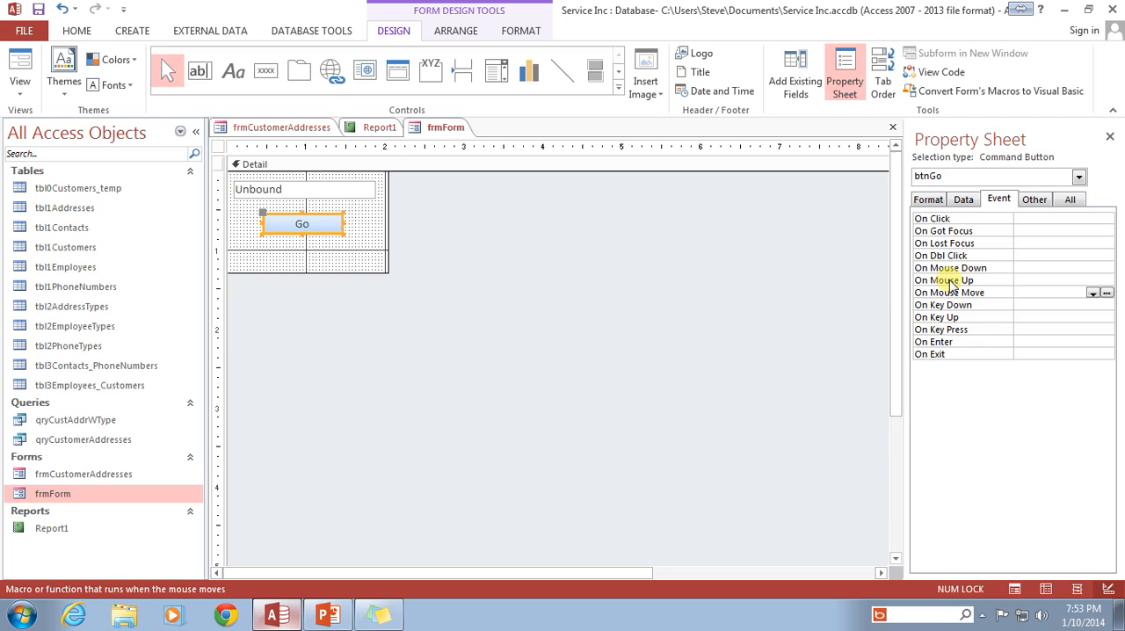
{"action": "mouse_move", "coordinate": [940, 368]}
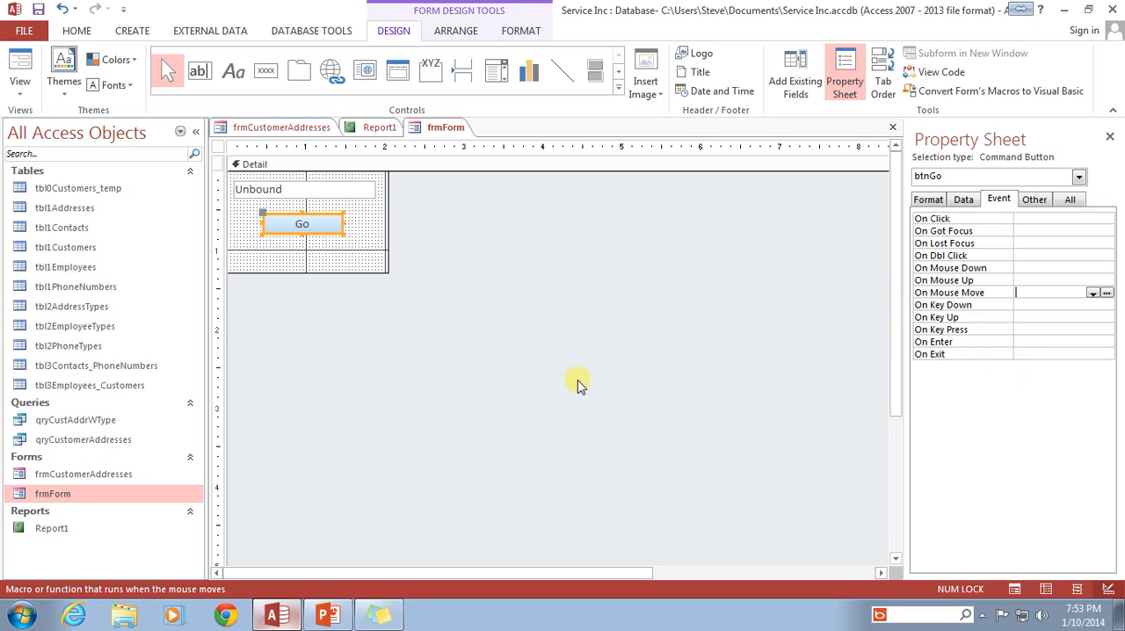
{"action": "mouse_move", "coordinate": [14, 583]}
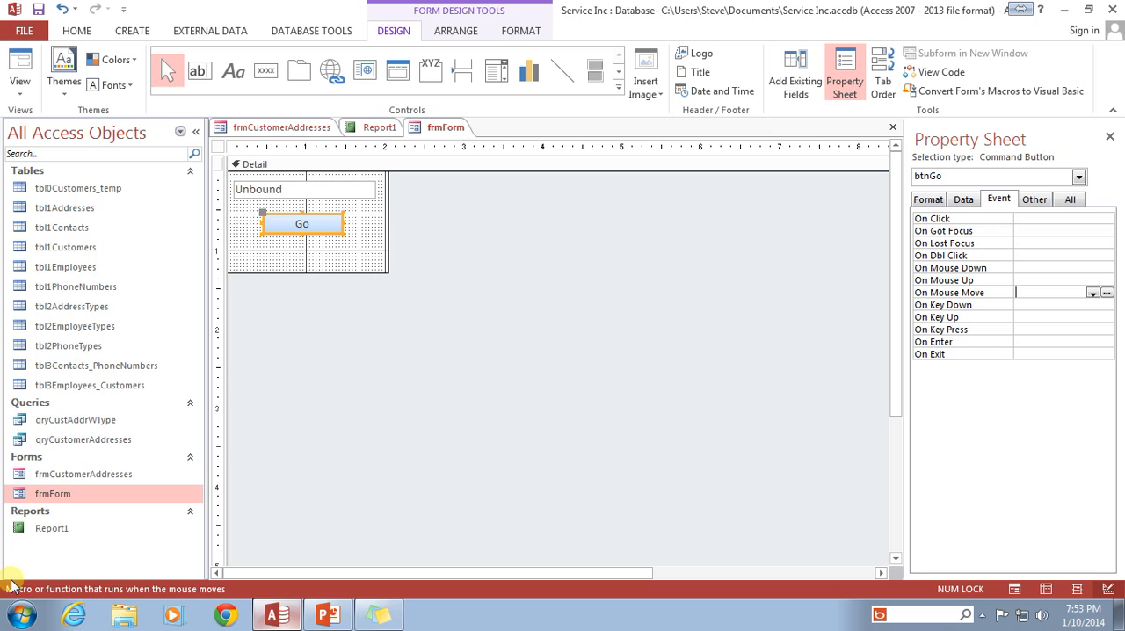
{"action": "mouse_move", "coordinate": [214, 576]}
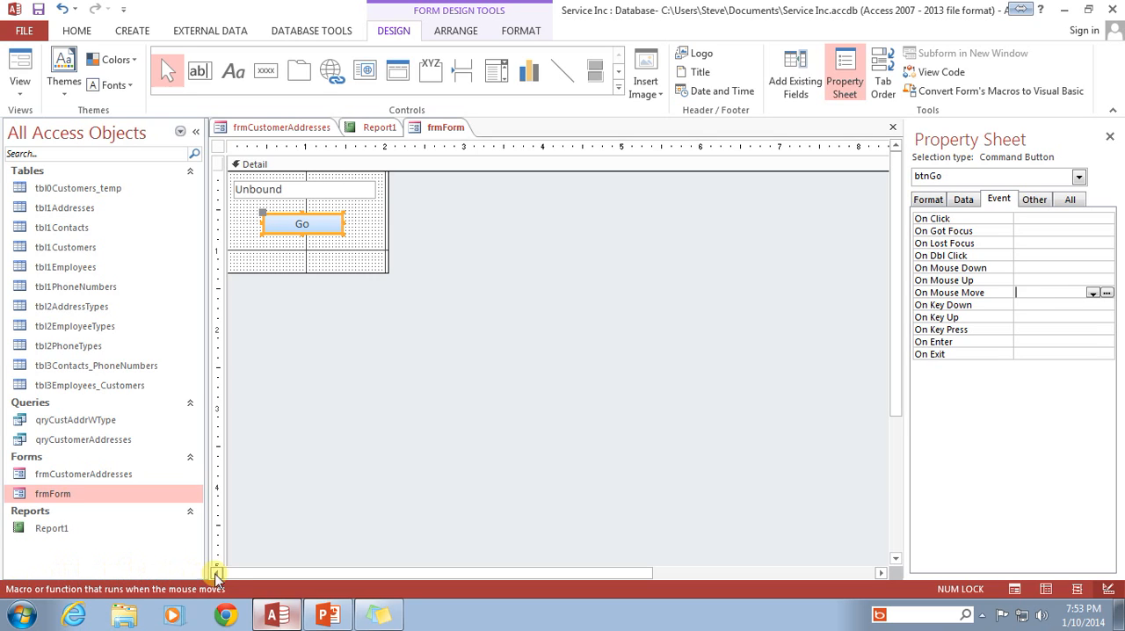
{"action": "mouse_move", "coordinate": [591, 325]}
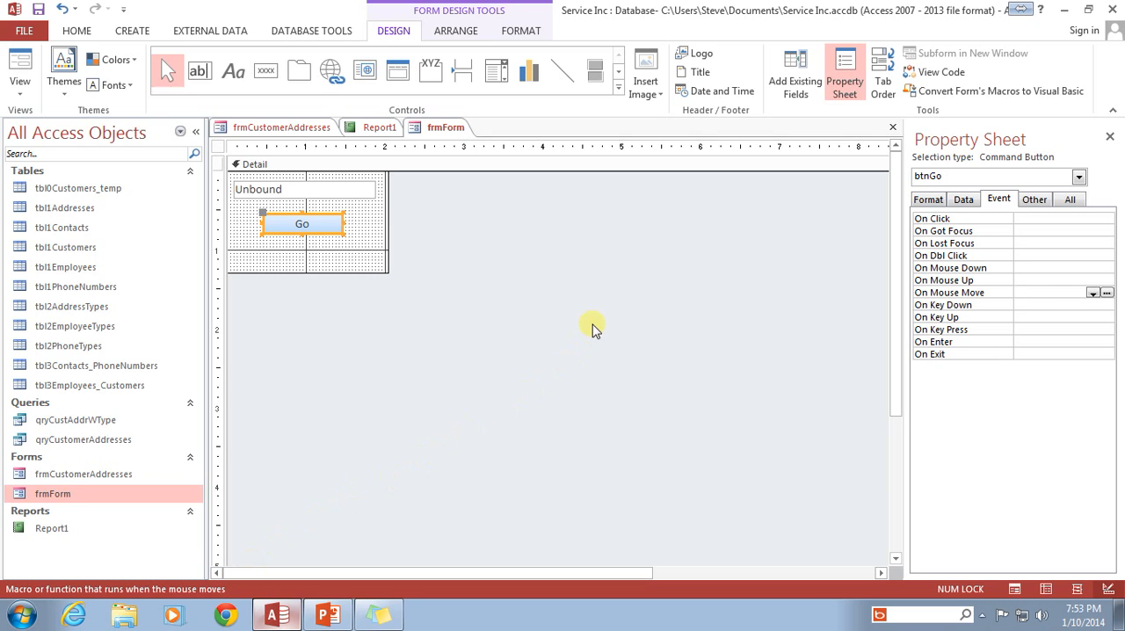
{"action": "left_click", "coordinate": [1055, 304]}
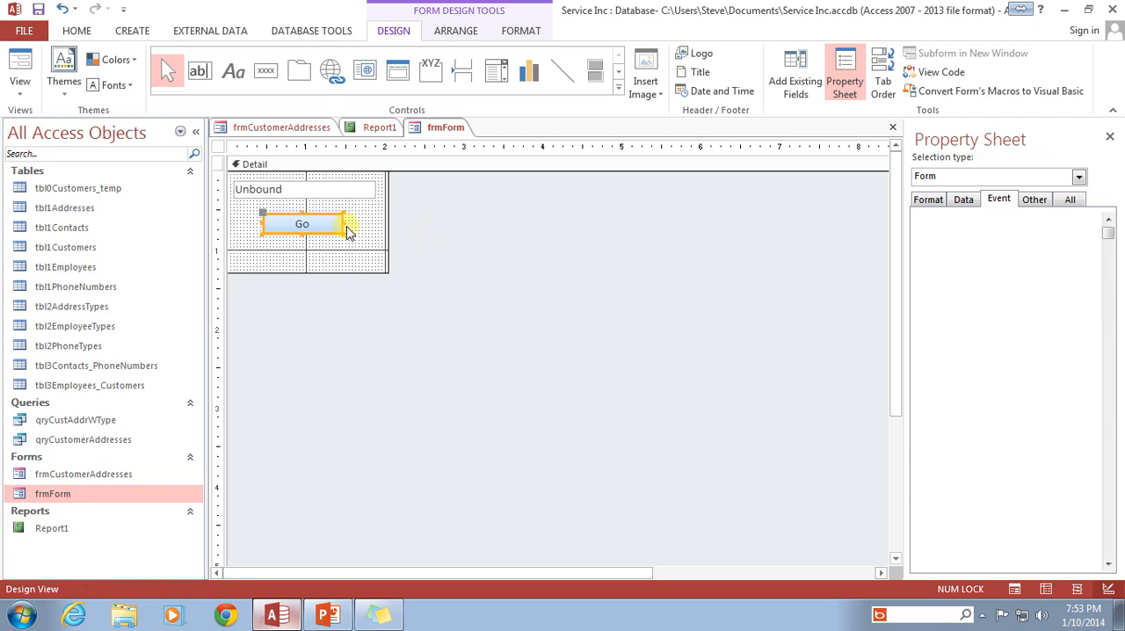
Build btnGo's On Click event with the Code Builder, creating an empty btnGo_Click procedure
{"action": "left_click", "coordinate": [302, 223]}
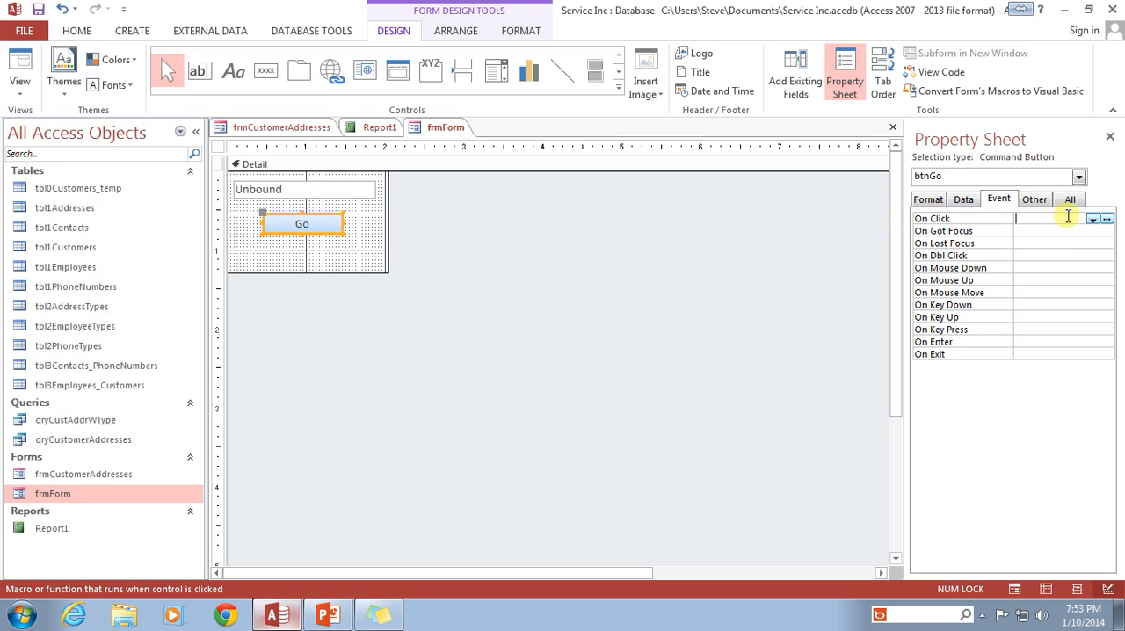
{"action": "left_click", "coordinate": [1106, 218]}
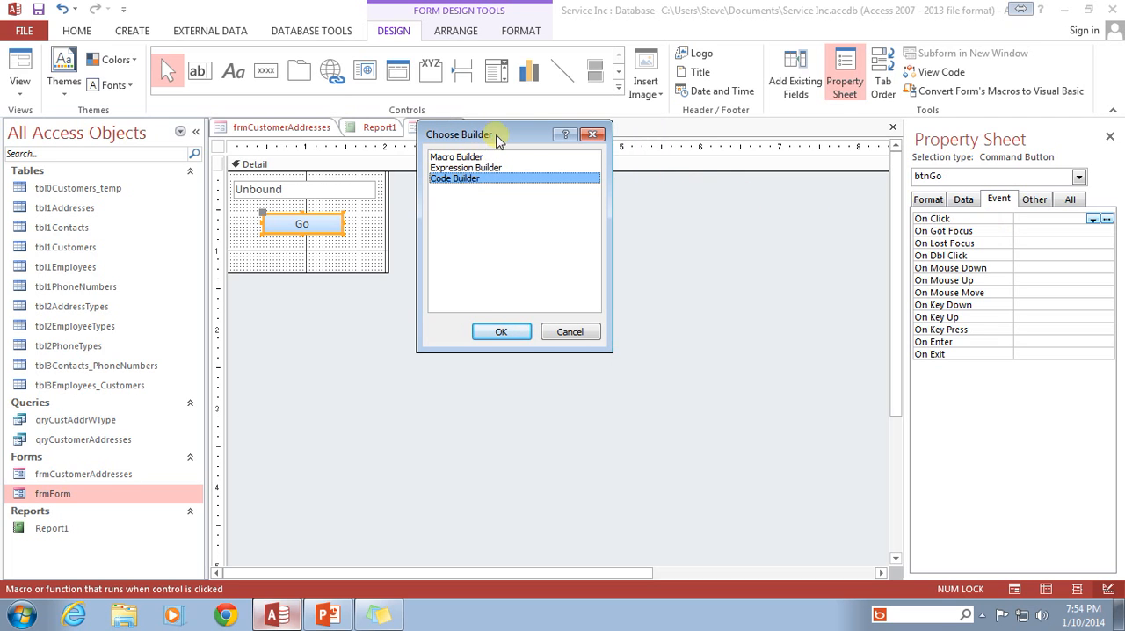
{"action": "left_click_drag", "start_coordinate": [459, 134], "coordinate": [591, 196]}
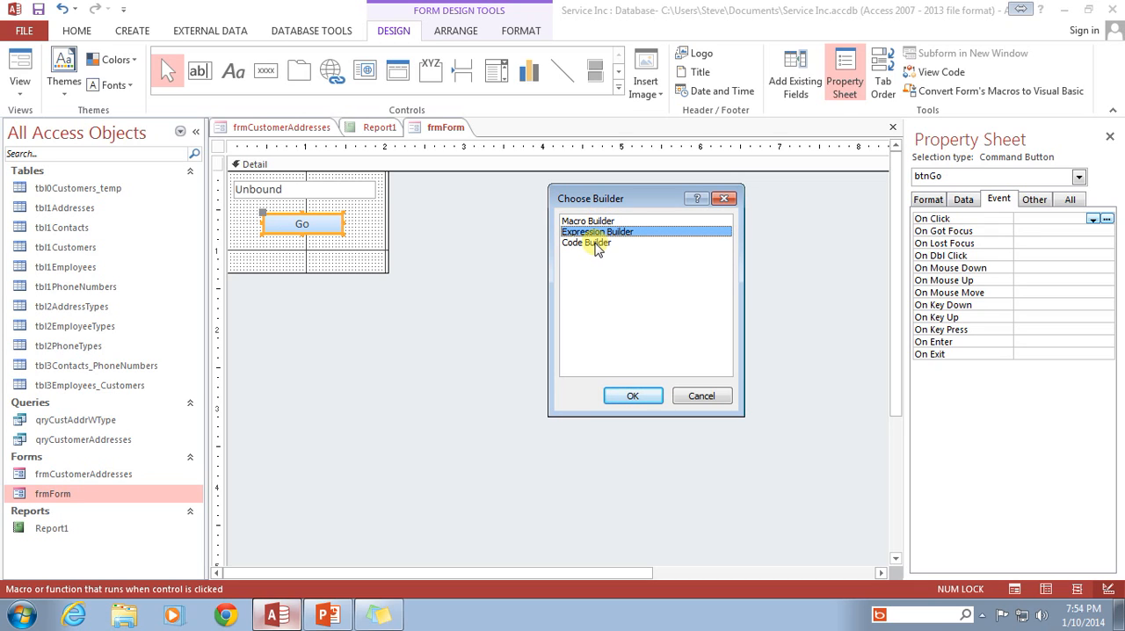
{"action": "left_click", "coordinate": [586, 242]}
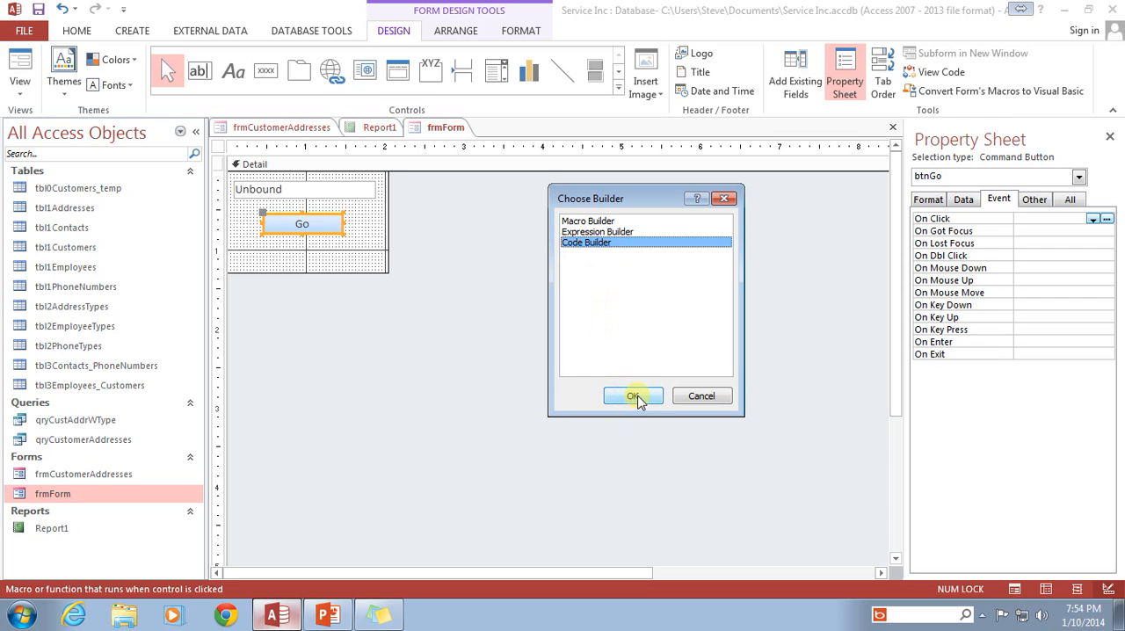
{"action": "left_click", "coordinate": [632, 395]}
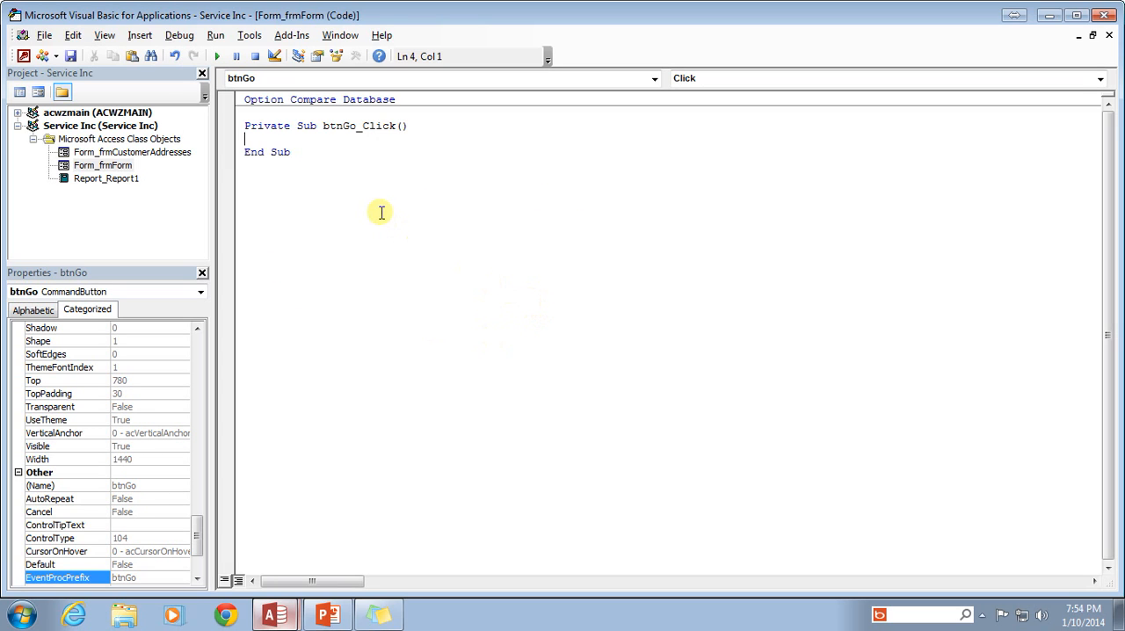
Place the cursor in the empty btnGo_Click stub and confirm On Click shows [Event Procedure]
{"action": "left_click", "coordinate": [102, 165]}
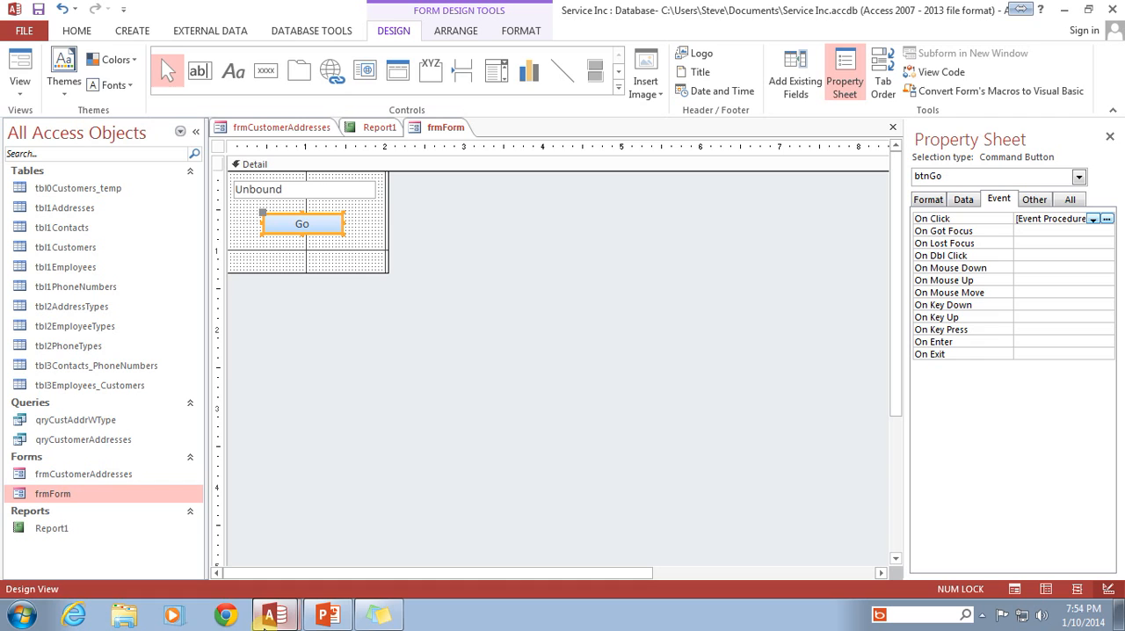
{"action": "left_click", "coordinate": [1105, 217]}
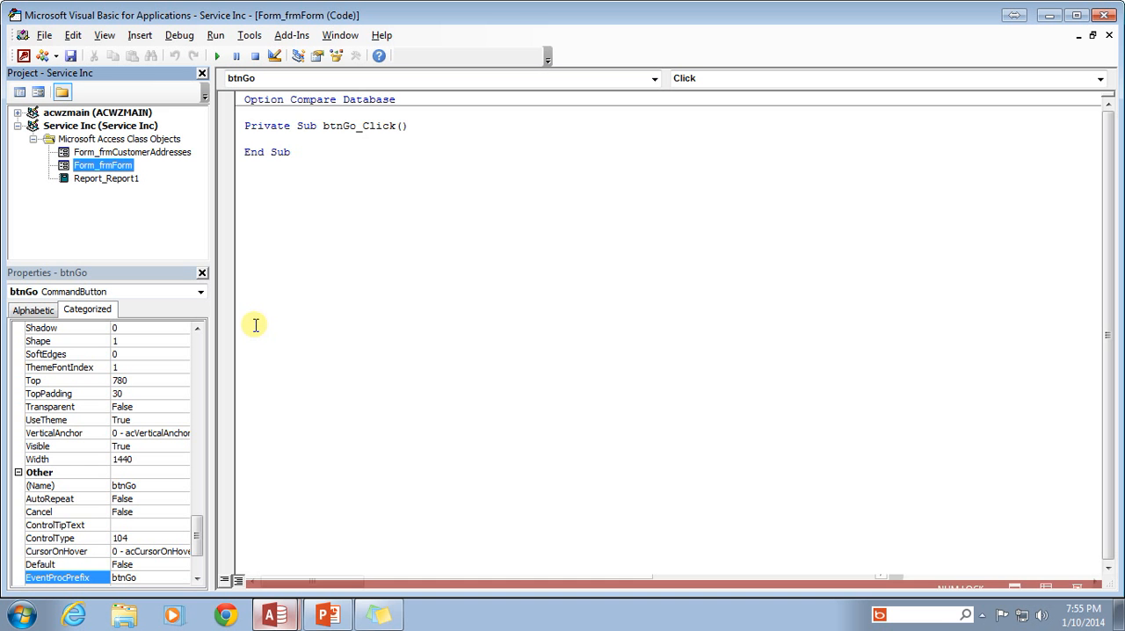
Open Form_frmCustomerAddresses' code from the Project Explorer to see cboCustomer_AfterUpdate
{"action": "left_click", "coordinate": [102, 165]}
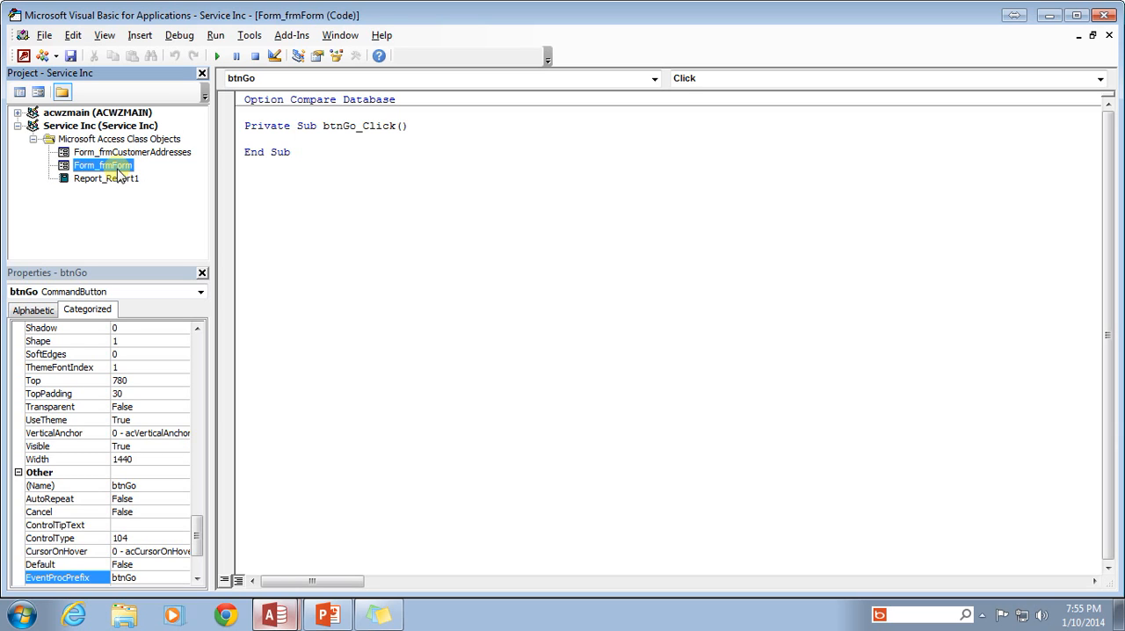
{"action": "mouse_move", "coordinate": [123, 172]}
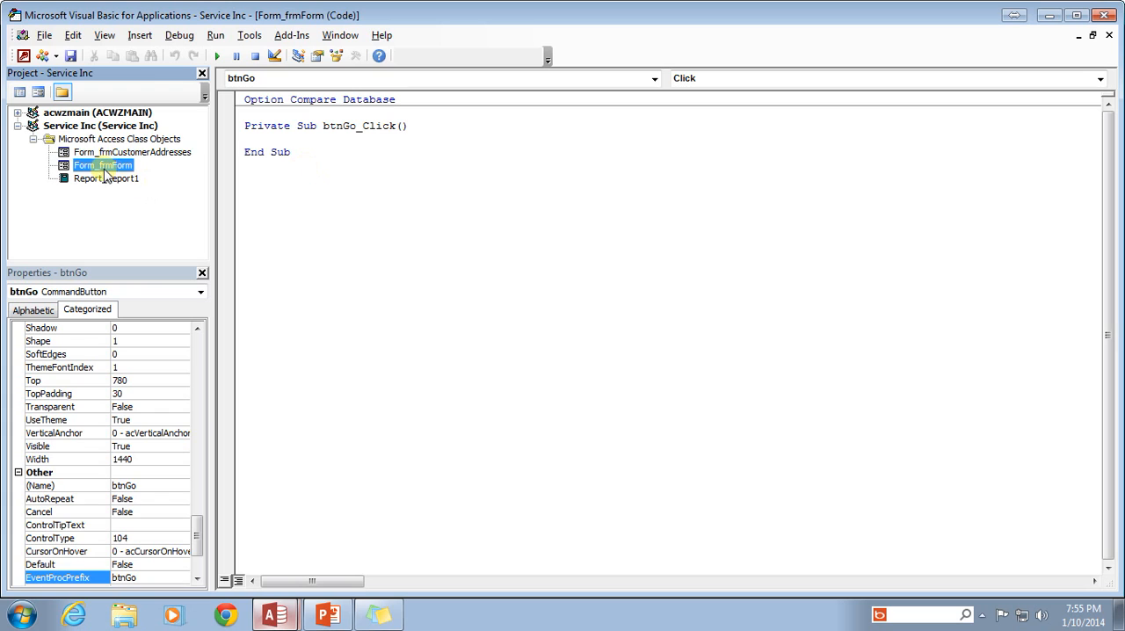
{"action": "left_click", "coordinate": [132, 151]}
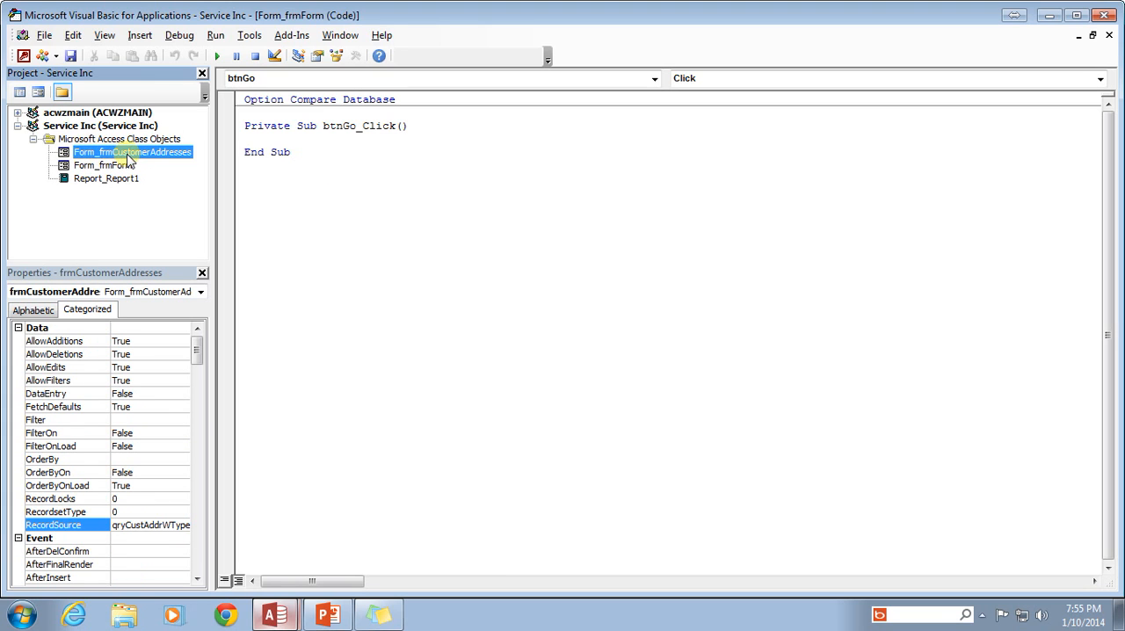
{"action": "double_click", "coordinate": [131, 152]}
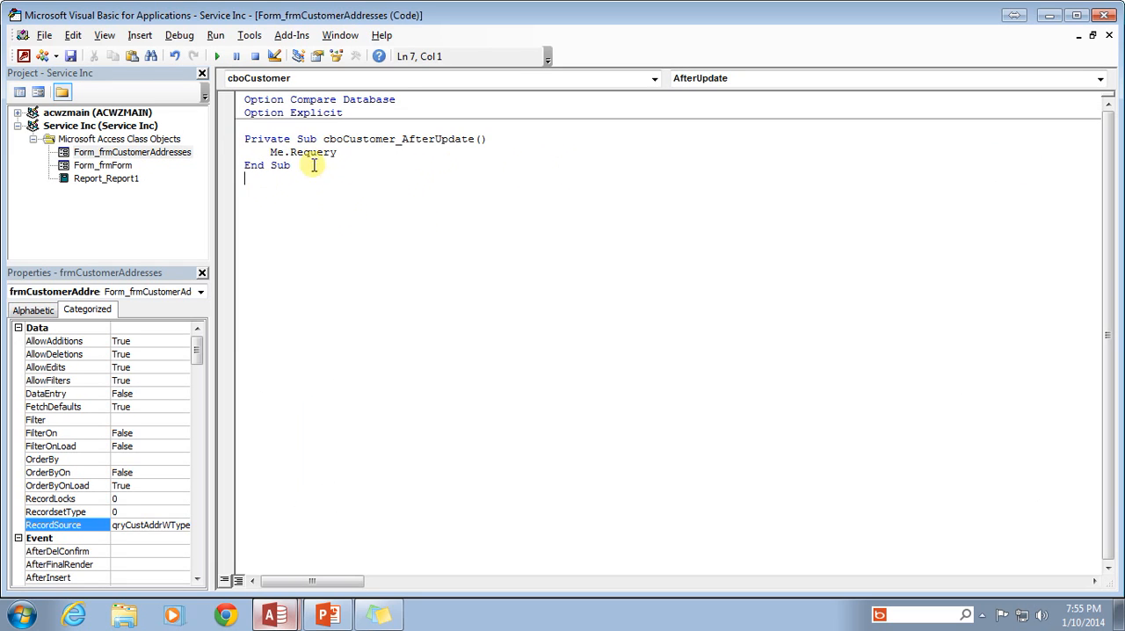
{"action": "mouse_move", "coordinate": [1009, 49]}
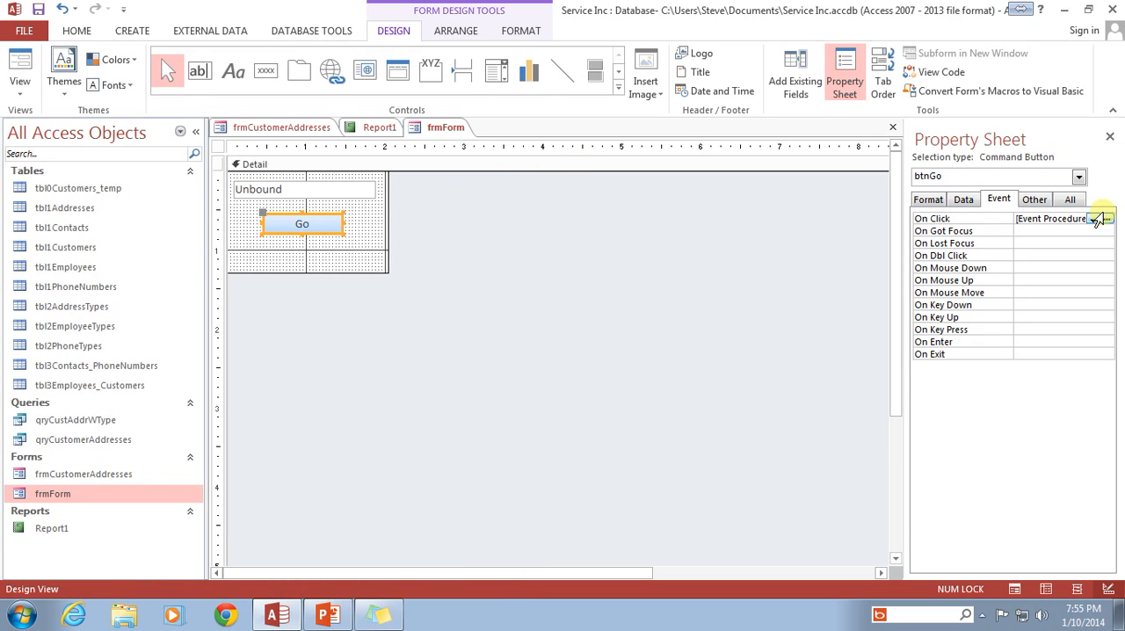
{"action": "left_click", "coordinate": [1101, 218]}
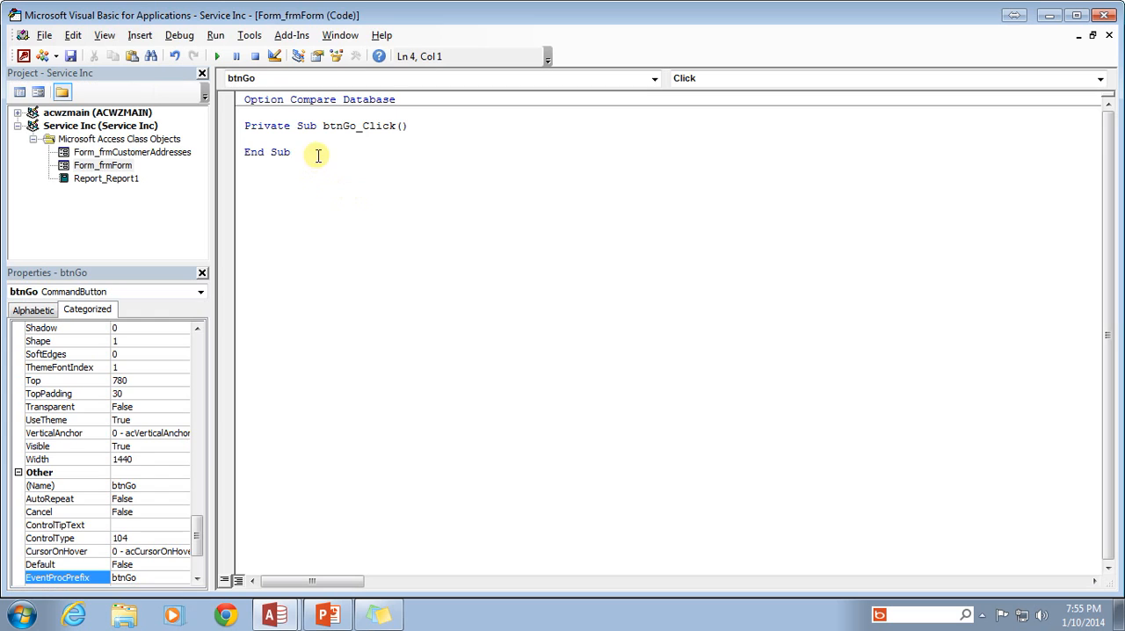
{"action": "double_click", "coordinate": [306, 127]}
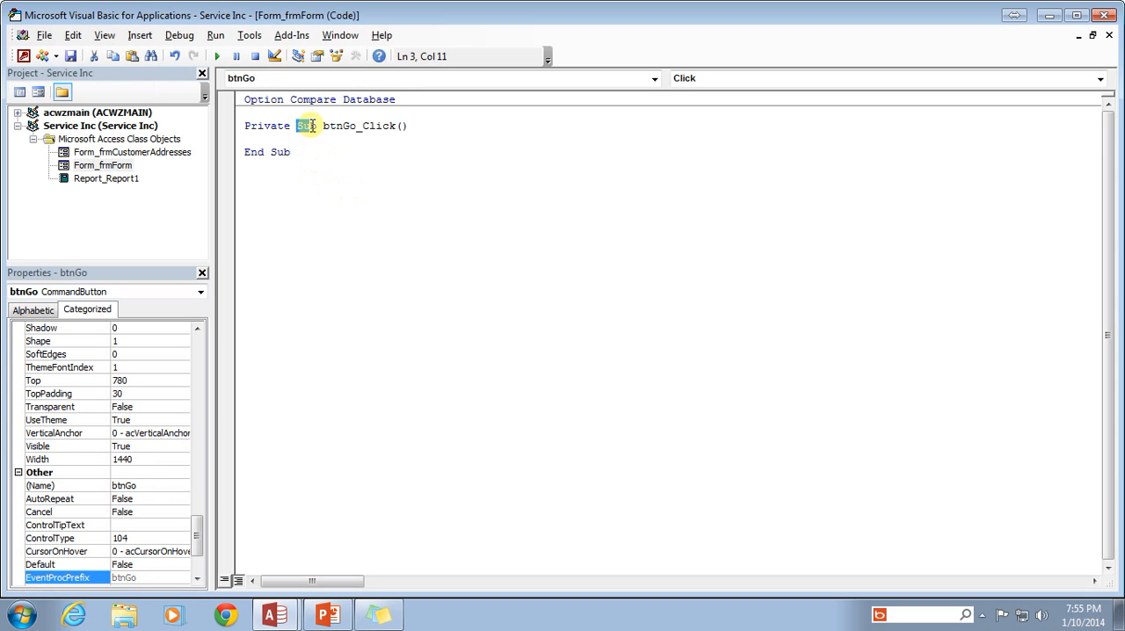
{"action": "left_click", "coordinate": [318, 100]}
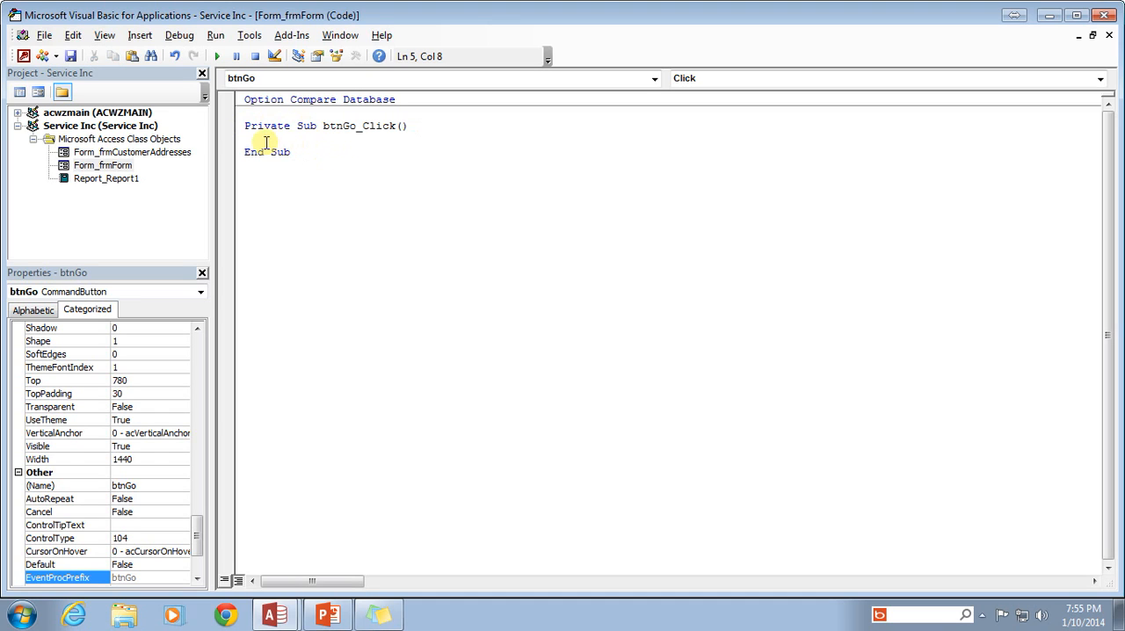
{"action": "double_click", "coordinate": [267, 126]}
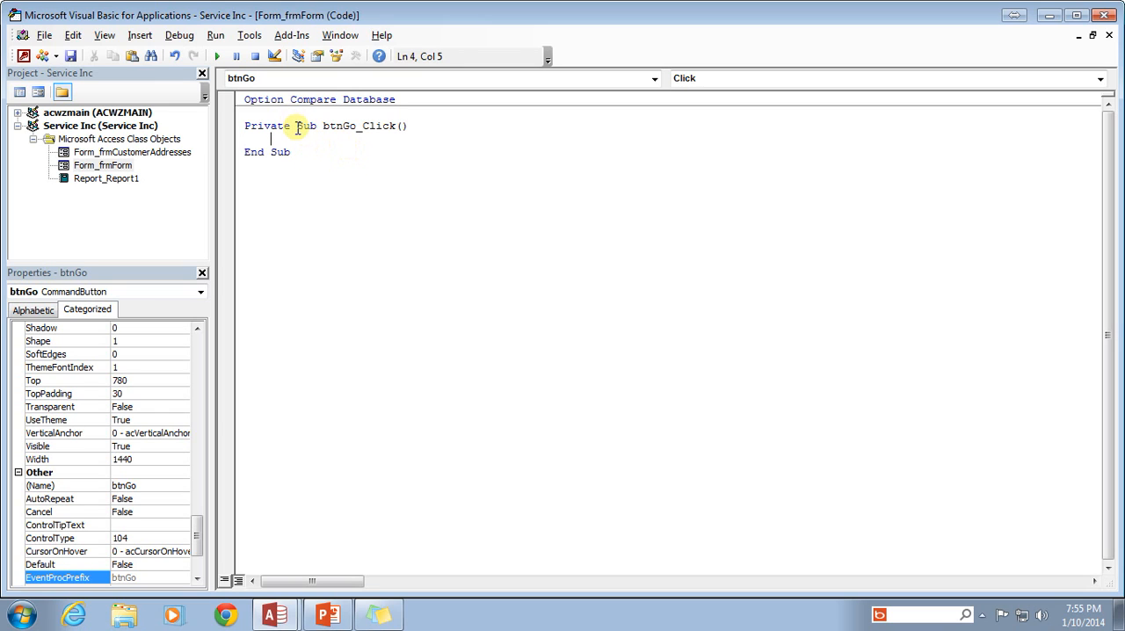
{"action": "double_click", "coordinate": [306, 126]}
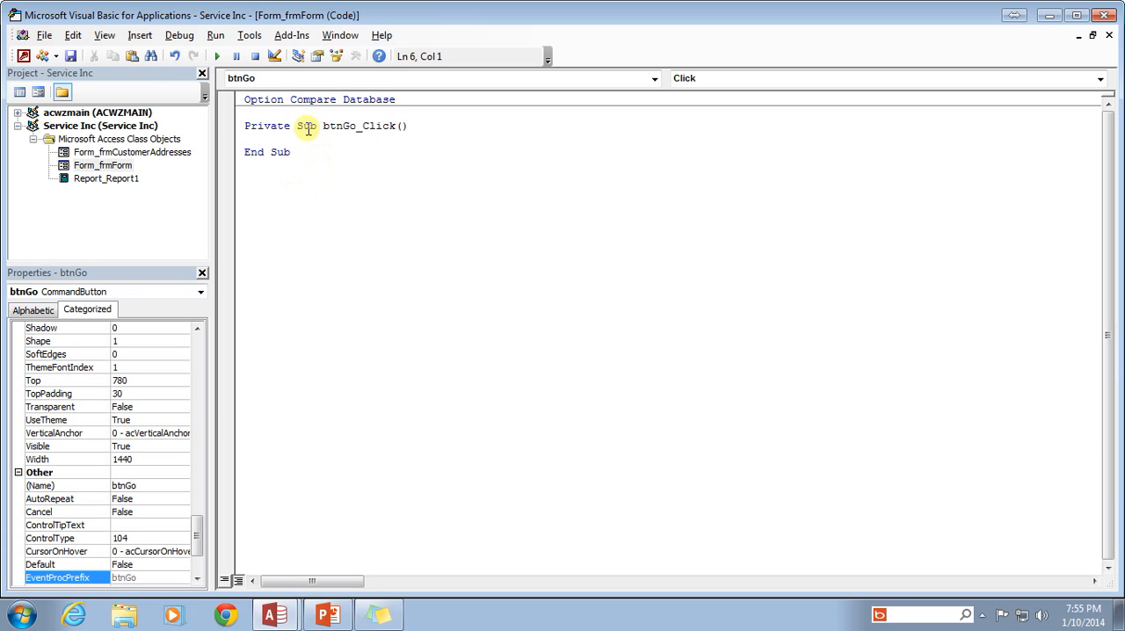
{"action": "double_click", "coordinate": [306, 127]}
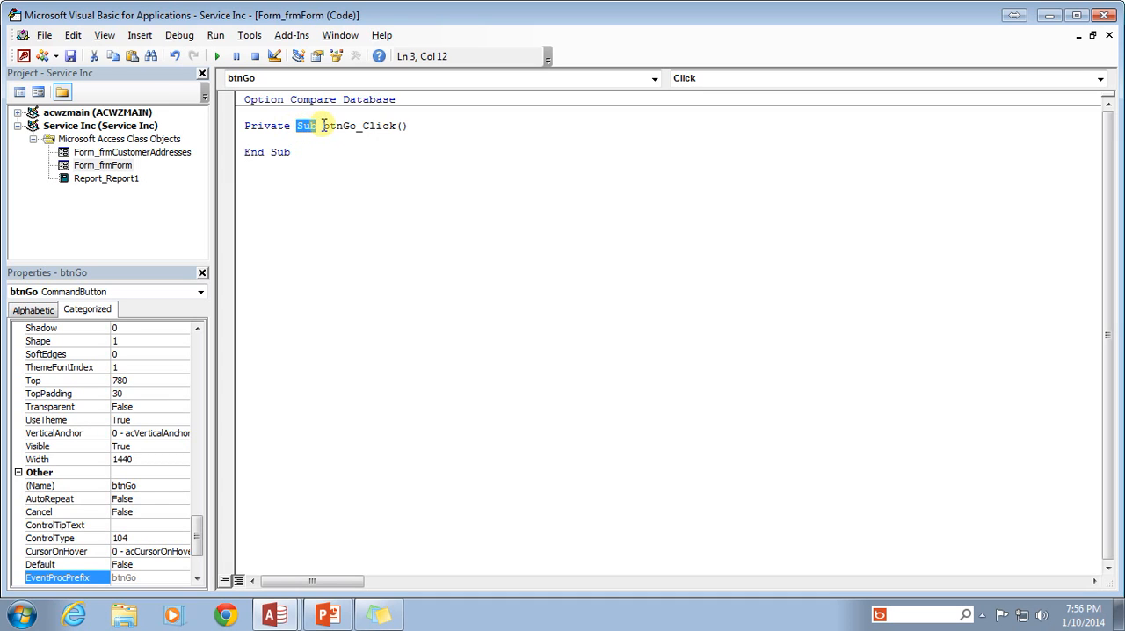
{"action": "double_click", "coordinate": [338, 127]}
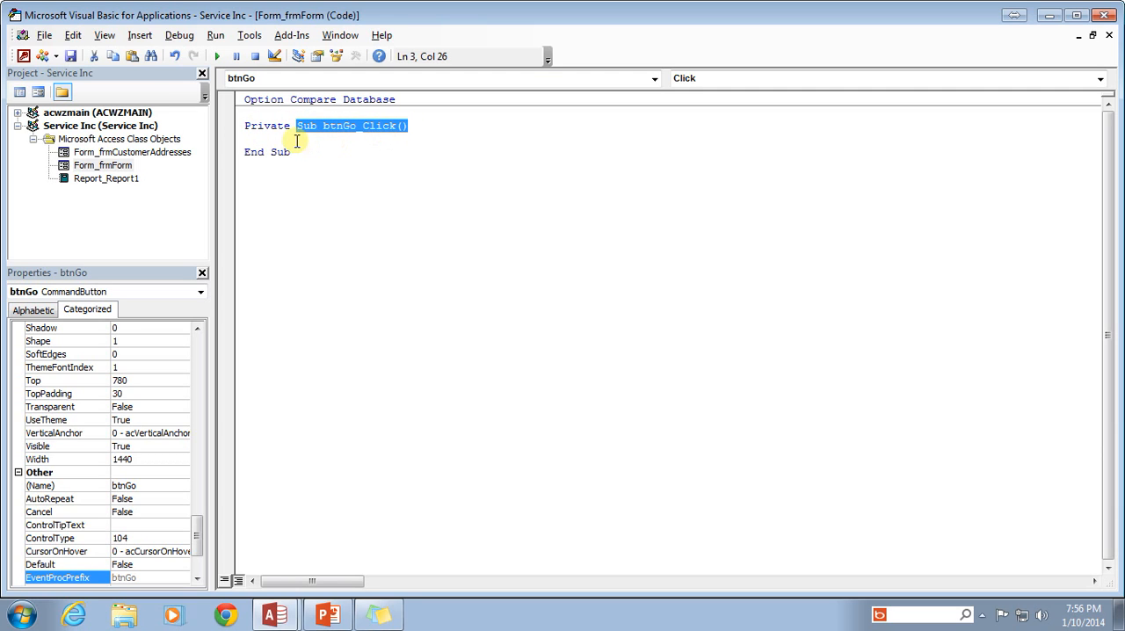
{"action": "left_click", "coordinate": [299, 139]}
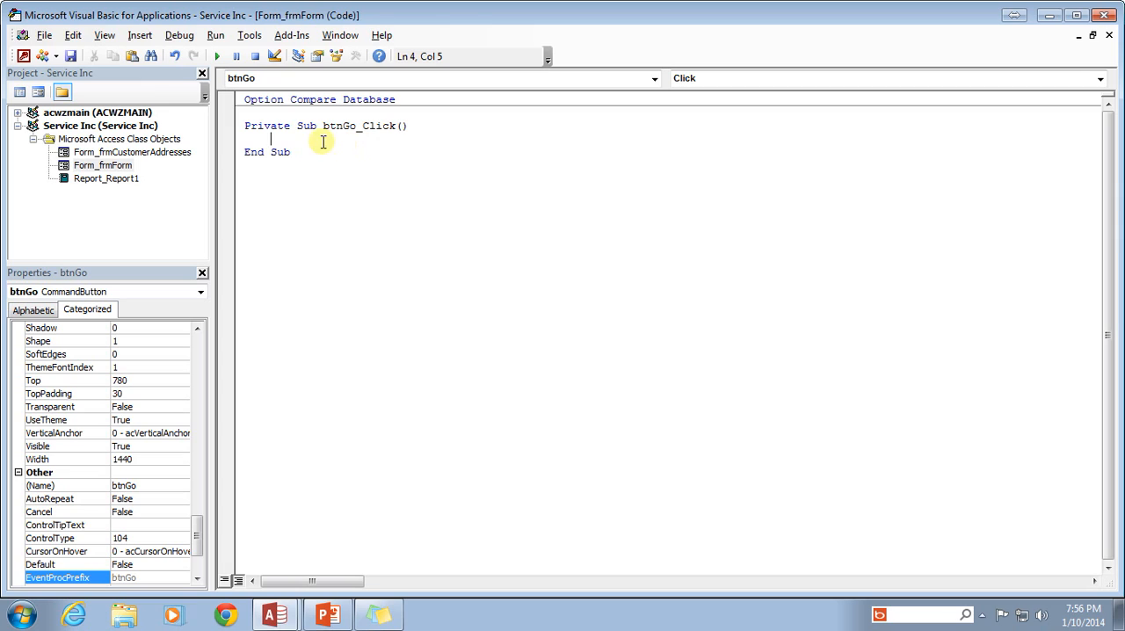
{"action": "mouse_move", "coordinate": [325, 127]}
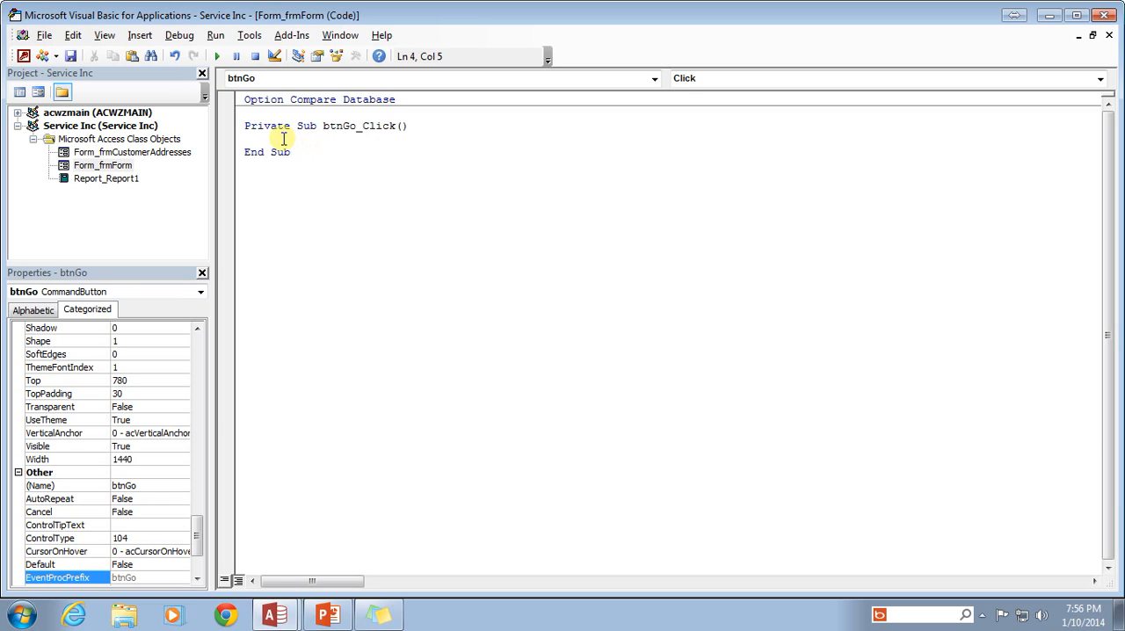
{"action": "mouse_move", "coordinate": [330, 130]}
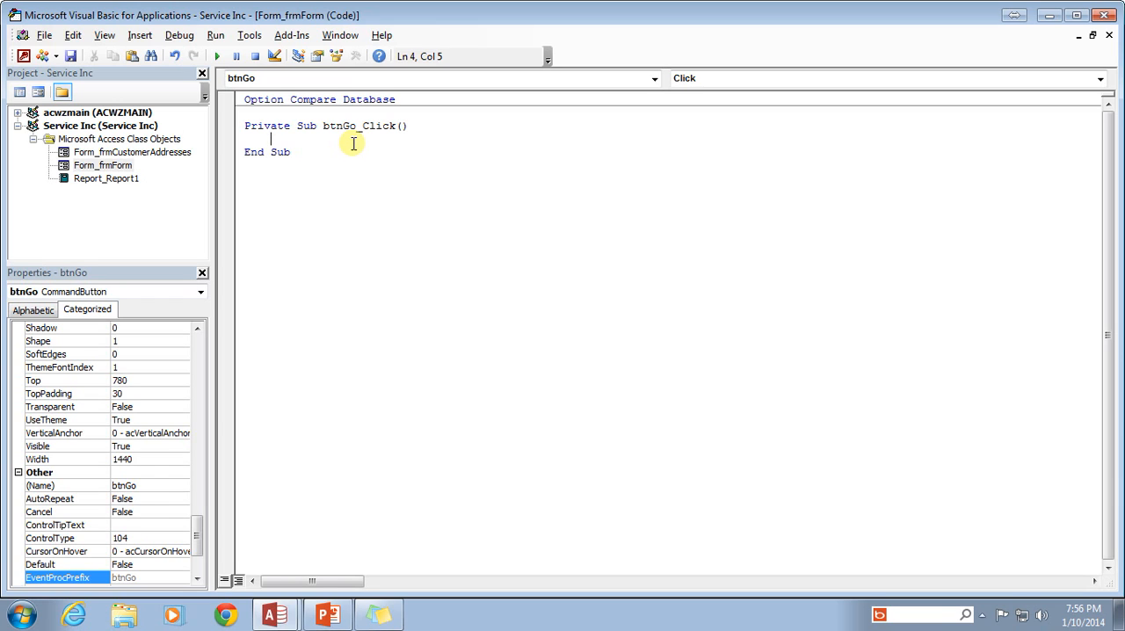
Write 'Dim strText As String' in btnGo_Click and highlight the Dim keyword
{"action": "type", "text": "dim"}
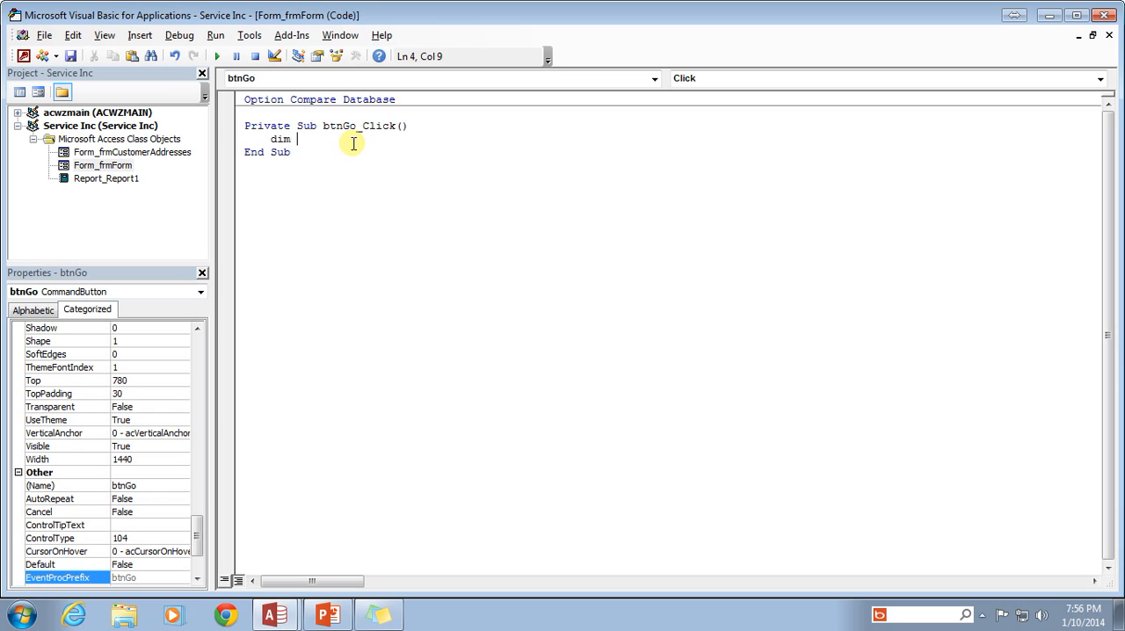
{"action": "type", "text": "str"}
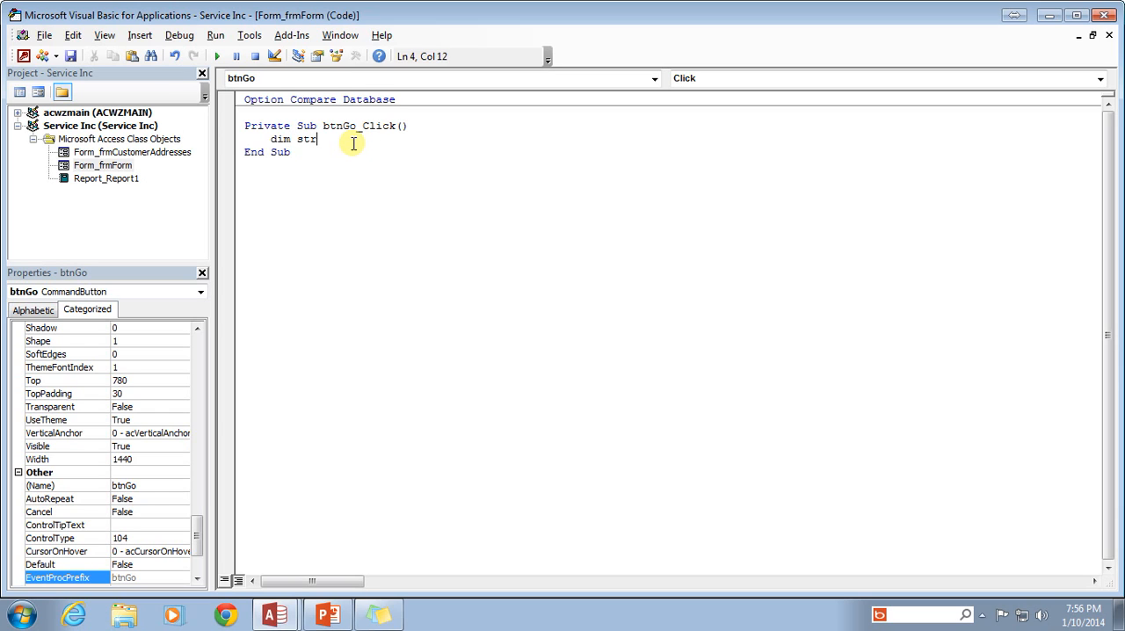
{"action": "type", "text": "Text"}
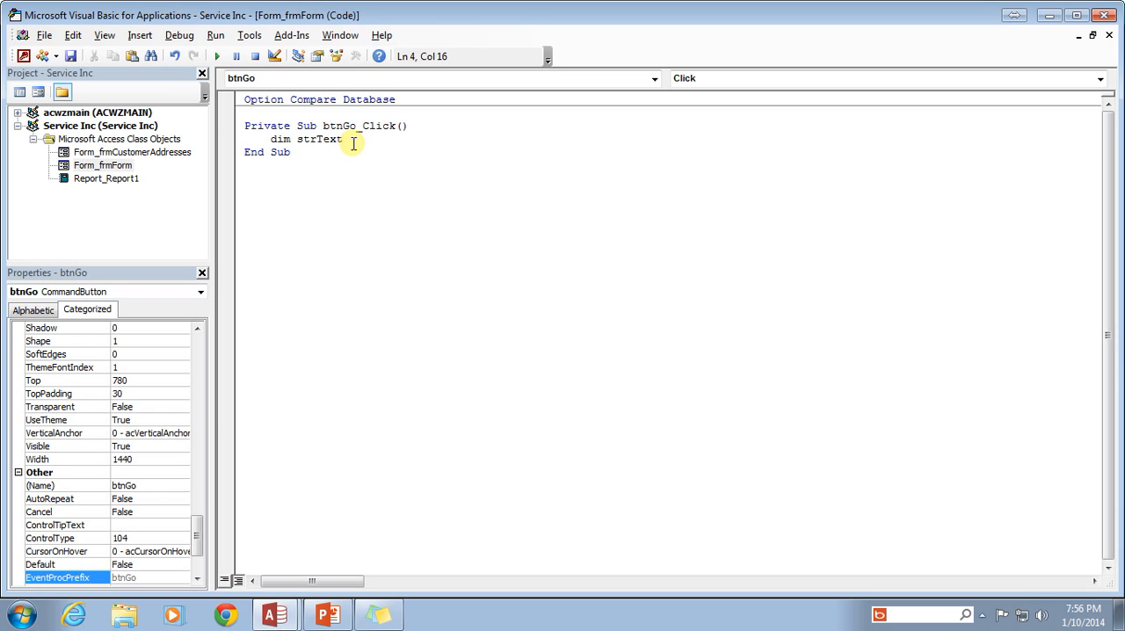
{"action": "type", "text": "as"}
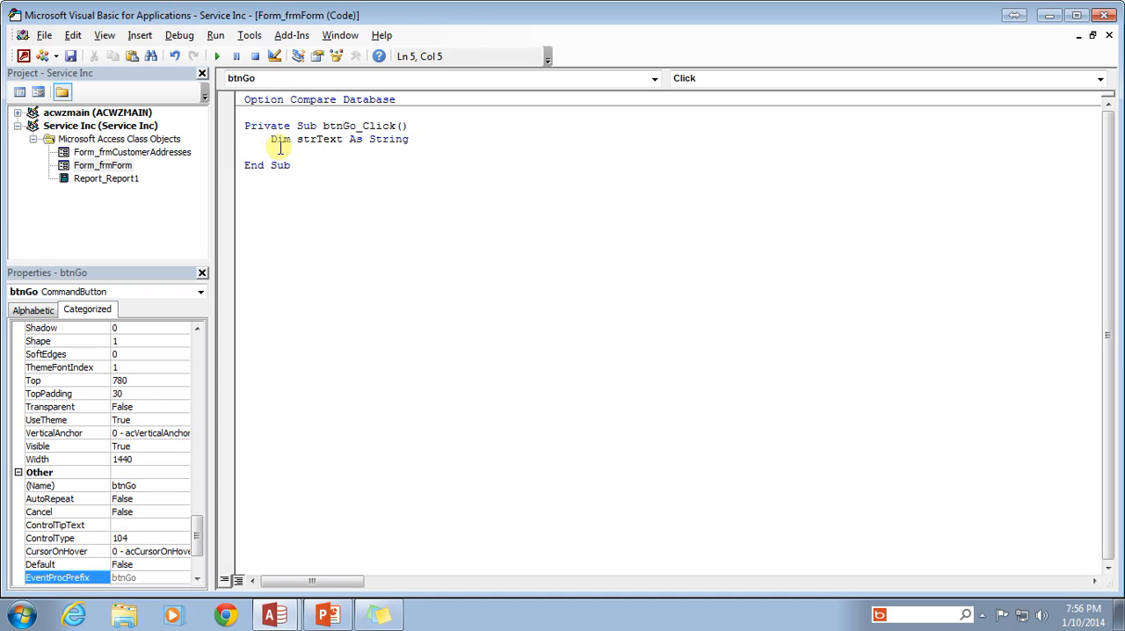
{"action": "left_click", "coordinate": [297, 138]}
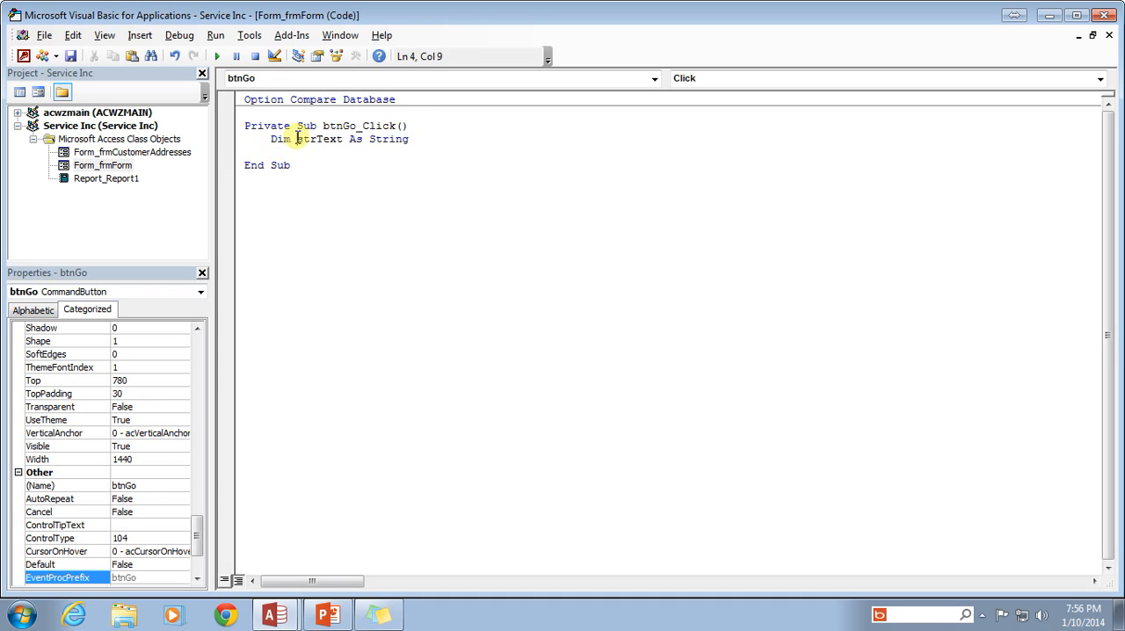
{"action": "double_click", "coordinate": [320, 139]}
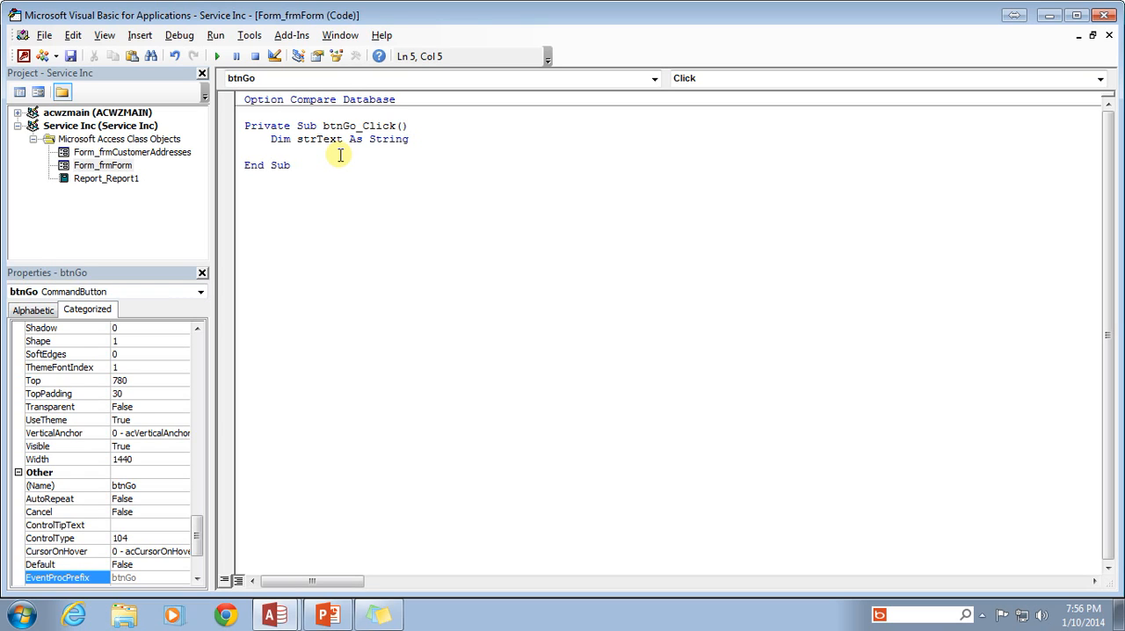
Write the line strText = "Hello World!" below the declaration
{"action": "type", "text": "s"}
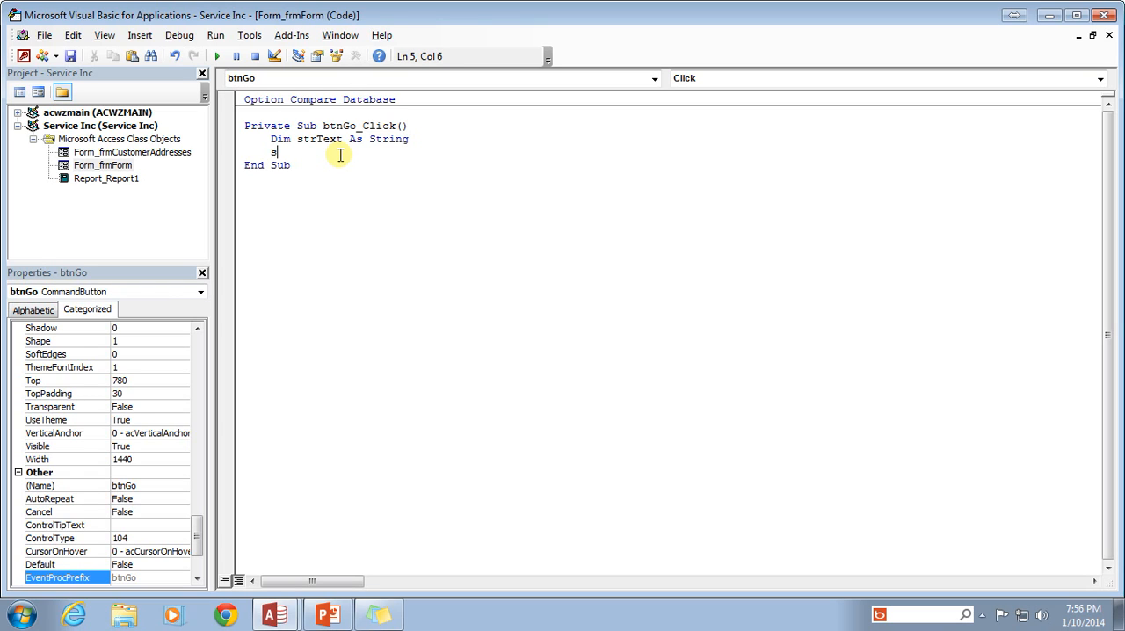
{"action": "type", "text": "t"}
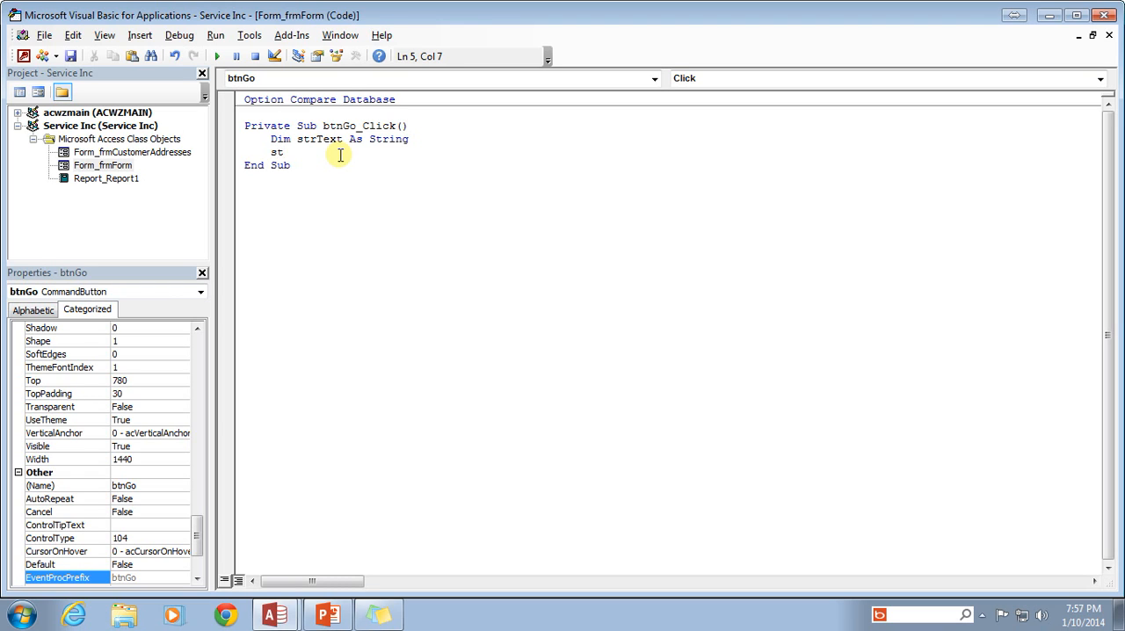
{"action": "type", "text": "te"}
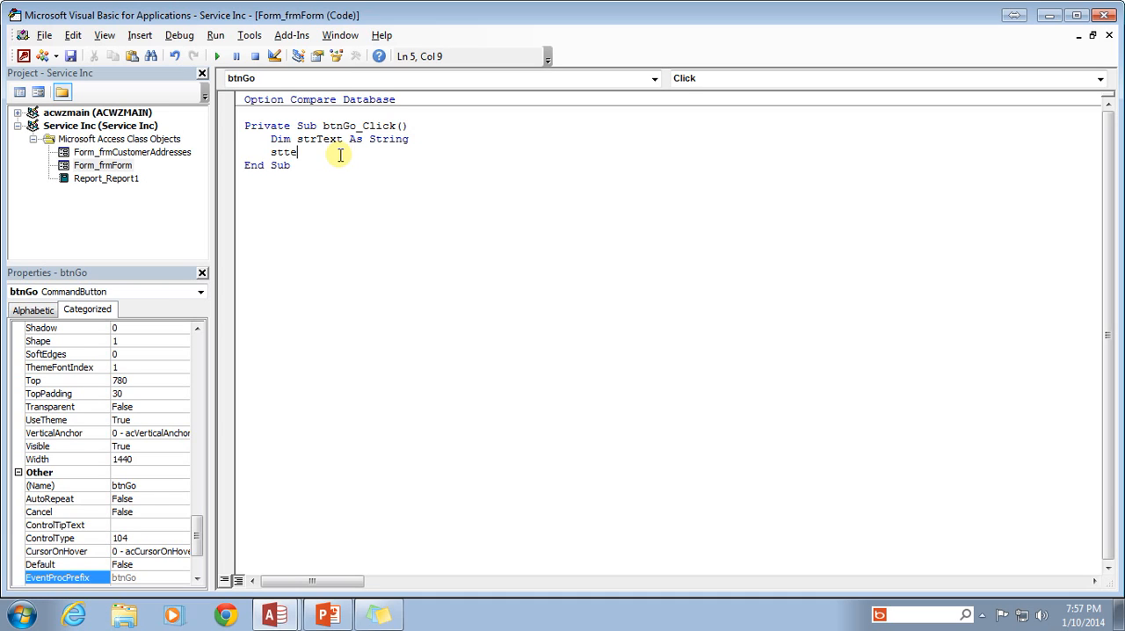
{"action": "type", "text": "strT"}
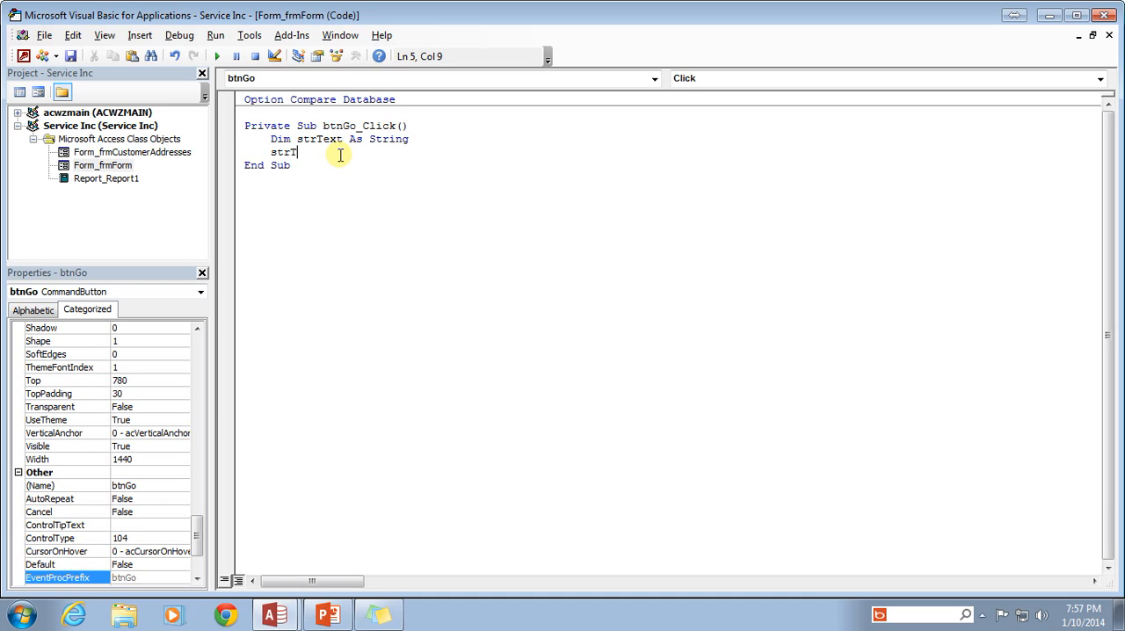
{"action": "type", "text": "ext ="}
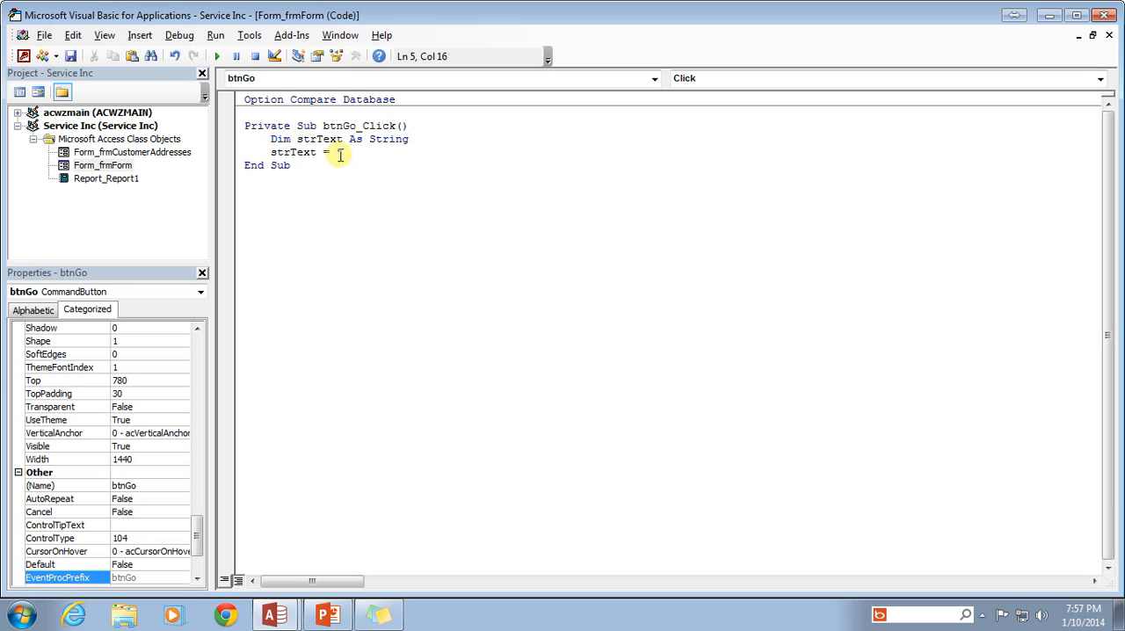
{"action": "type", "text": "\"Hello W"}
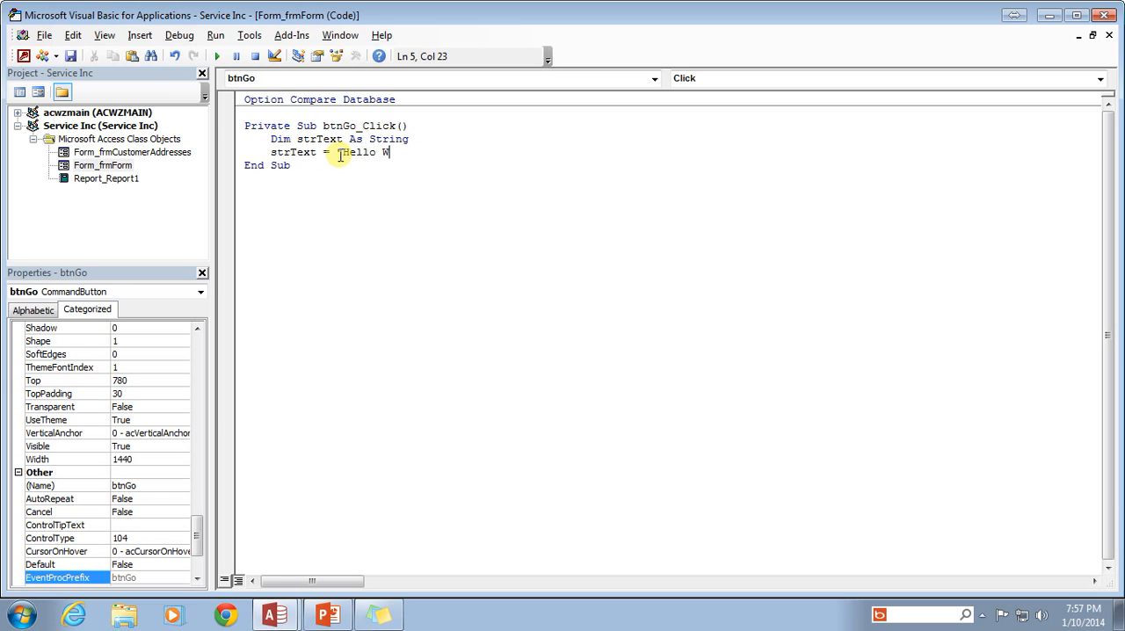
{"action": "type", "text": "orld!\""}
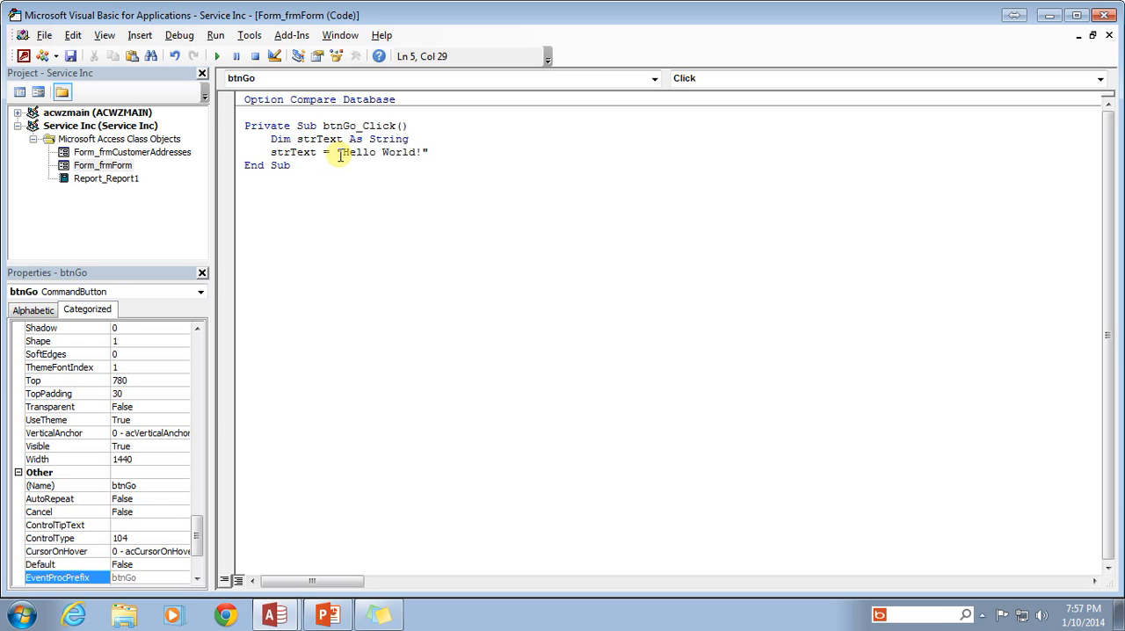
Review the declaration and assignment, highlighting strText, the equals sign and "Hello World!"
{"action": "left_click", "coordinate": [280, 138]}
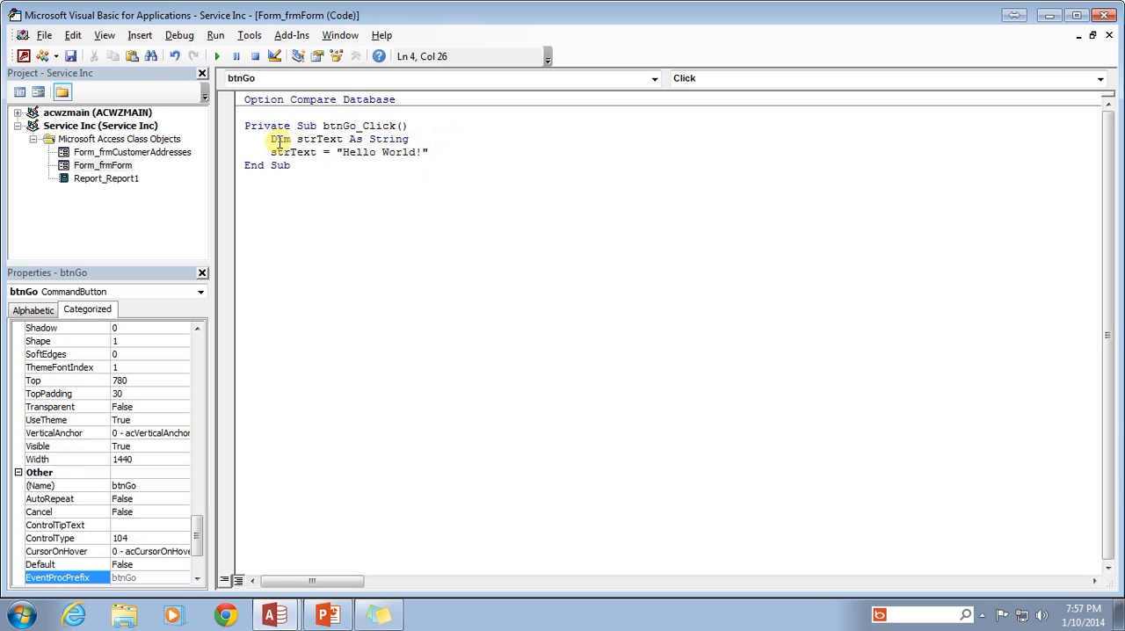
{"action": "left_click_drag", "start_coordinate": [271, 139], "coordinate": [413, 139]}
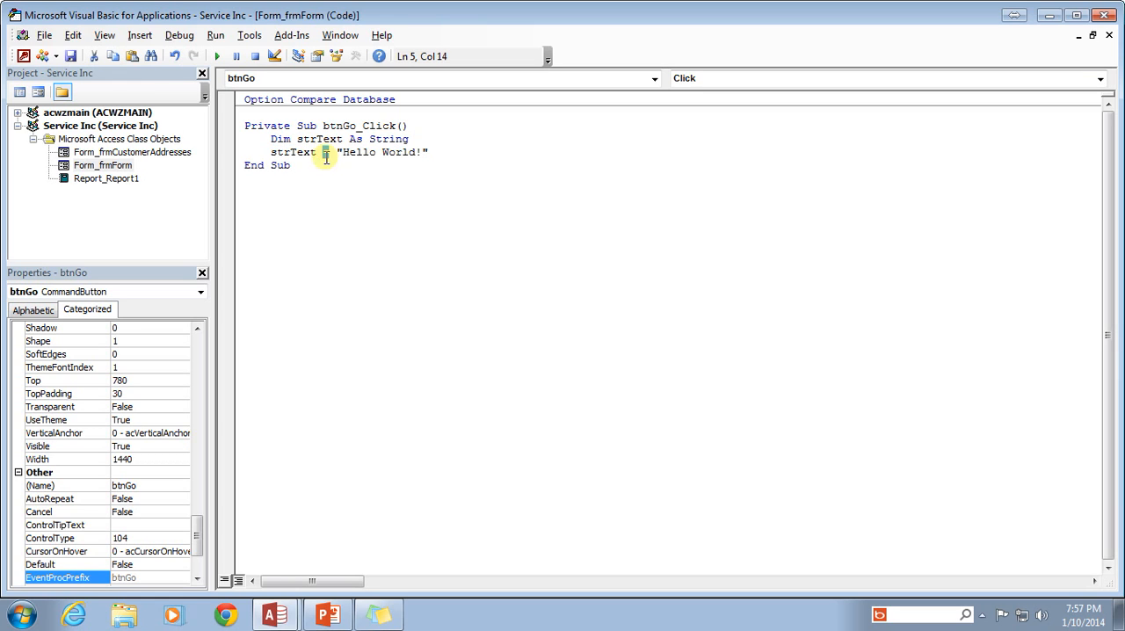
{"action": "double_click", "coordinate": [355, 151]}
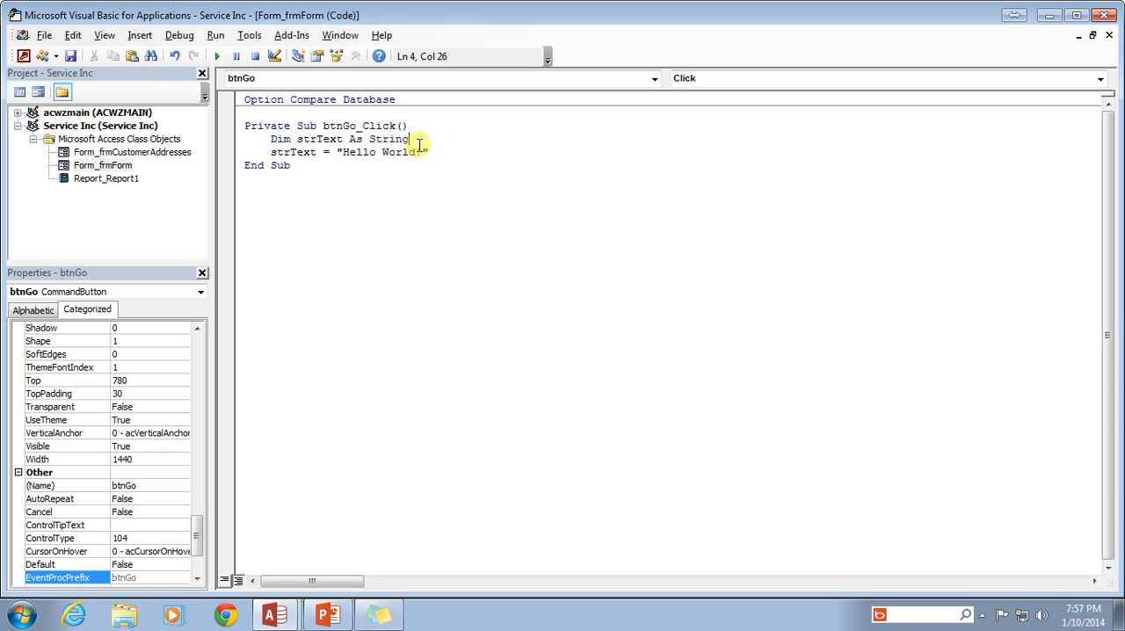
{"action": "double_click", "coordinate": [378, 152]}
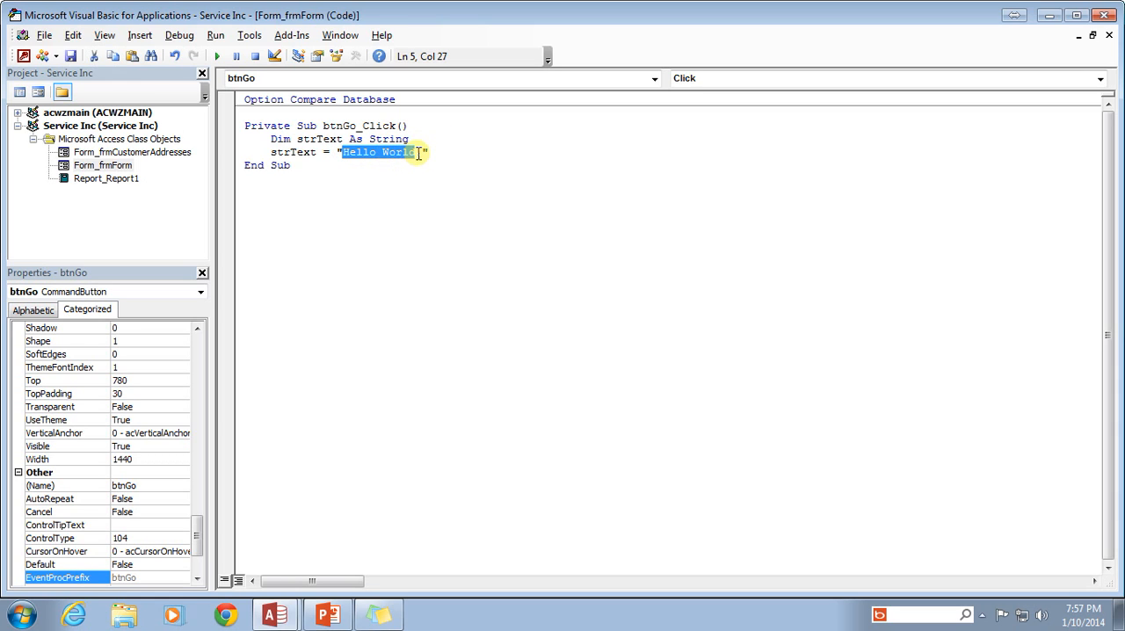
{"action": "type", "text": "!"}
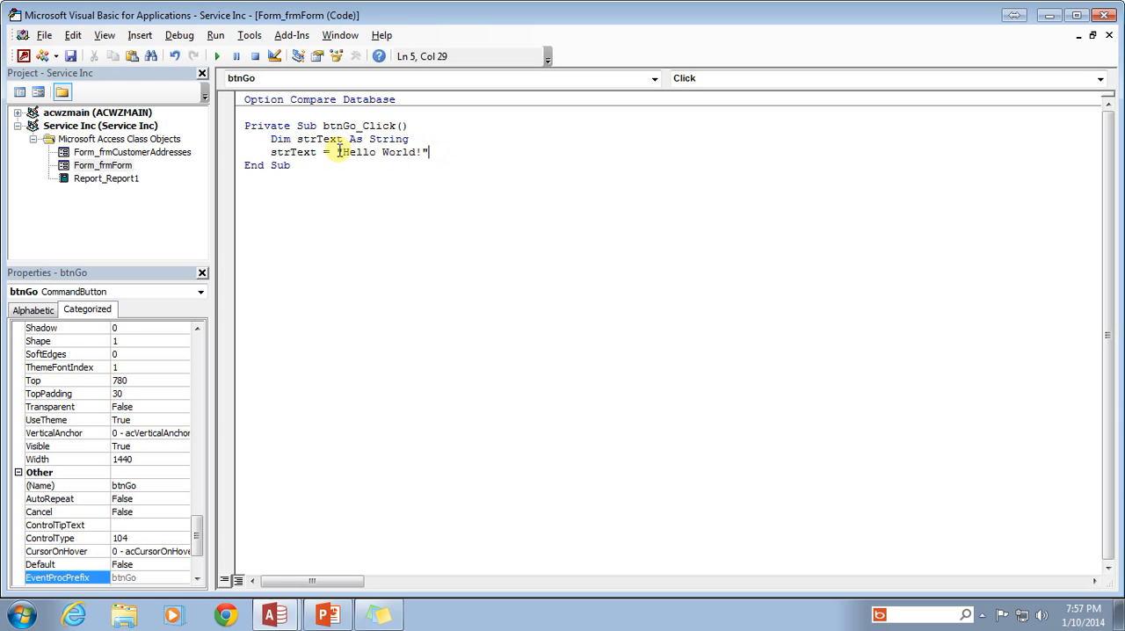
{"action": "double_click", "coordinate": [369, 151]}
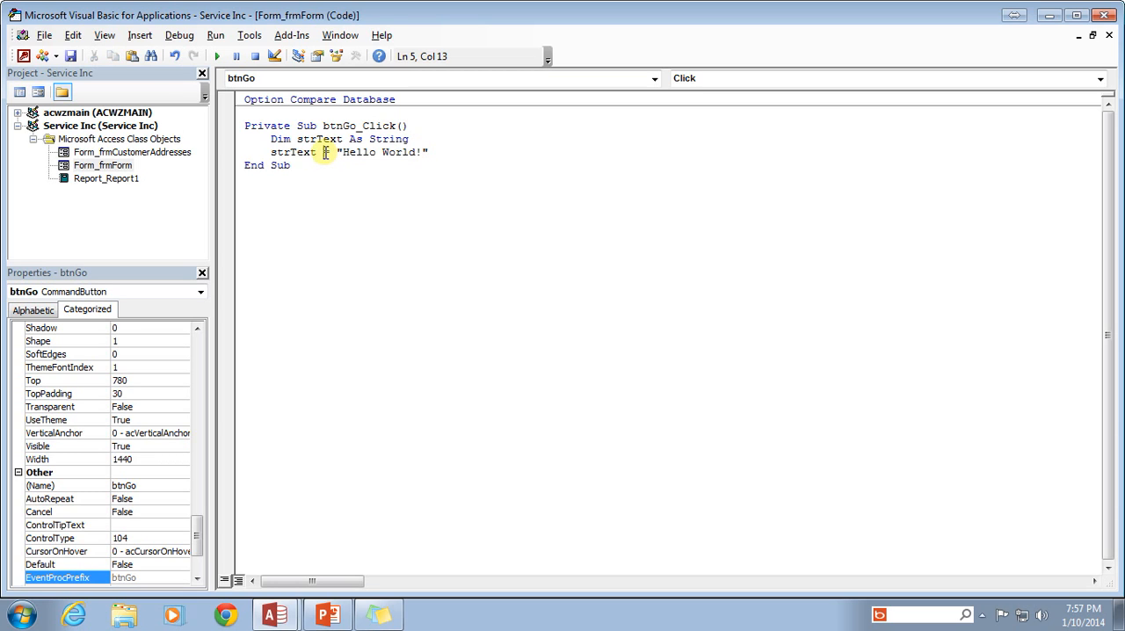
{"action": "double_click", "coordinate": [292, 151]}
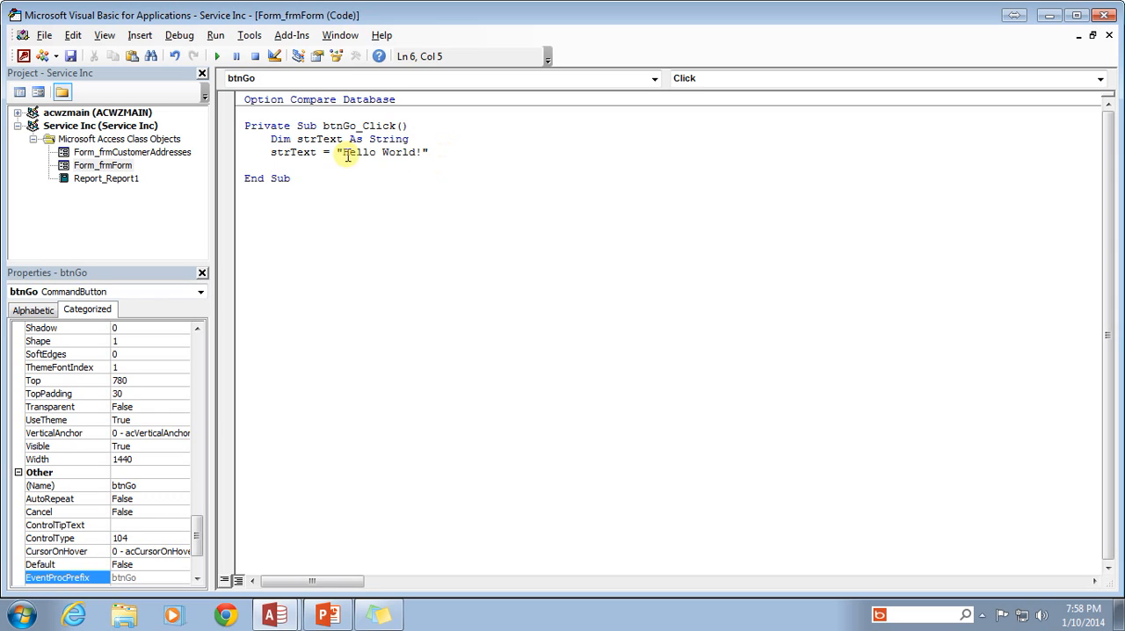
Begin a new line with txtOutput under the assignment
{"action": "type", "text": "t"}
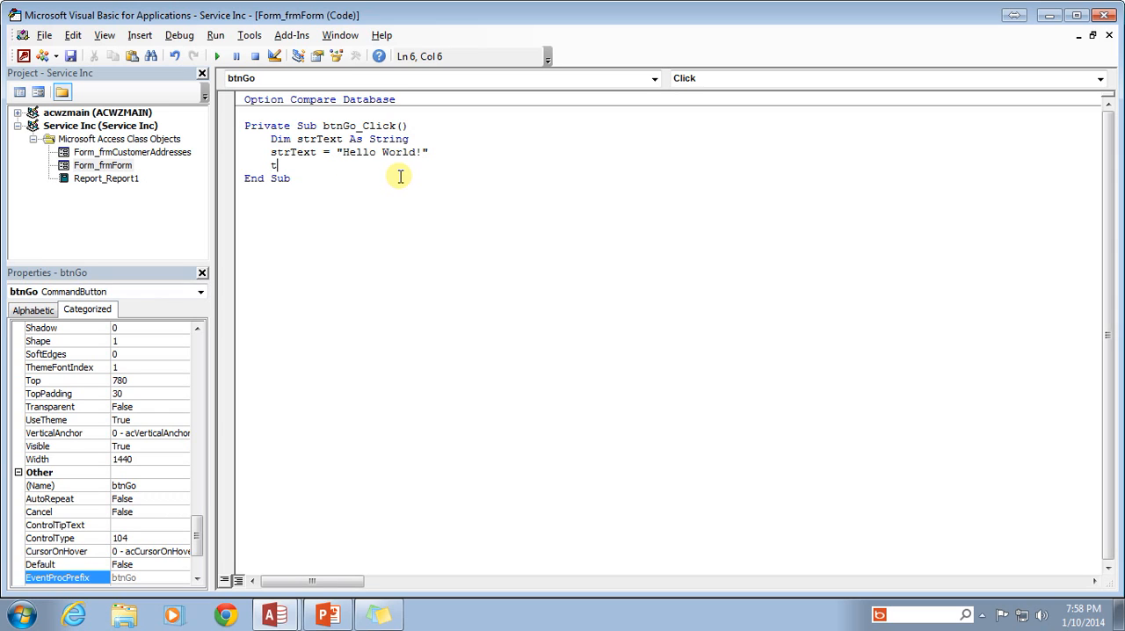
{"action": "type", "text": "xtOutpu"}
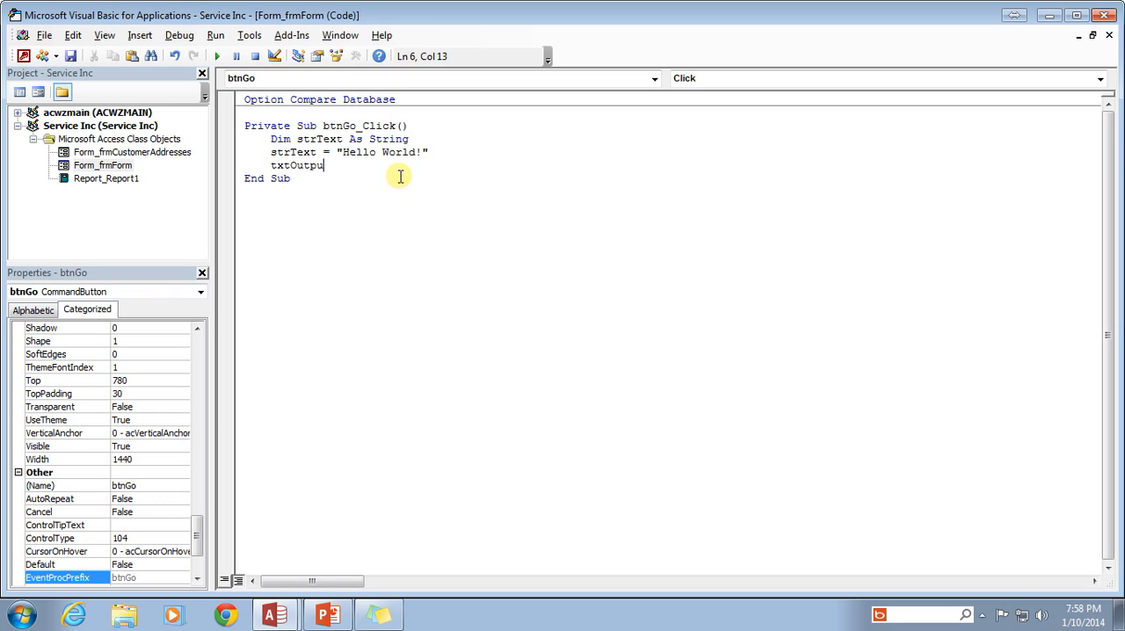
{"action": "type", "text": "t"}
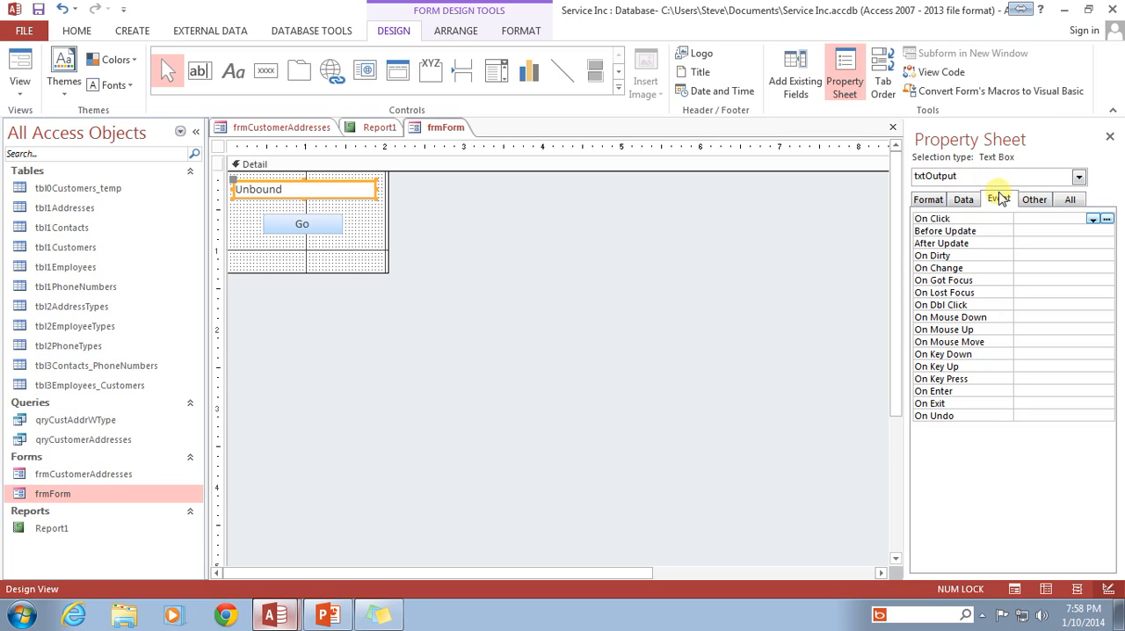
Look through txtOutput's Data, Format and Other properties, confirming its name txtOutput
{"action": "left_click", "coordinate": [998, 199]}
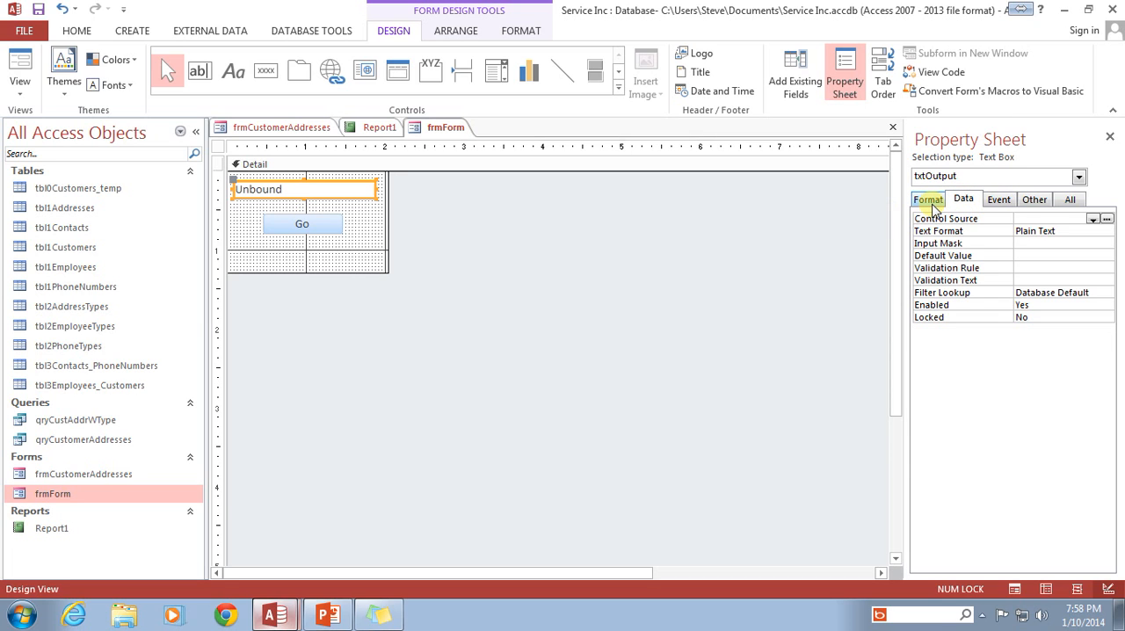
{"action": "left_click", "coordinate": [928, 198]}
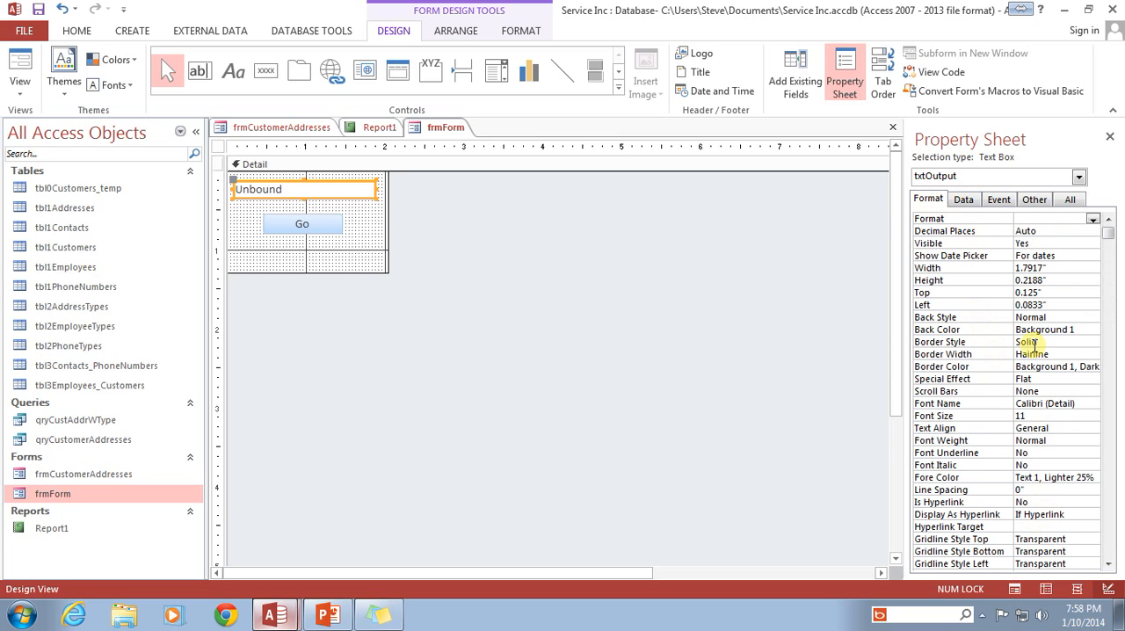
{"action": "left_click", "coordinate": [964, 199]}
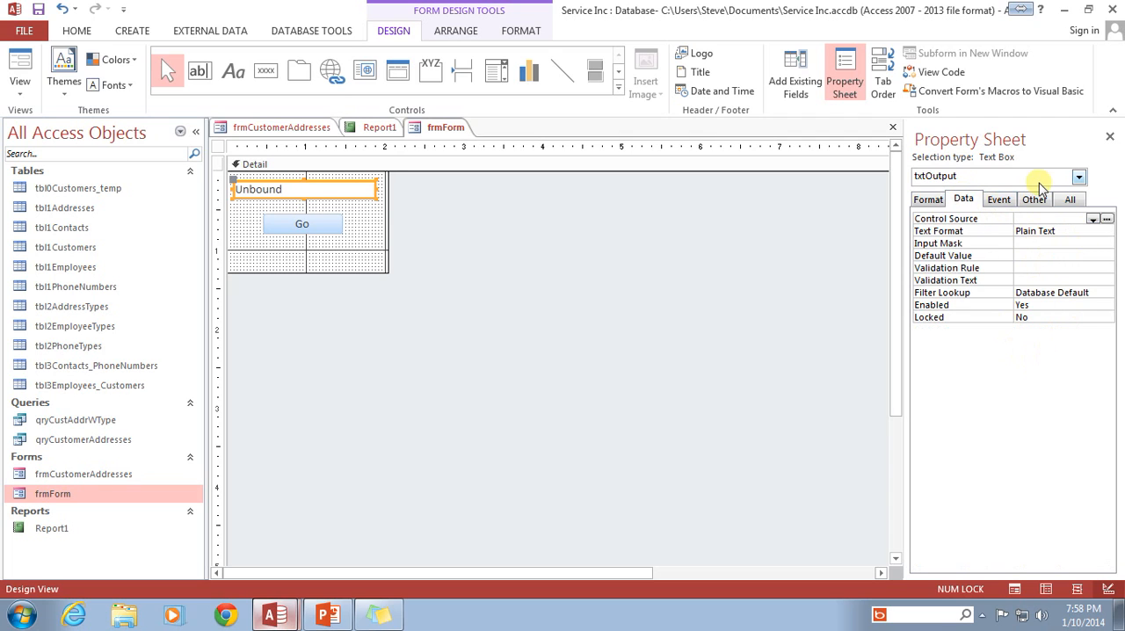
{"action": "left_click", "coordinate": [1034, 196]}
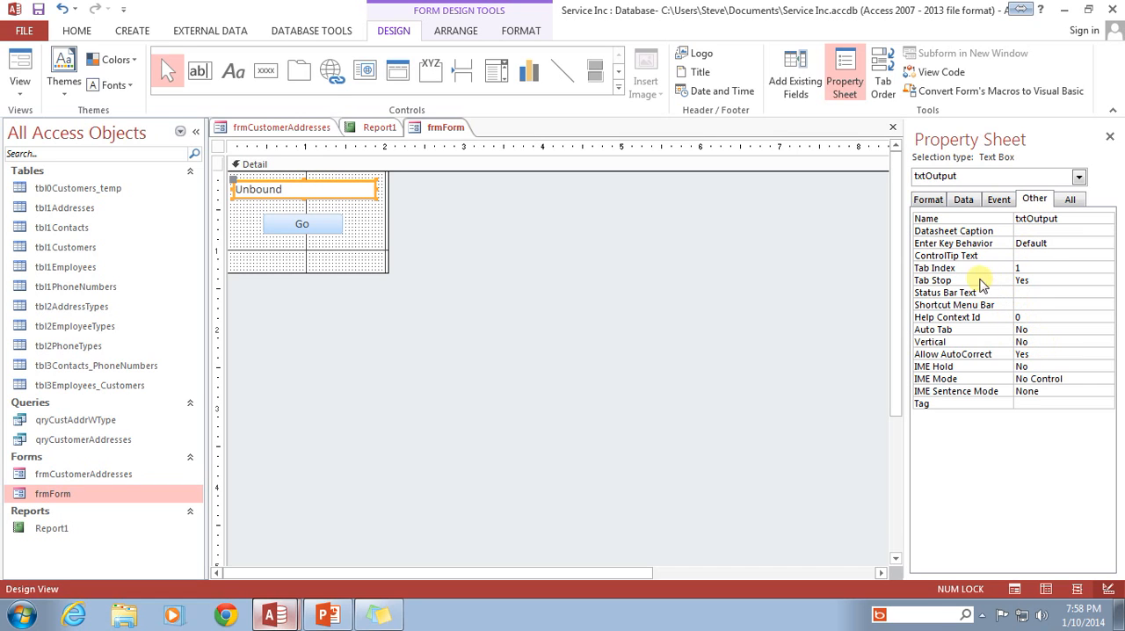
{"action": "left_click", "coordinate": [928, 198]}
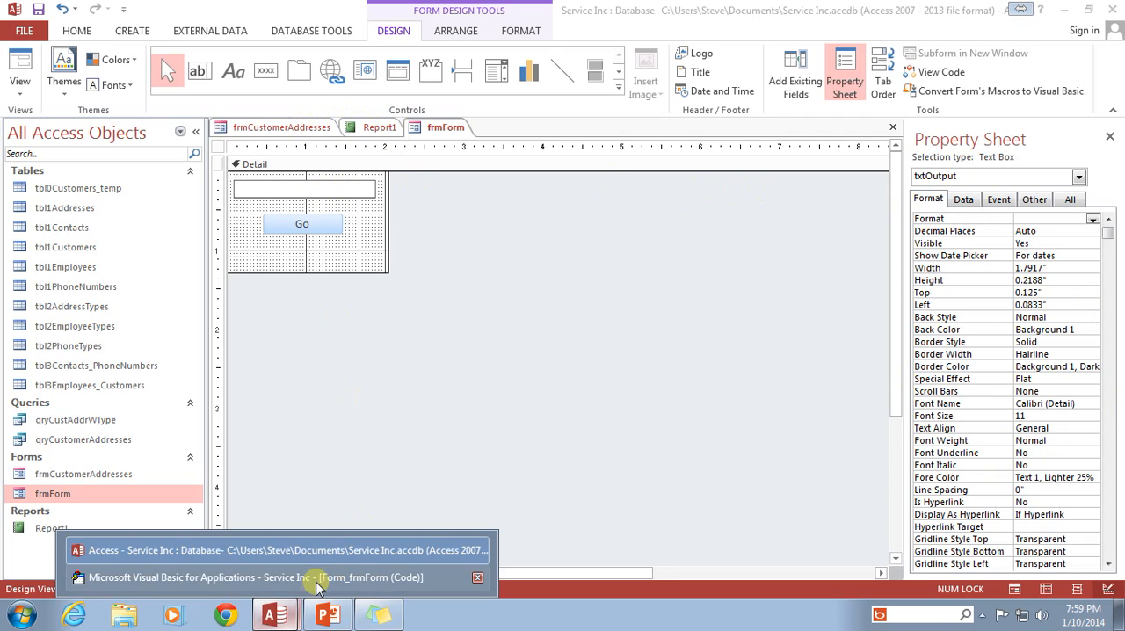
Complete the line as txtOutput.Value = strText in btnGo_Click
{"action": "left_click", "coordinate": [255, 576]}
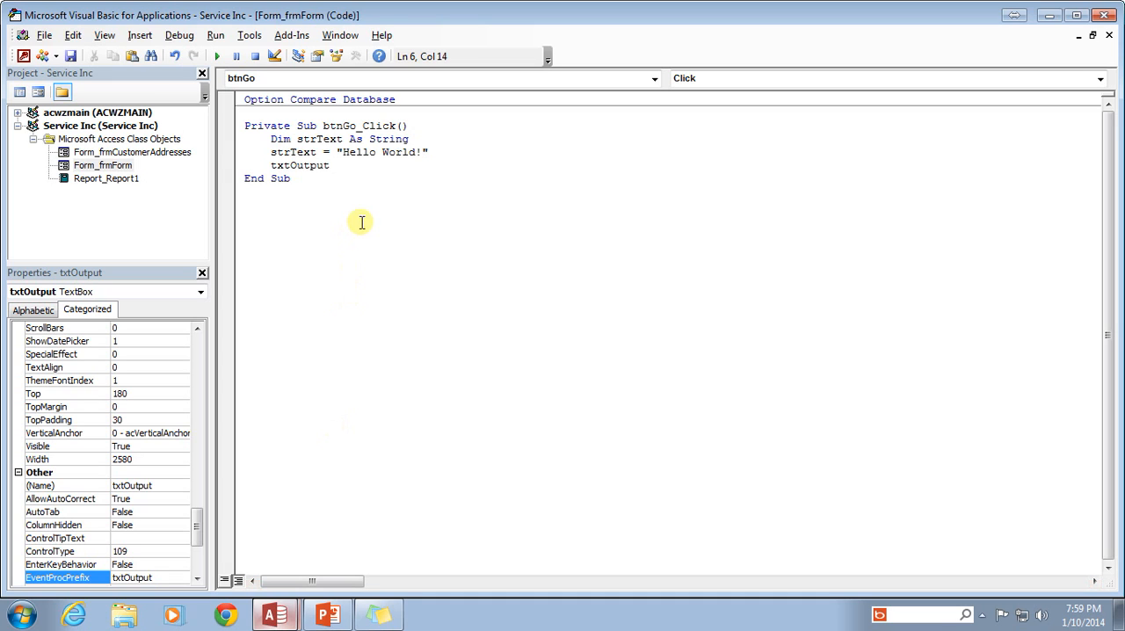
{"action": "type", "text": ".Value"}
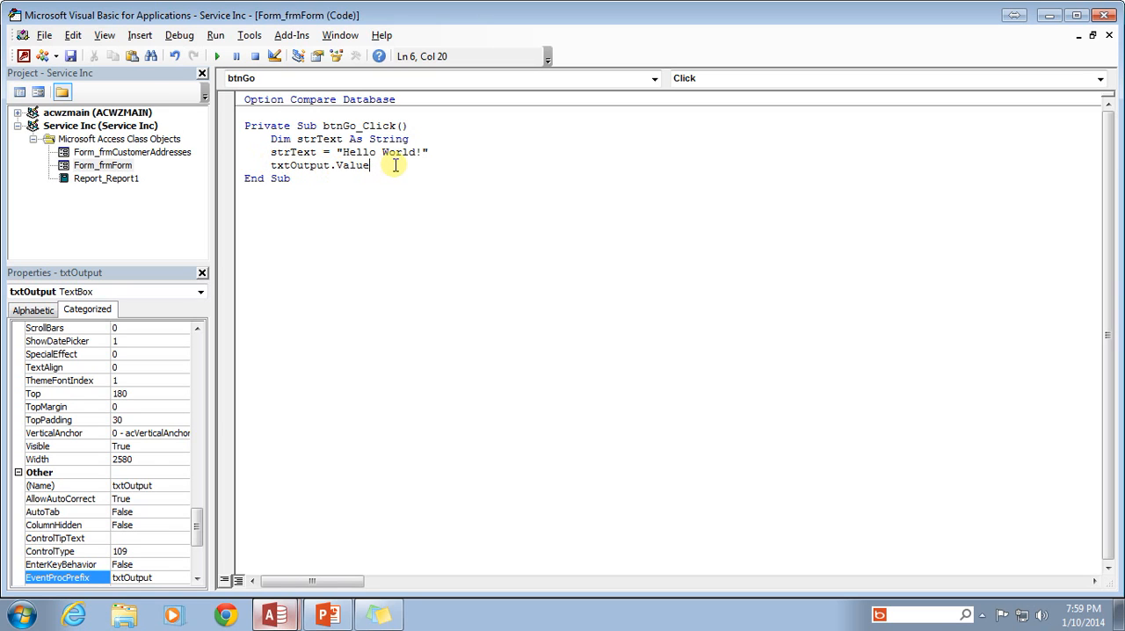
{"action": "type", "text": "="}
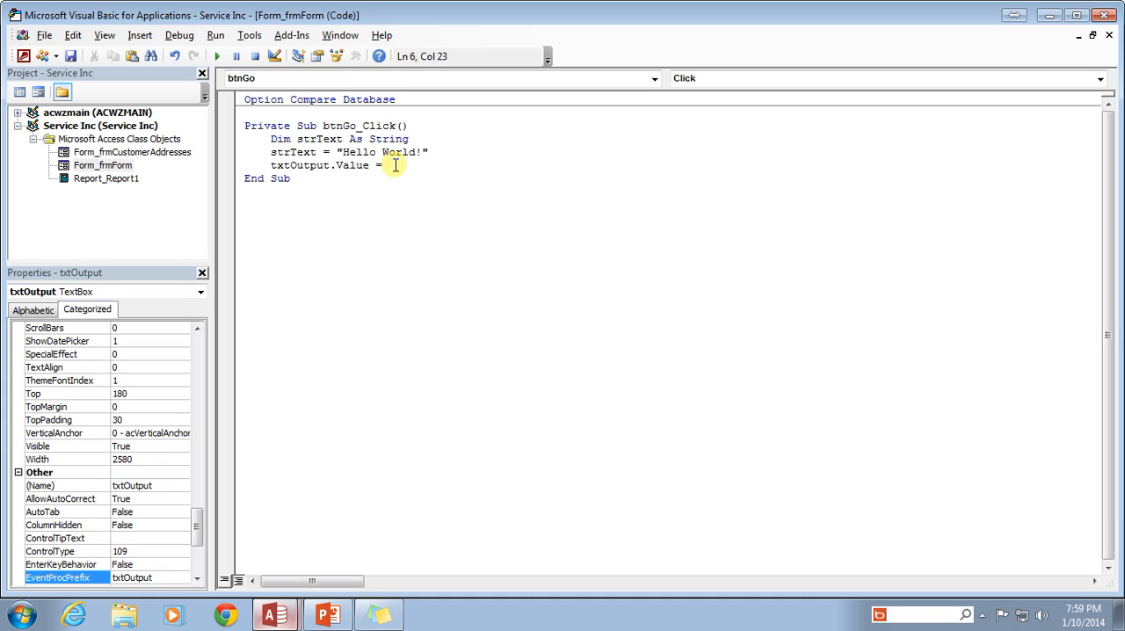
{"action": "type", "text": "str"}
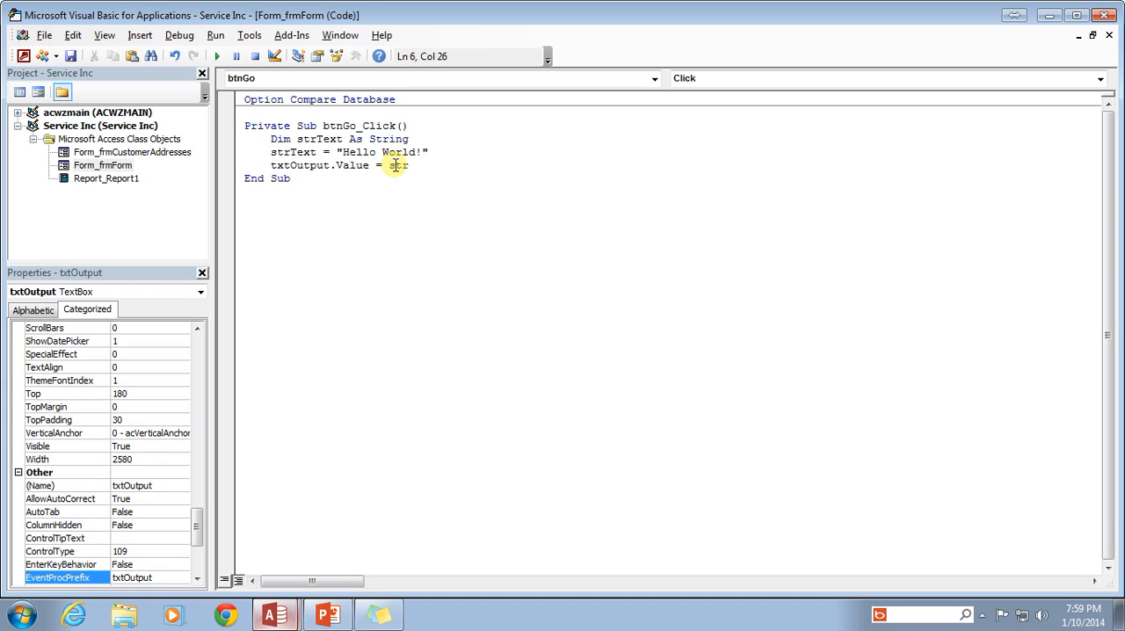
{"action": "type", "text": "text"}
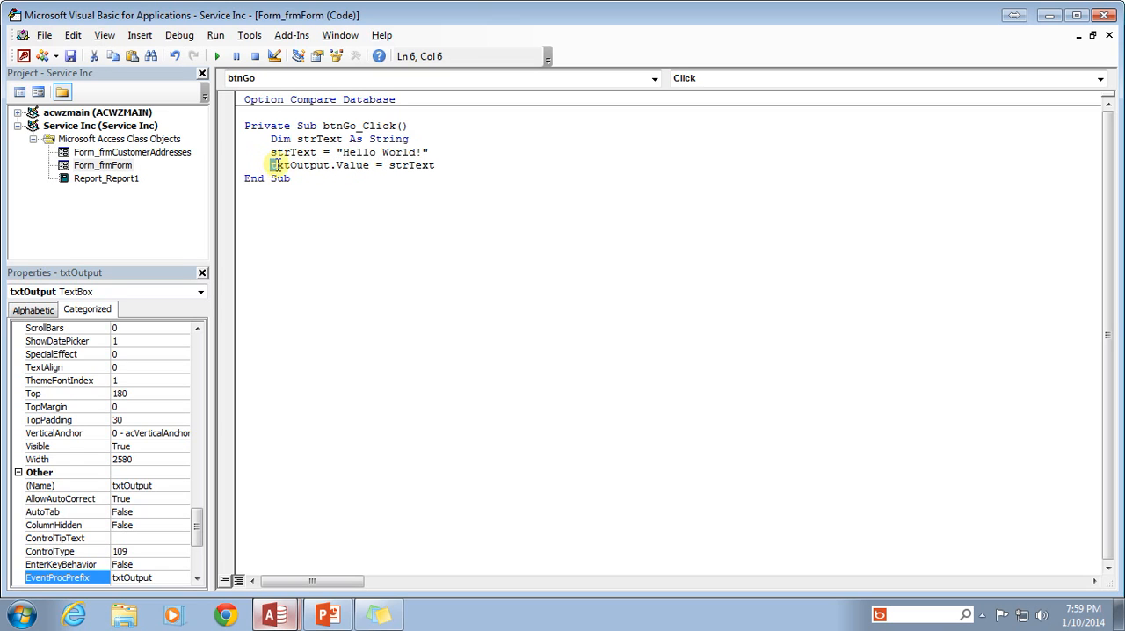
Highlight txtOutput, Value and strText in the finished assignment line to explain each part
{"action": "double_click", "coordinate": [299, 166]}
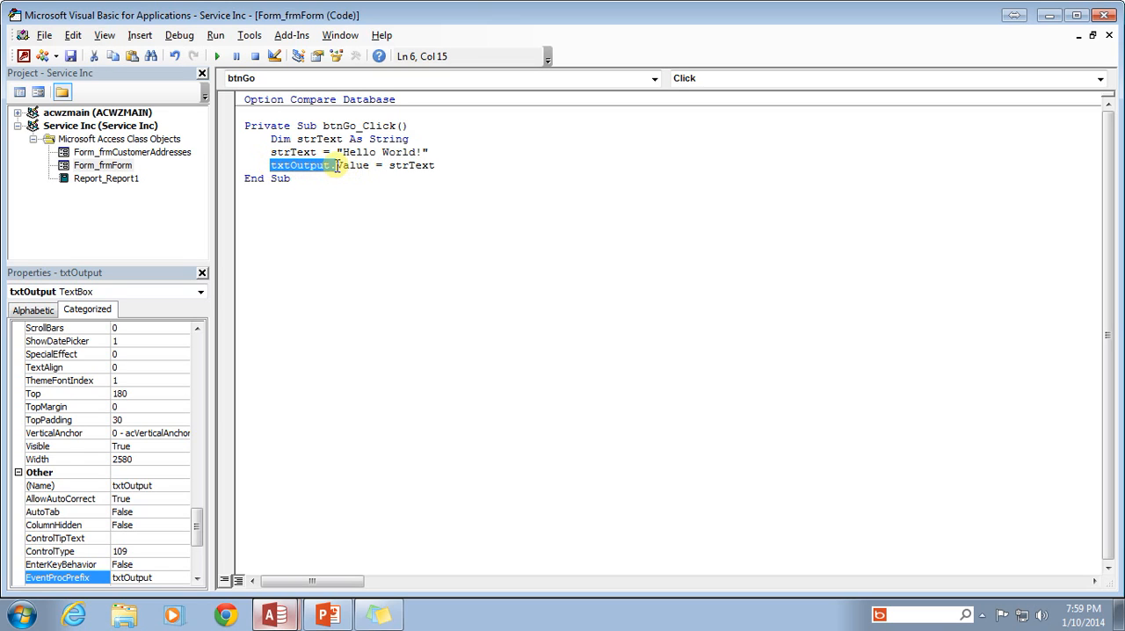
{"action": "double_click", "coordinate": [351, 165]}
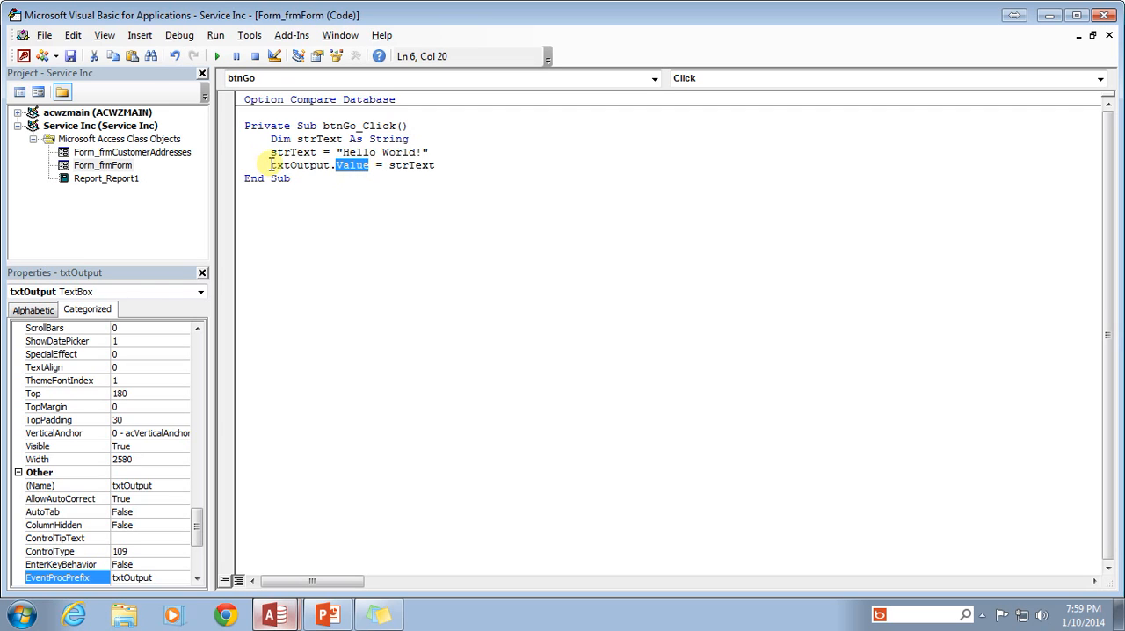
{"action": "double_click", "coordinate": [297, 166]}
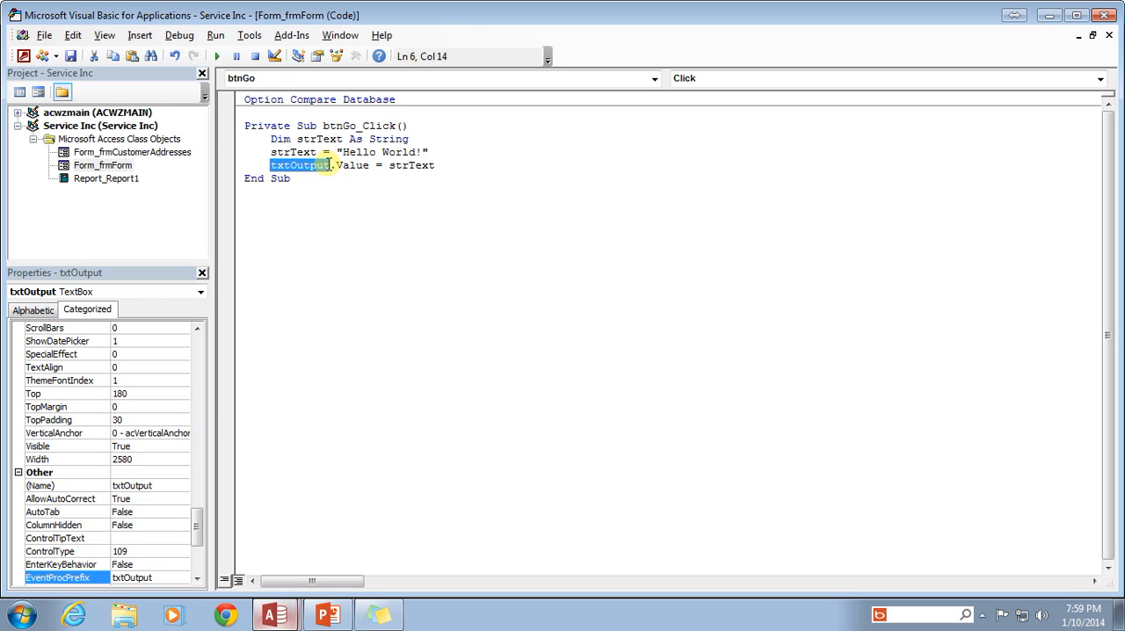
{"action": "double_click", "coordinate": [411, 165]}
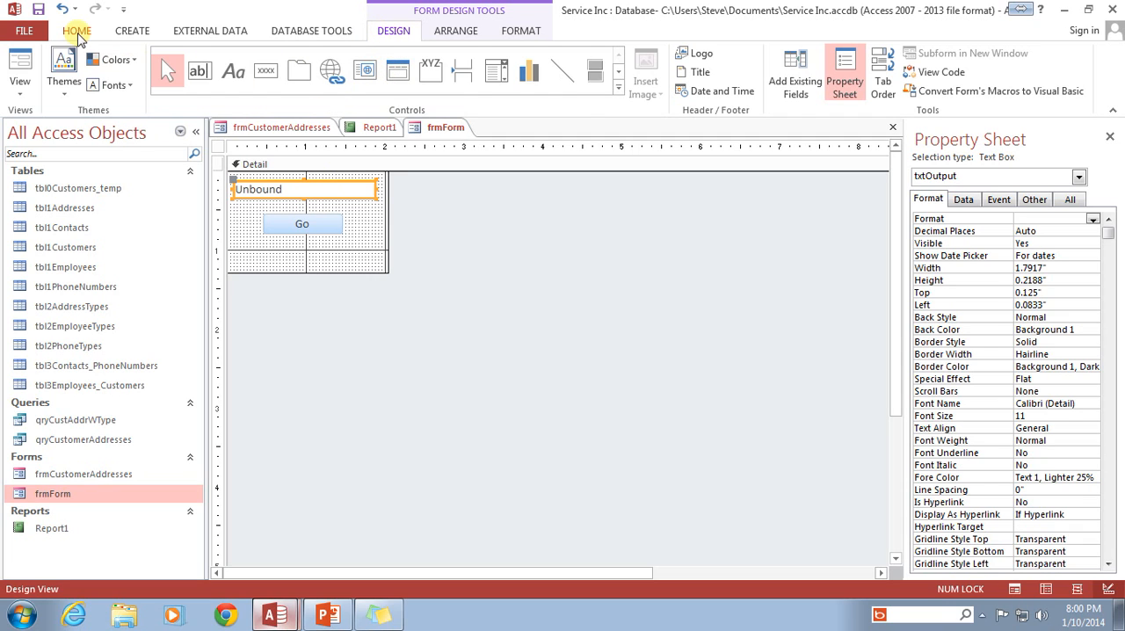
Switch frmForm from Design View to Form View via the ribbon View list
{"action": "left_click", "coordinate": [77, 30]}
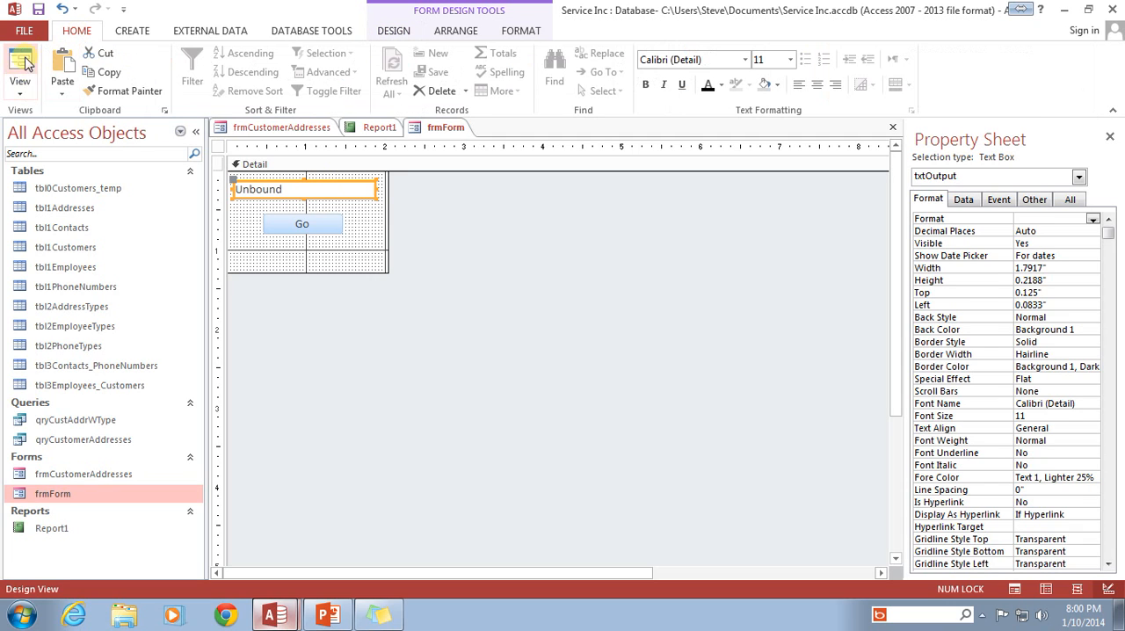
{"action": "left_click", "coordinate": [393, 32]}
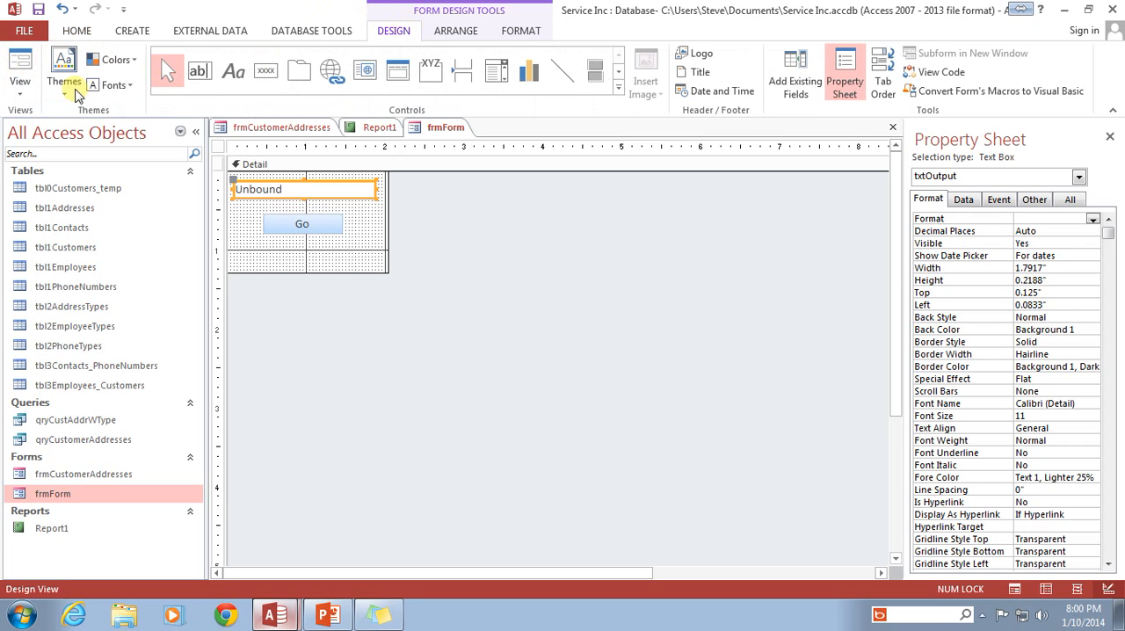
{"action": "left_click", "coordinate": [20, 67]}
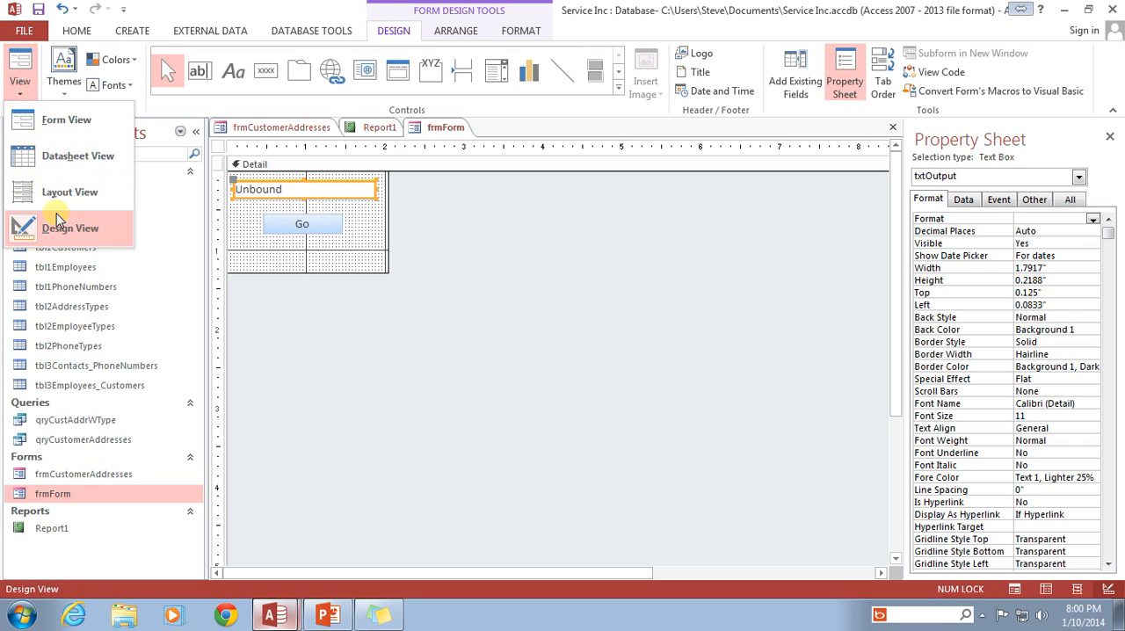
{"action": "left_click", "coordinate": [70, 228]}
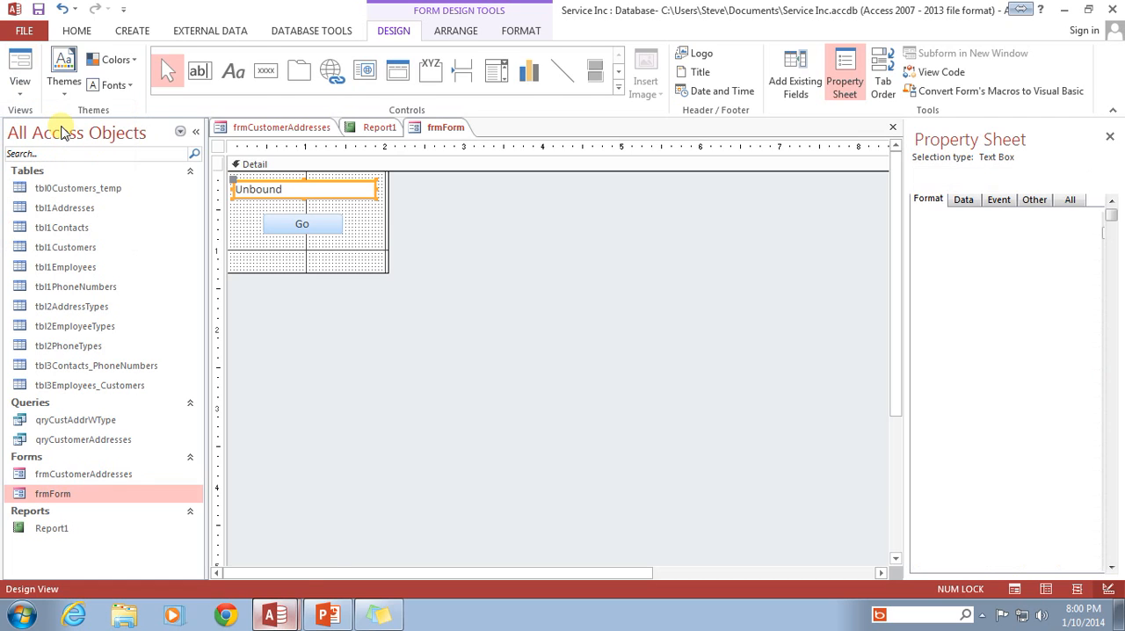
Run the Go button so txtOutput shows "Hello World!"
{"action": "left_click", "coordinate": [19, 66]}
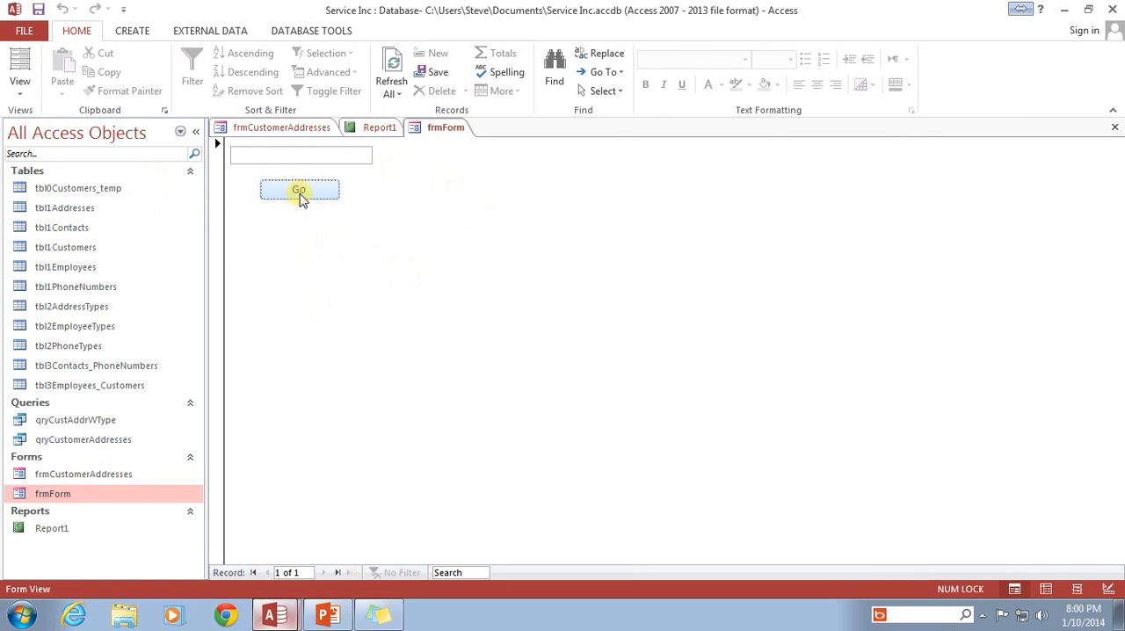
{"action": "left_click", "coordinate": [299, 190]}
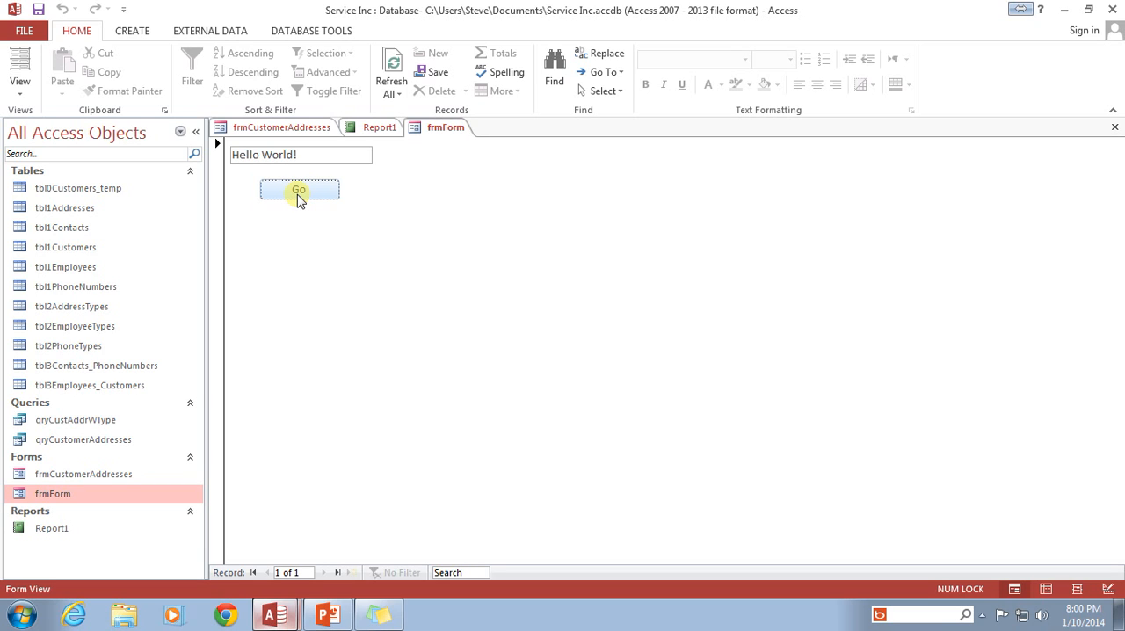
{"action": "mouse_move", "coordinate": [589, 273]}
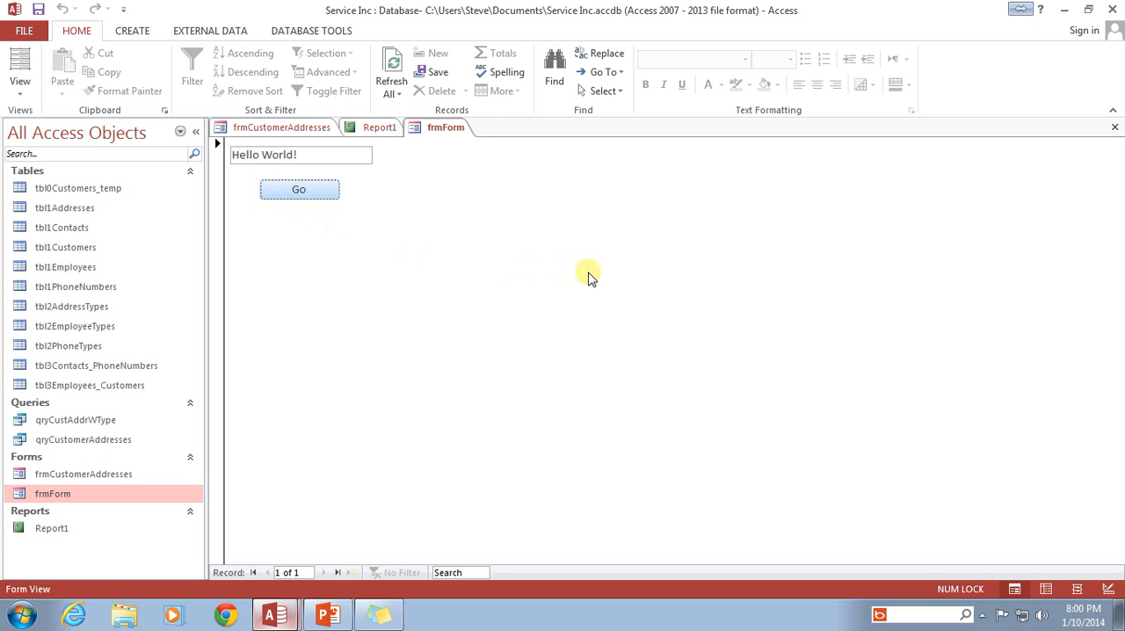
{"action": "mouse_move", "coordinate": [598, 377]}
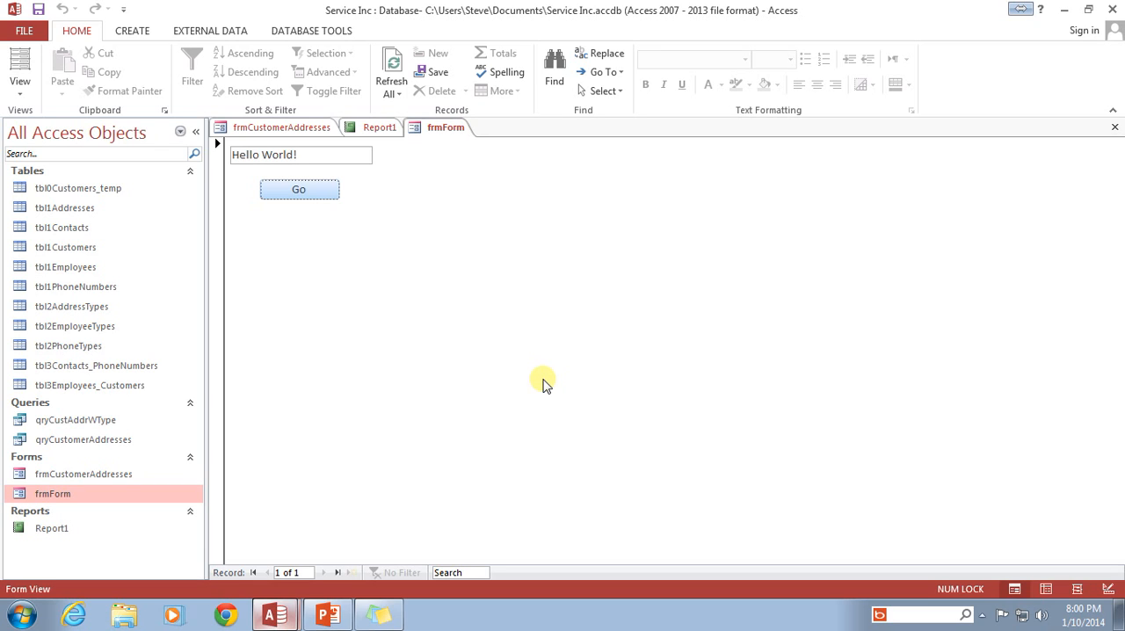
{"action": "mouse_move", "coordinate": [536, 385]}
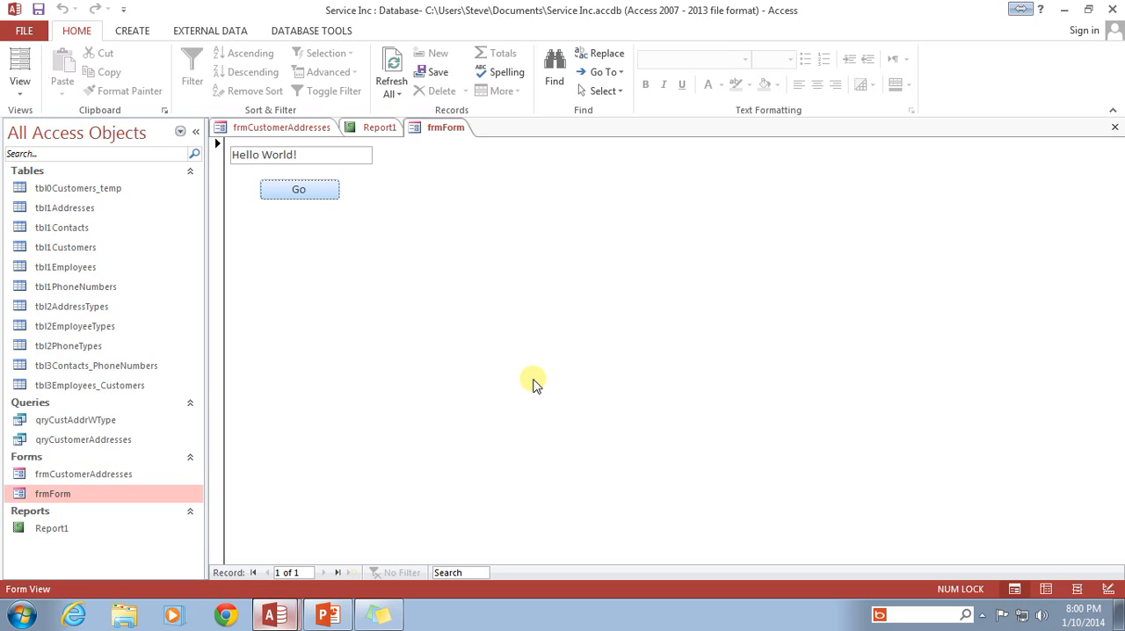
{"action": "mouse_move", "coordinate": [501, 371]}
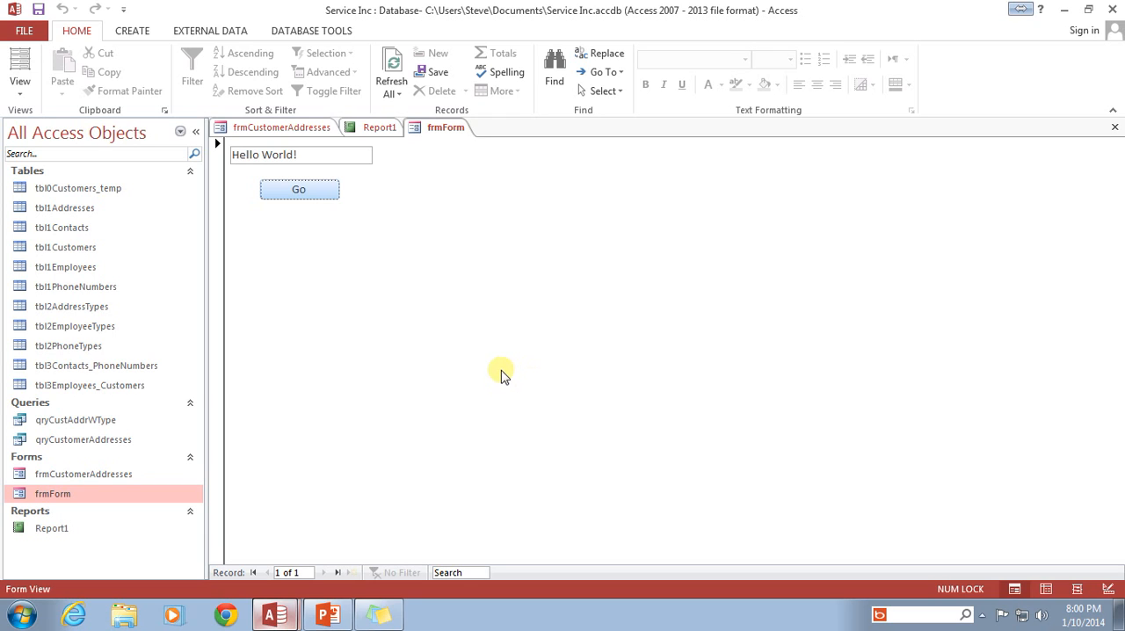
{"action": "mouse_move", "coordinate": [491, 369]}
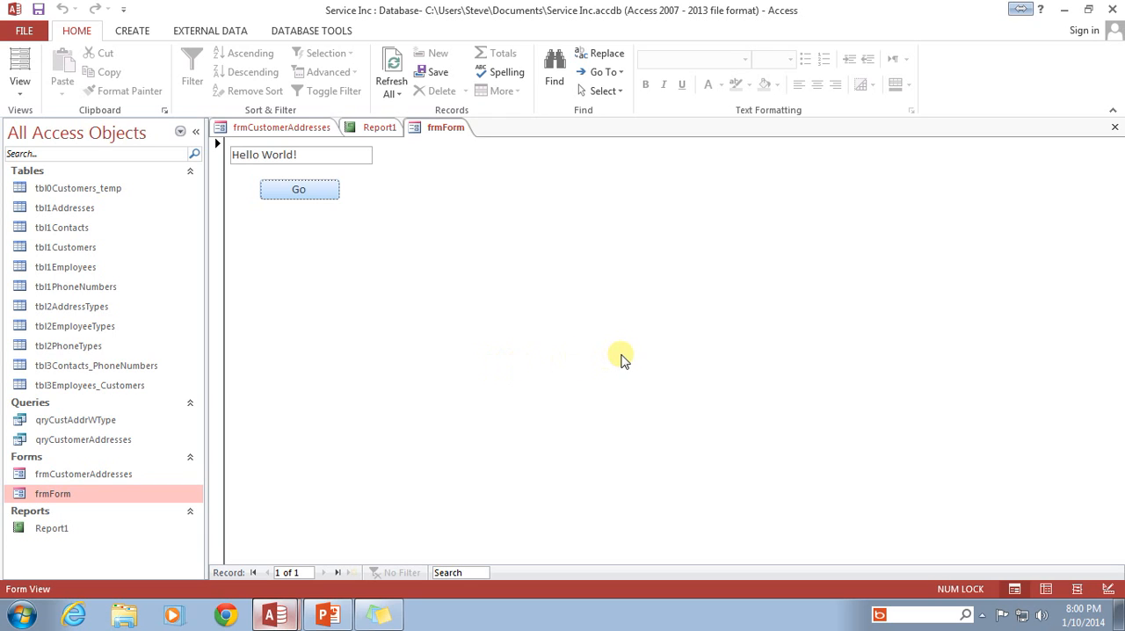
{"action": "mouse_move", "coordinate": [594, 355]}
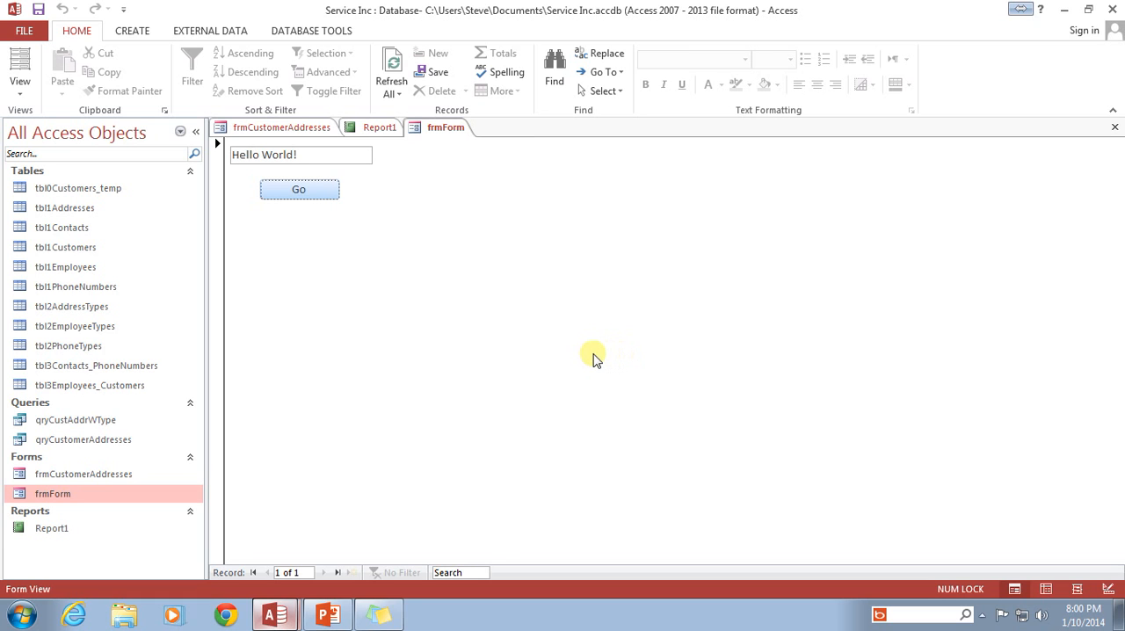
{"action": "mouse_move", "coordinate": [546, 359]}
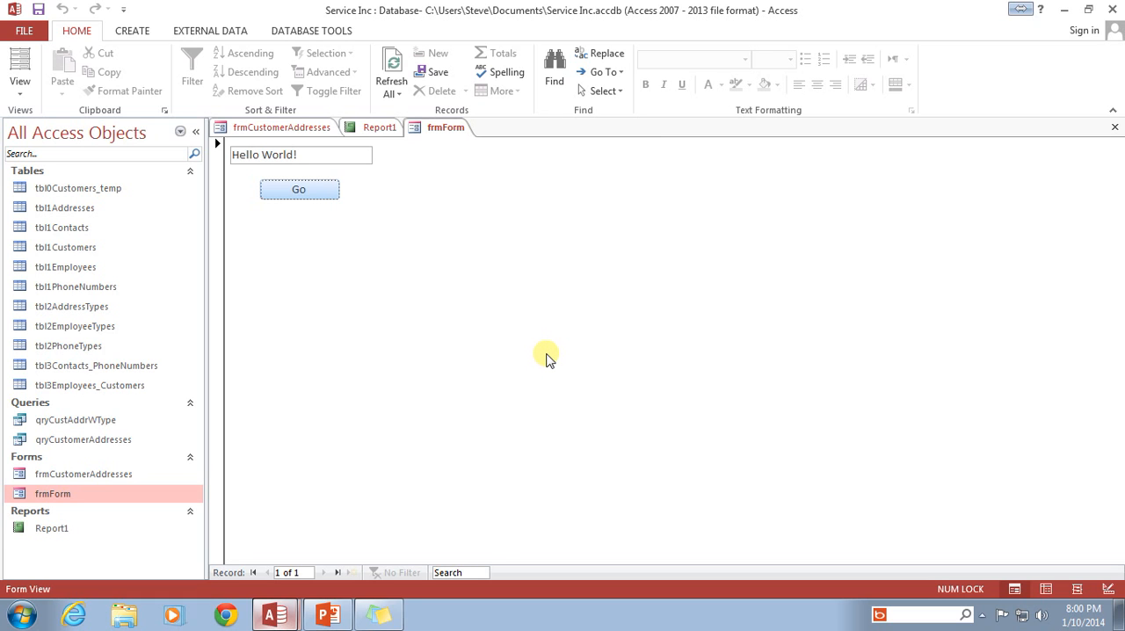